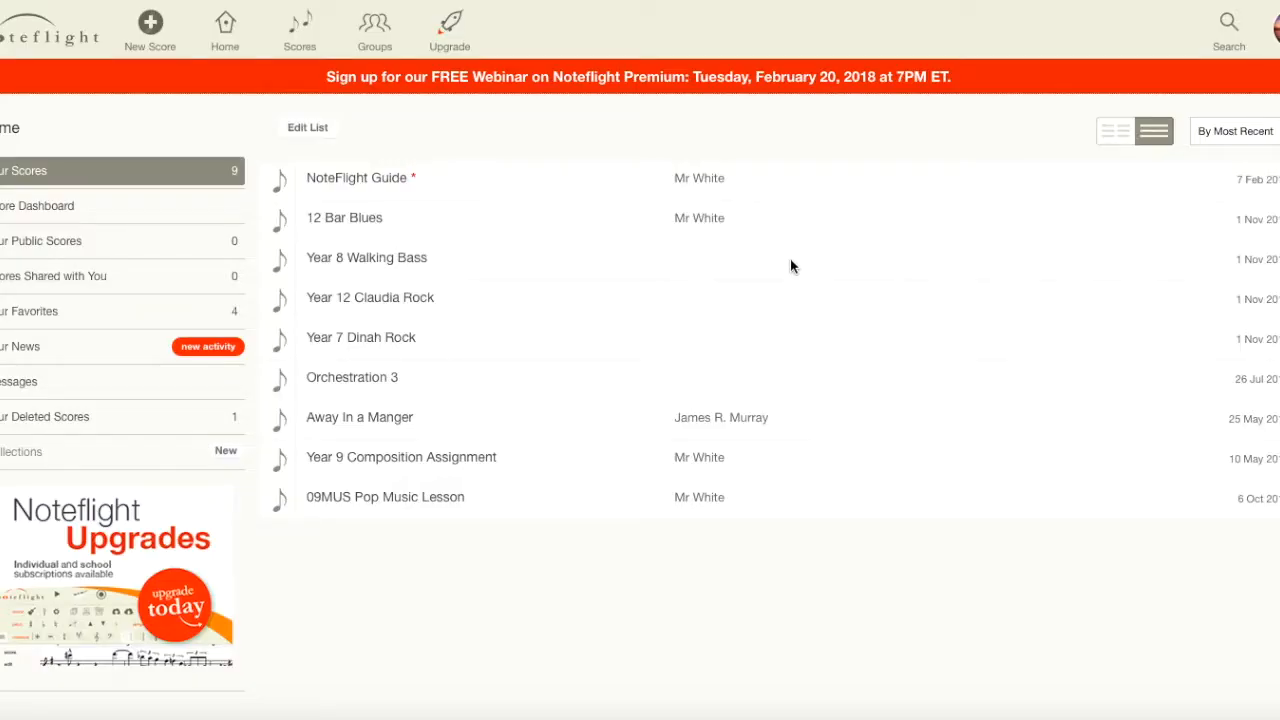
pyautogui.moveTo(448, 178)
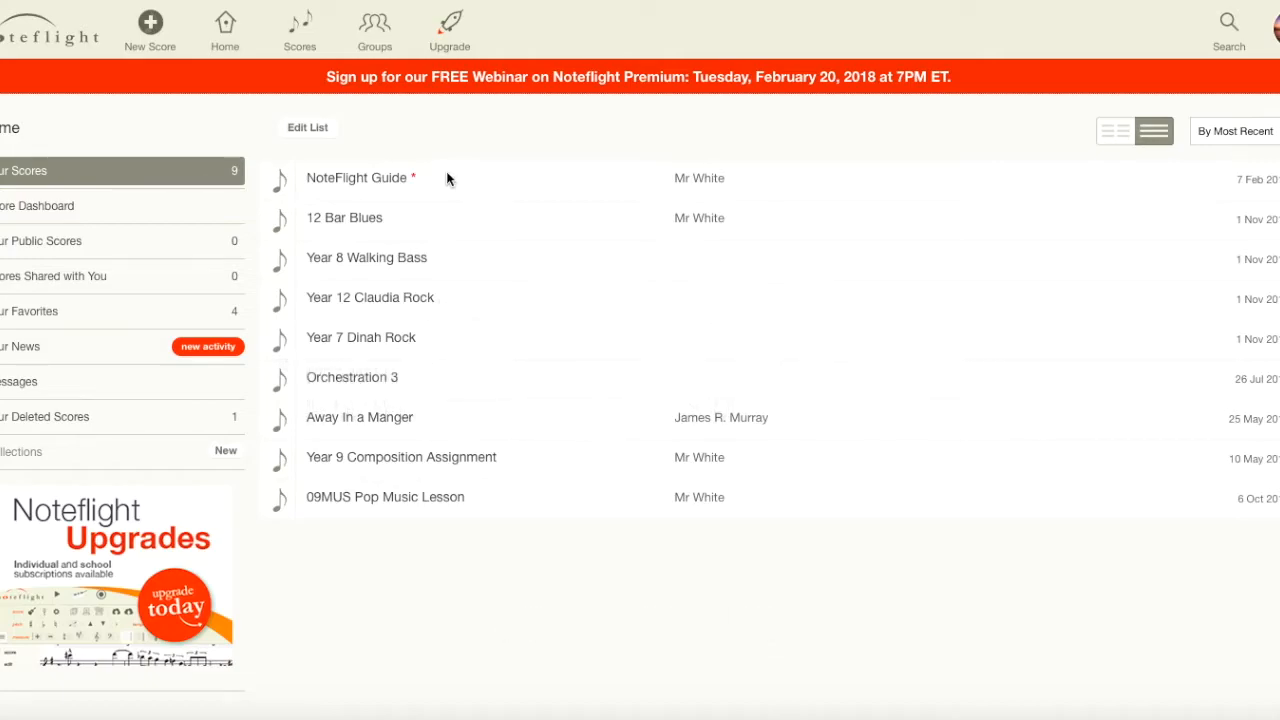
pyautogui.moveTo(418, 139)
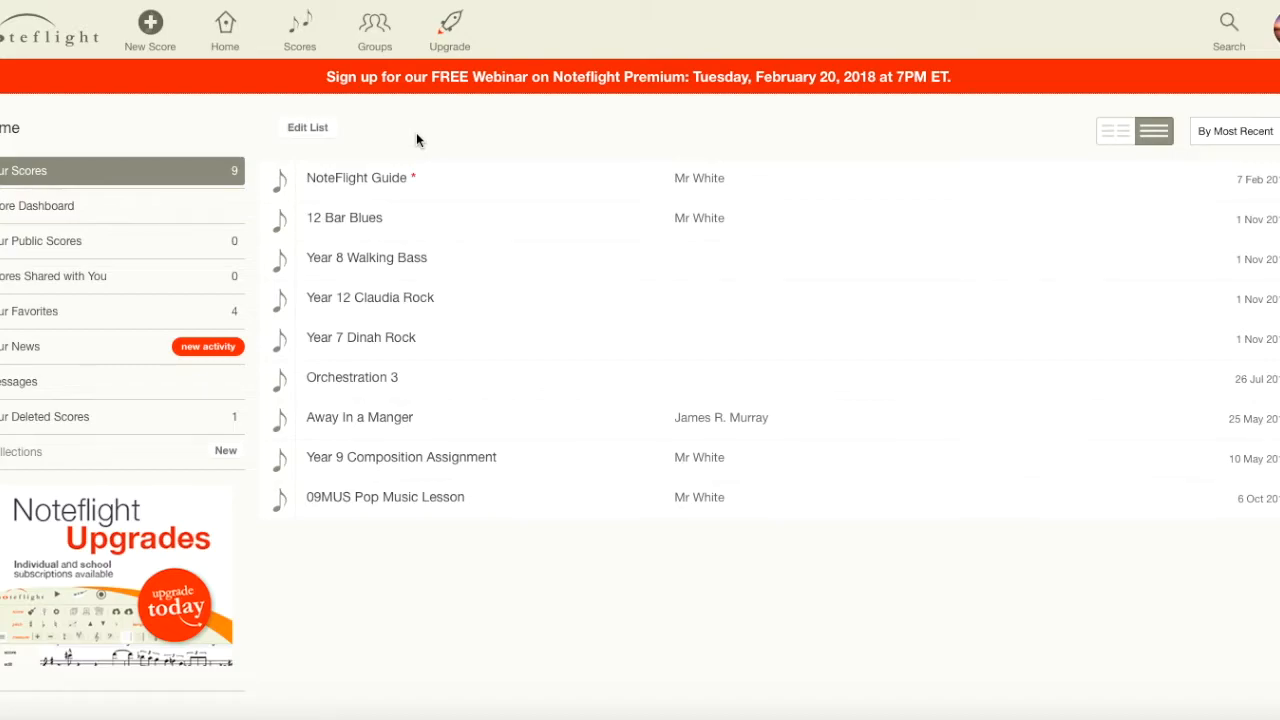
pyautogui.moveTo(362, 256)
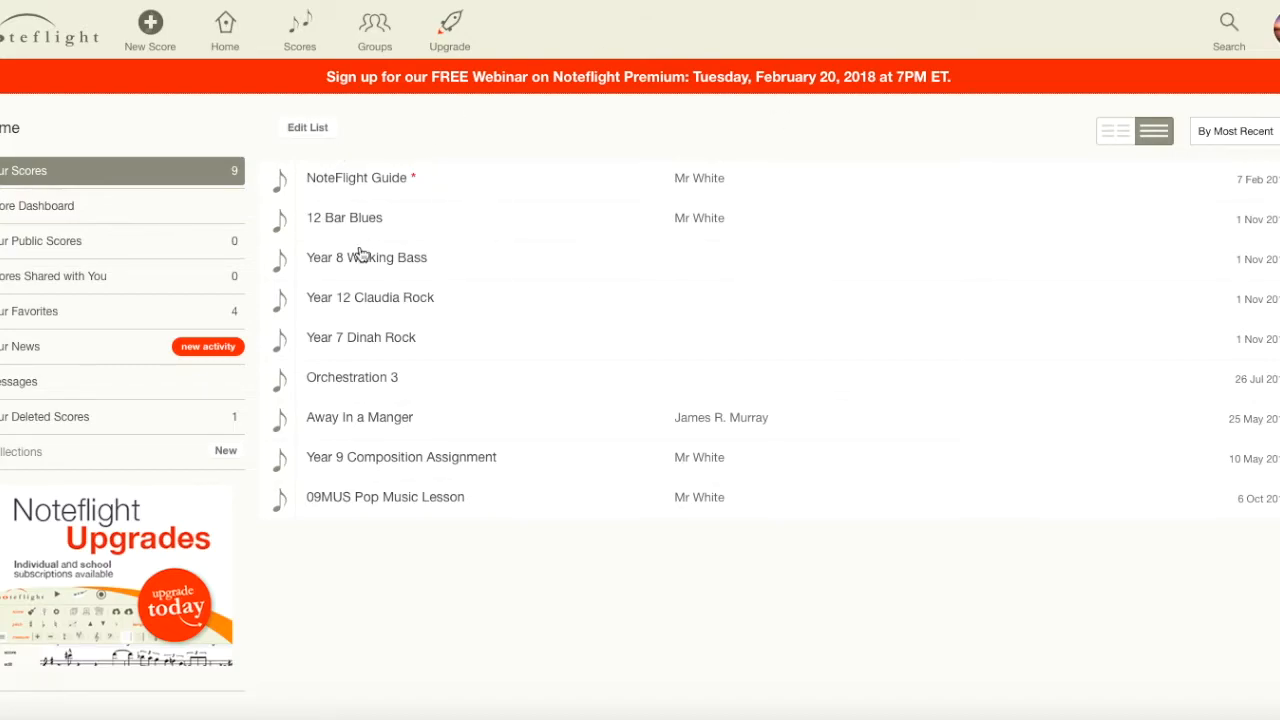
pyautogui.moveTo(511, 262)
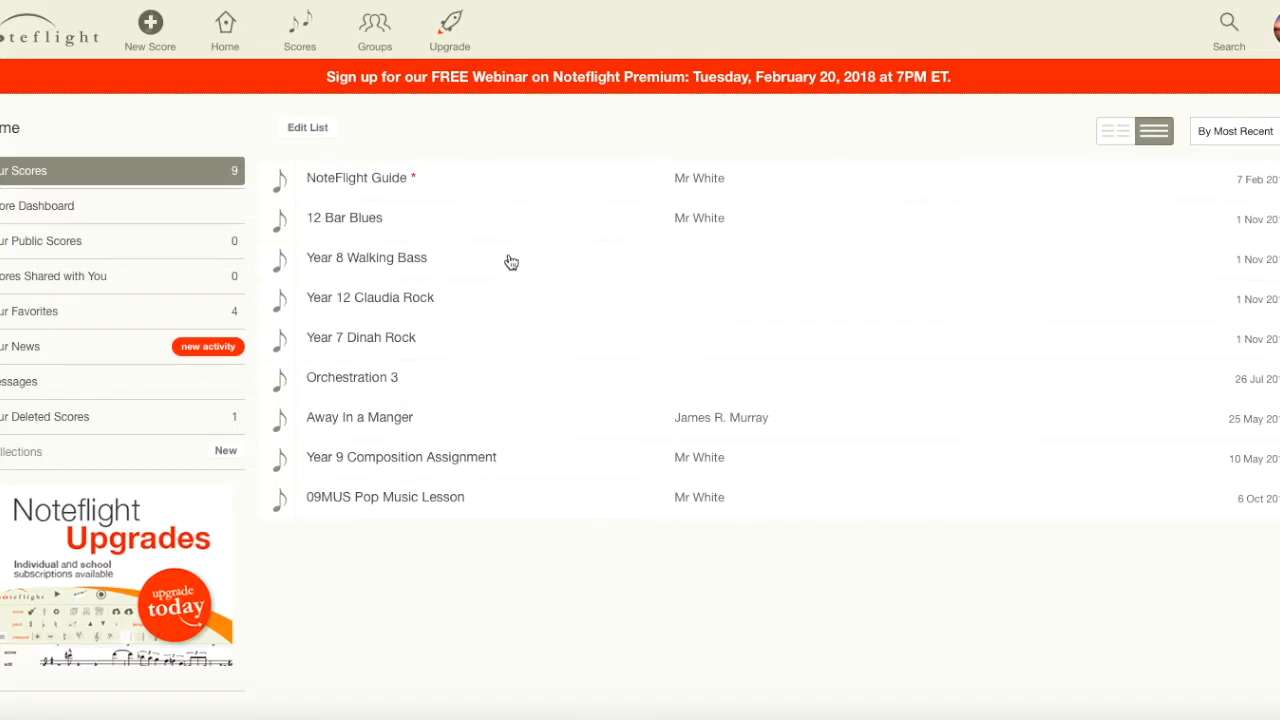
pyautogui.moveTo(408, 133)
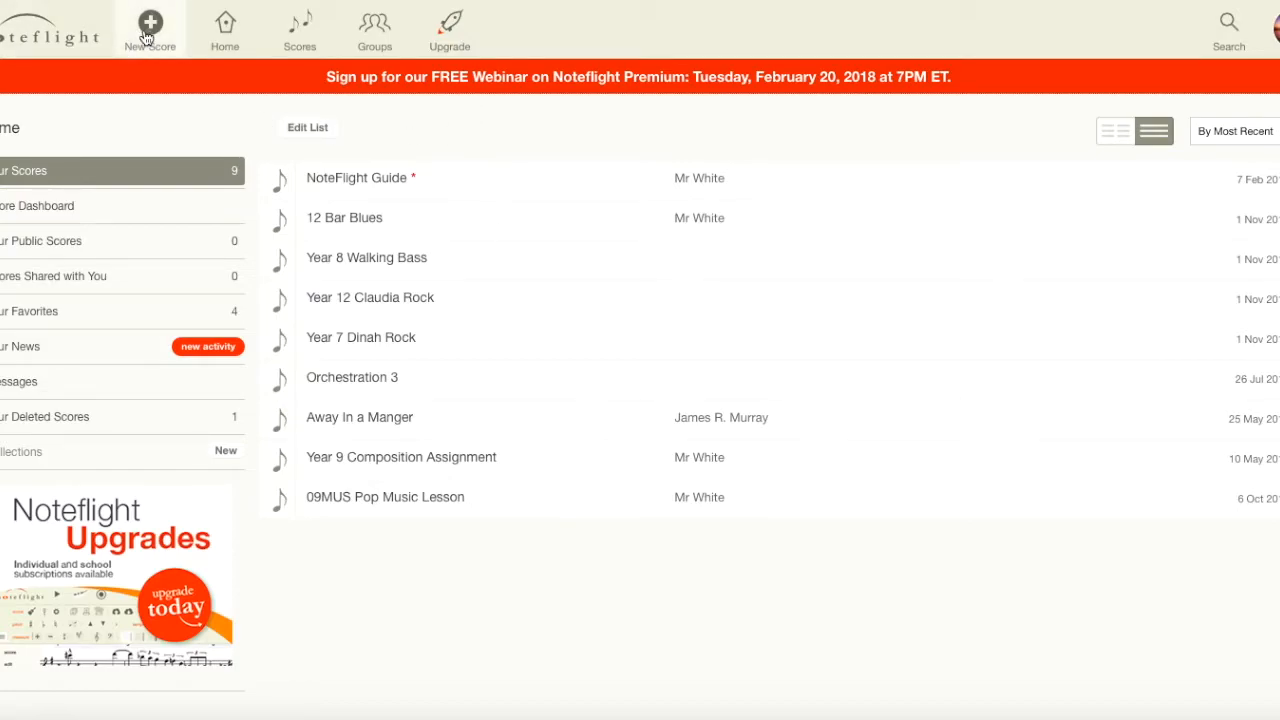
# Create a new score starting from a blank score sheet.
pyautogui.click(149, 28)
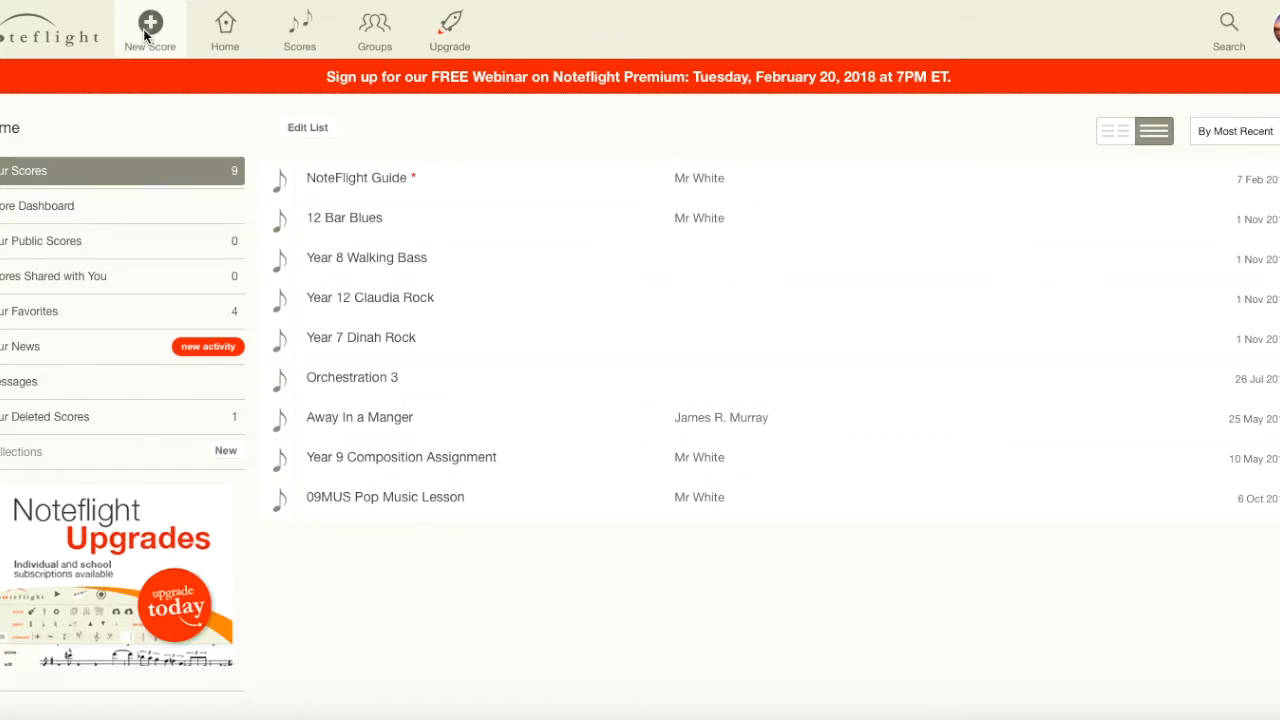
pyautogui.click(149, 28)
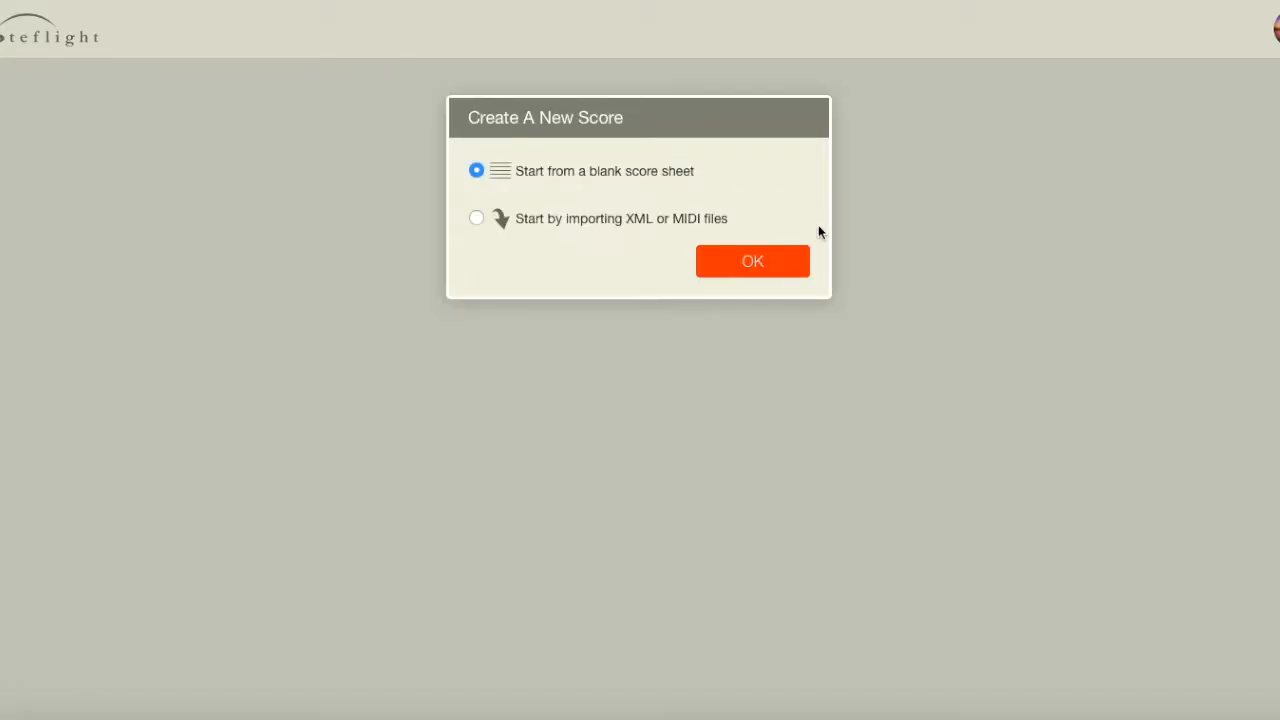
pyautogui.moveTo(520, 170)
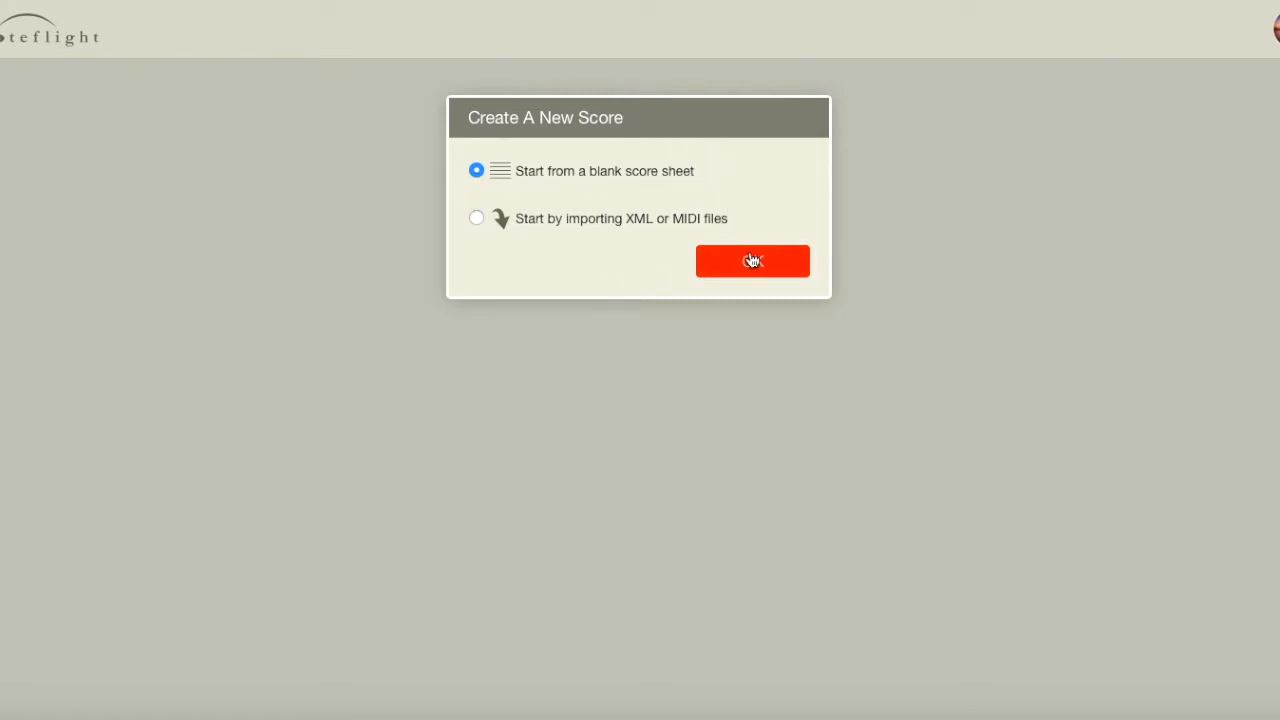
pyautogui.click(752, 261)
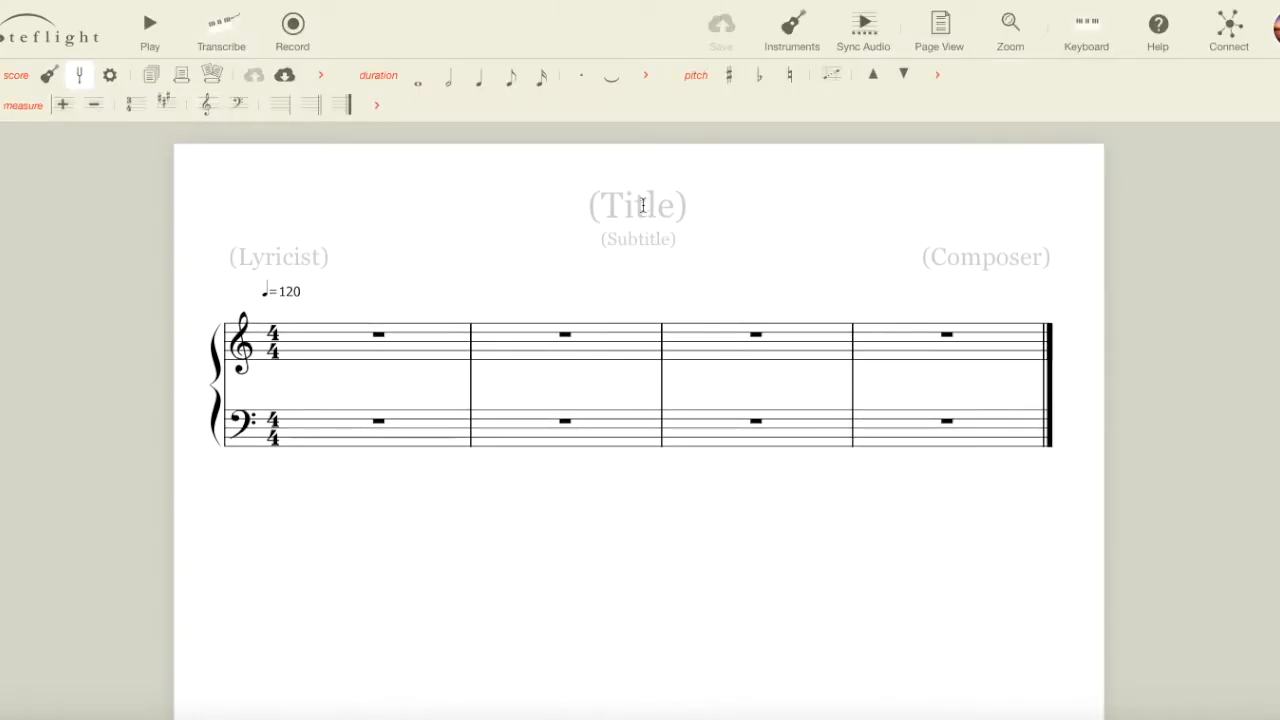
# Enter 'All Night, All Day' in the score's title field.
pyautogui.click(639, 205)
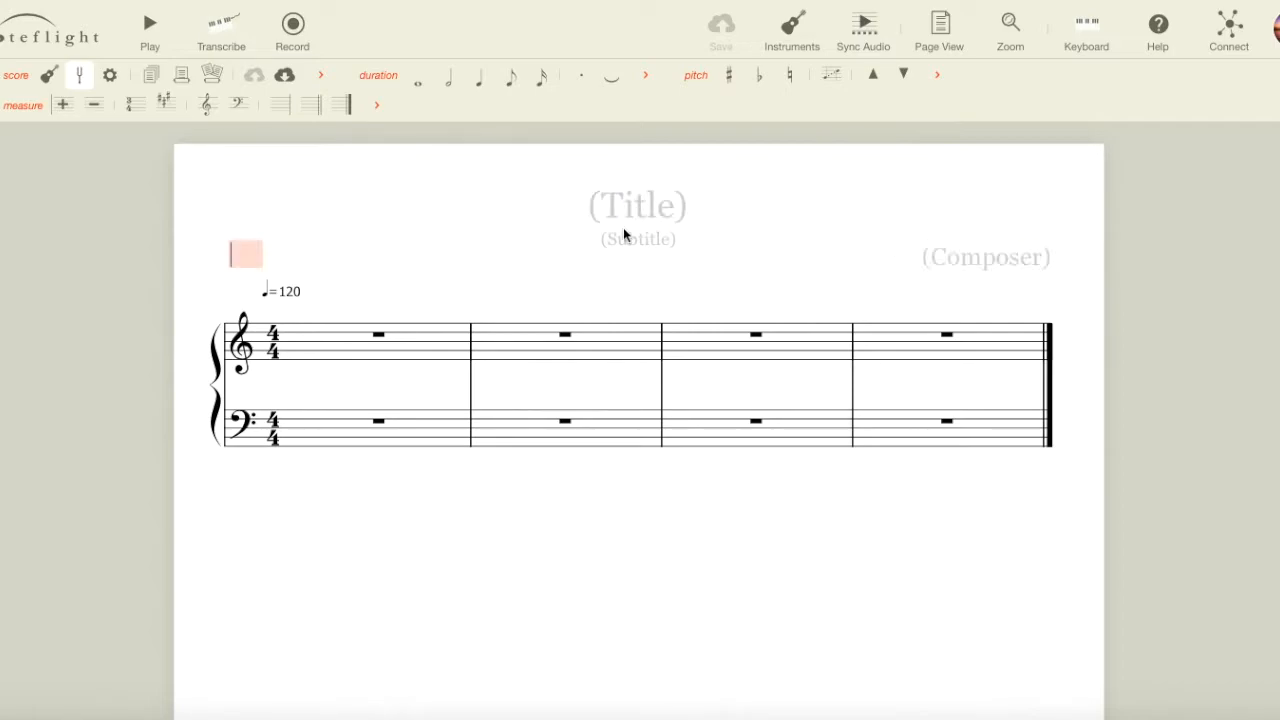
pyautogui.click(638, 206)
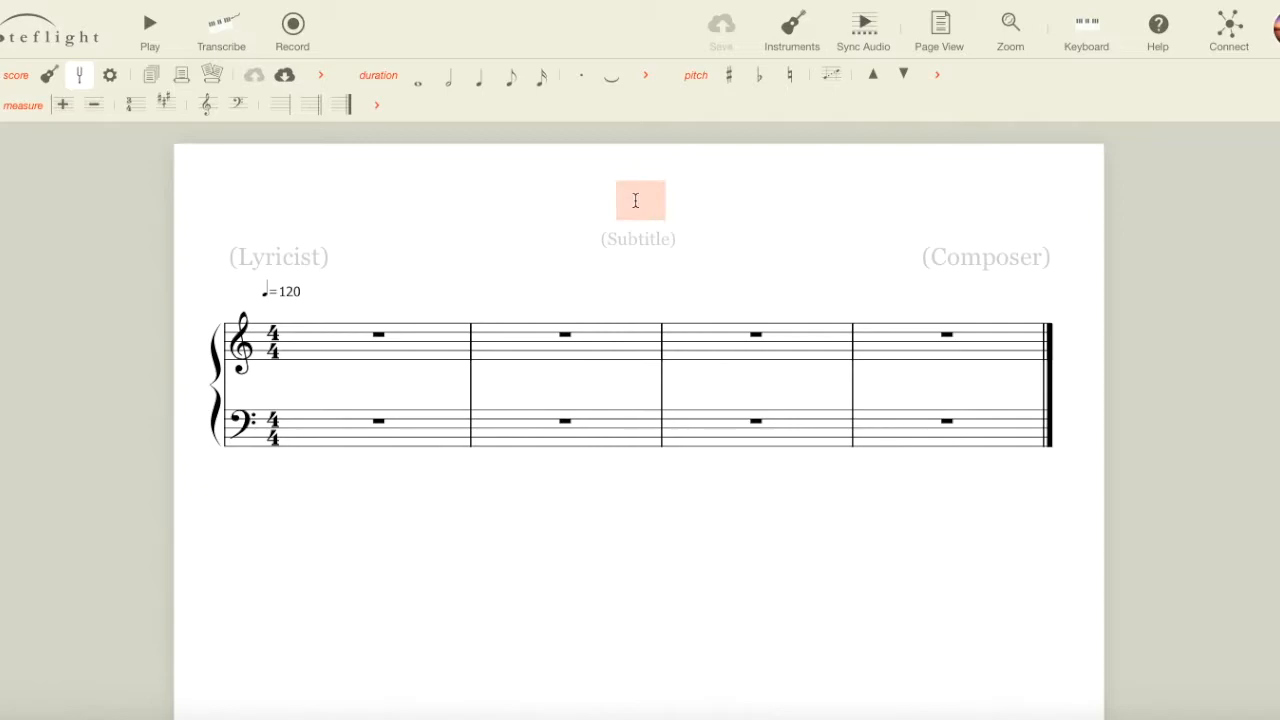
pyautogui.write('All Nigh')
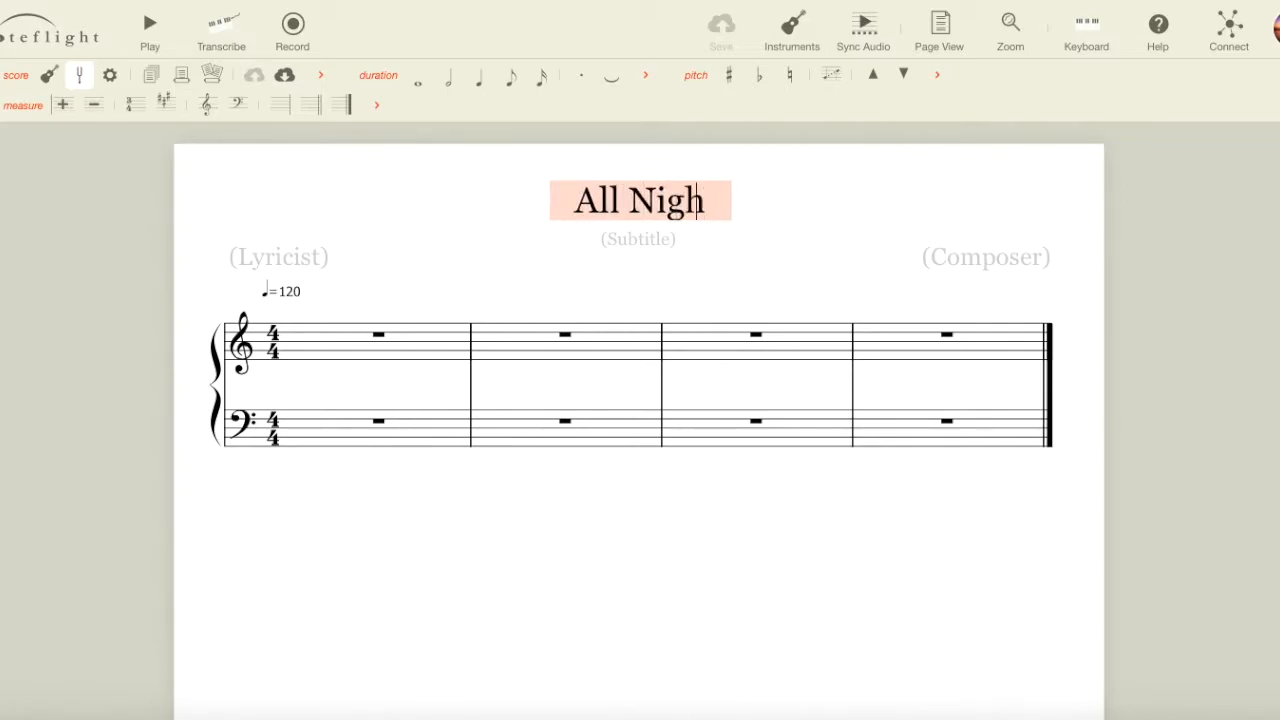
pyautogui.write('t, All Day')
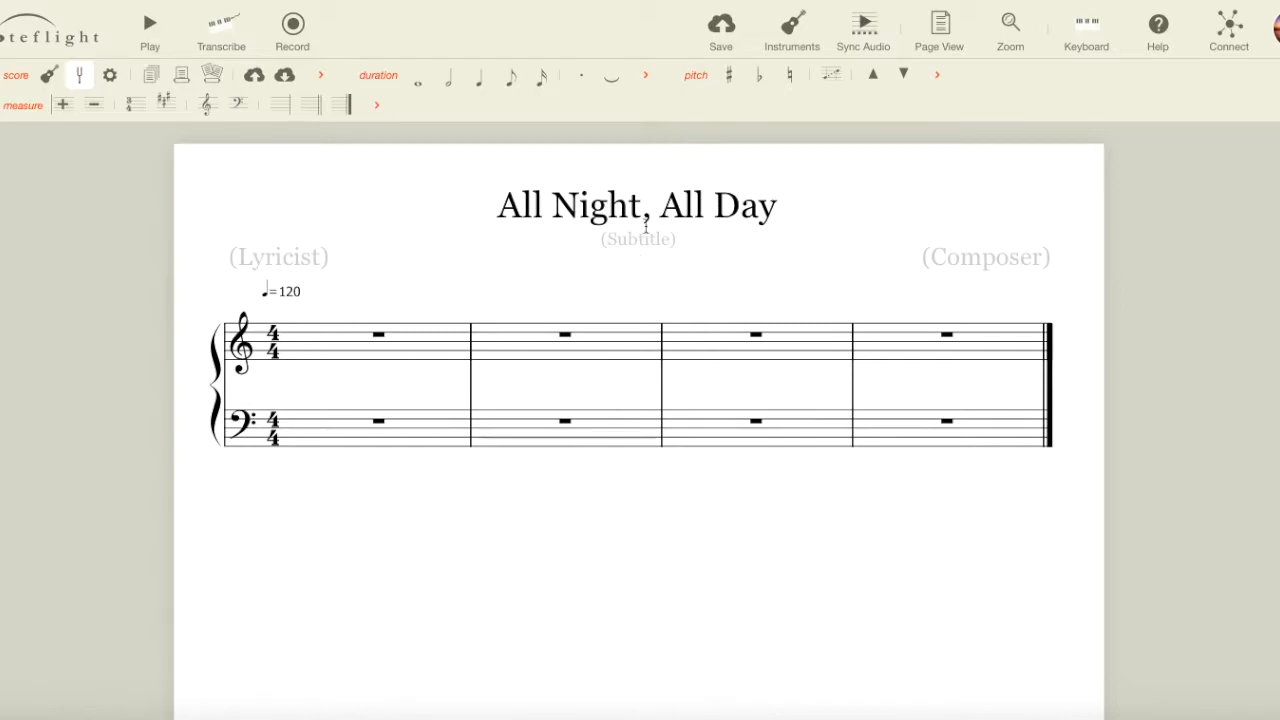
pyautogui.moveTo(403, 318)
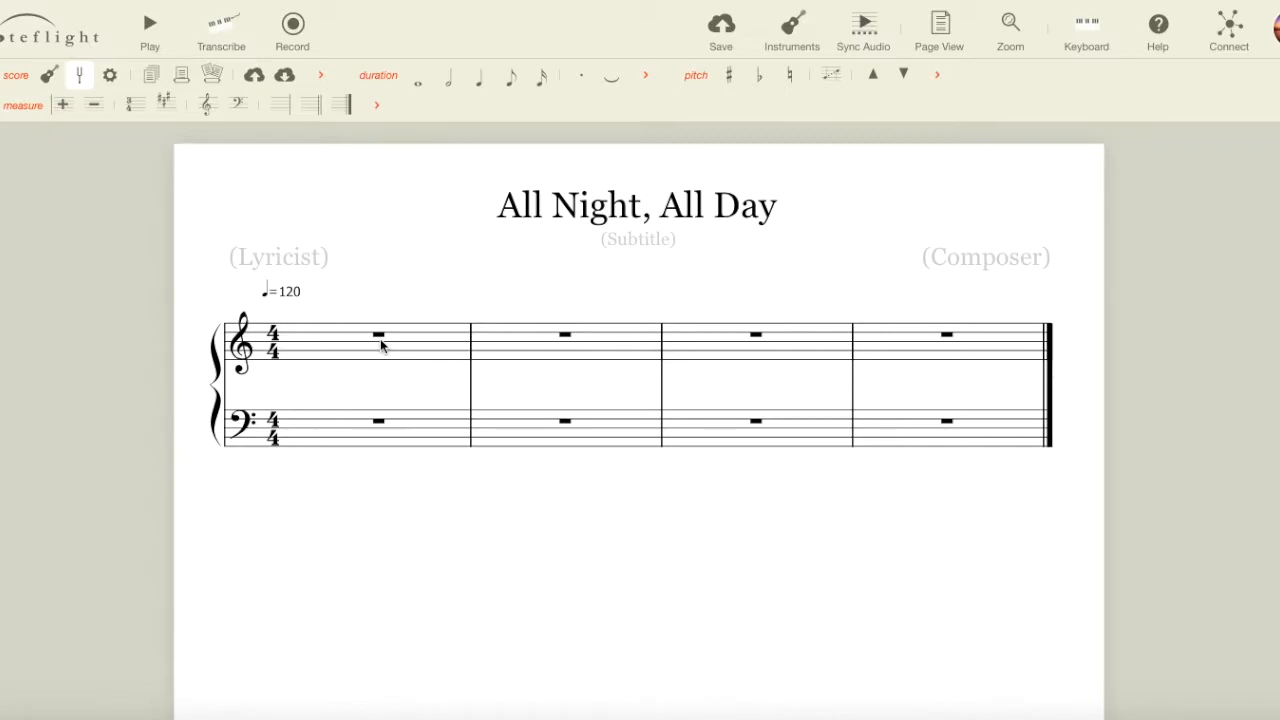
pyautogui.moveTo(399, 351)
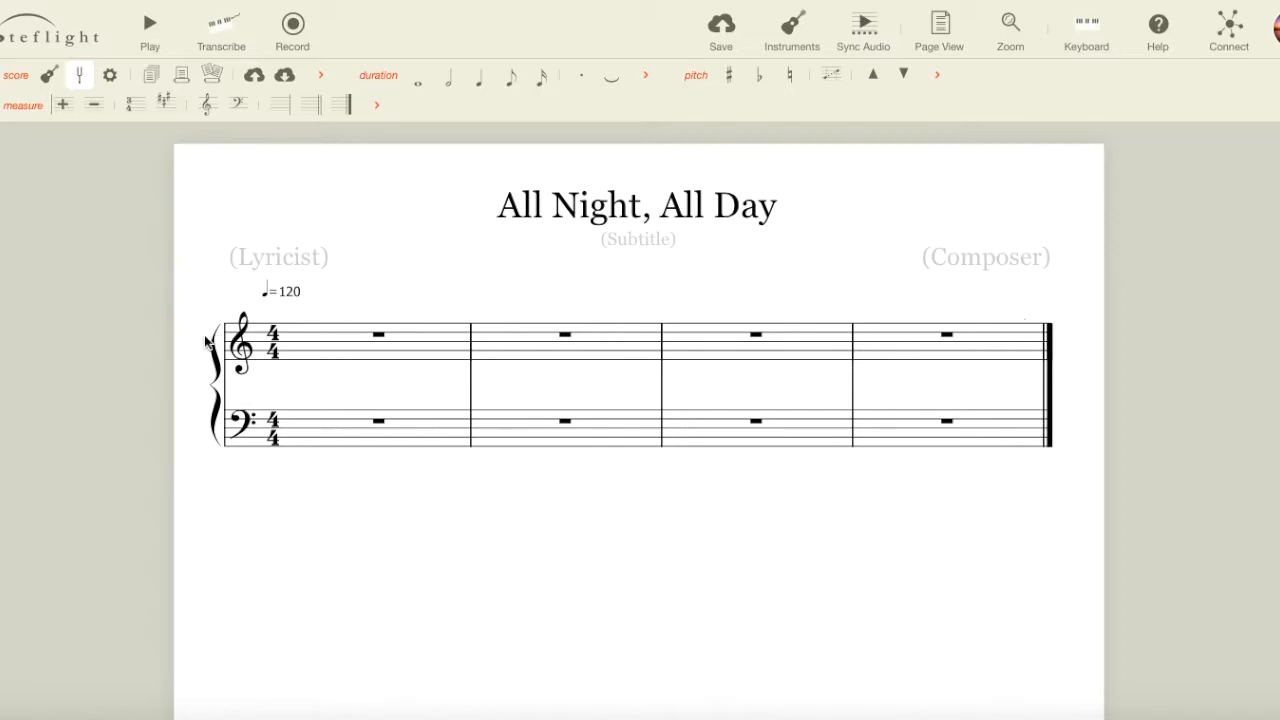
pyautogui.moveTo(955, 335)
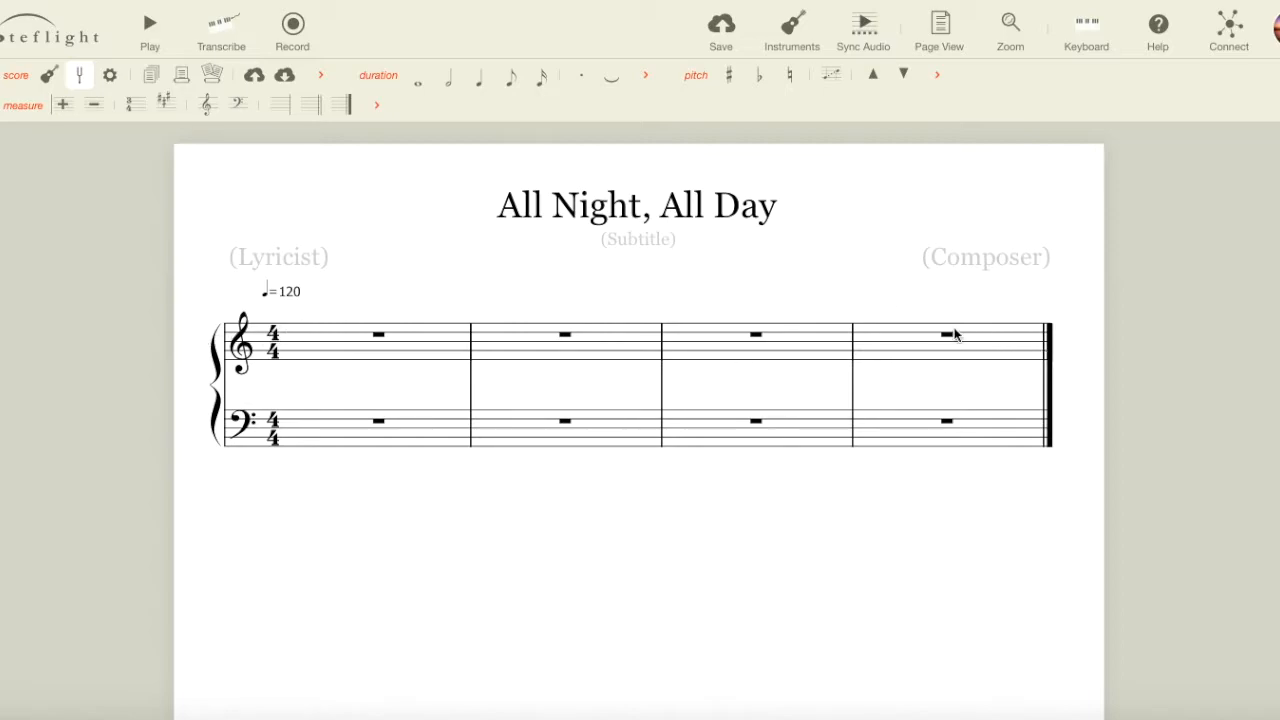
pyautogui.moveTo(603, 334)
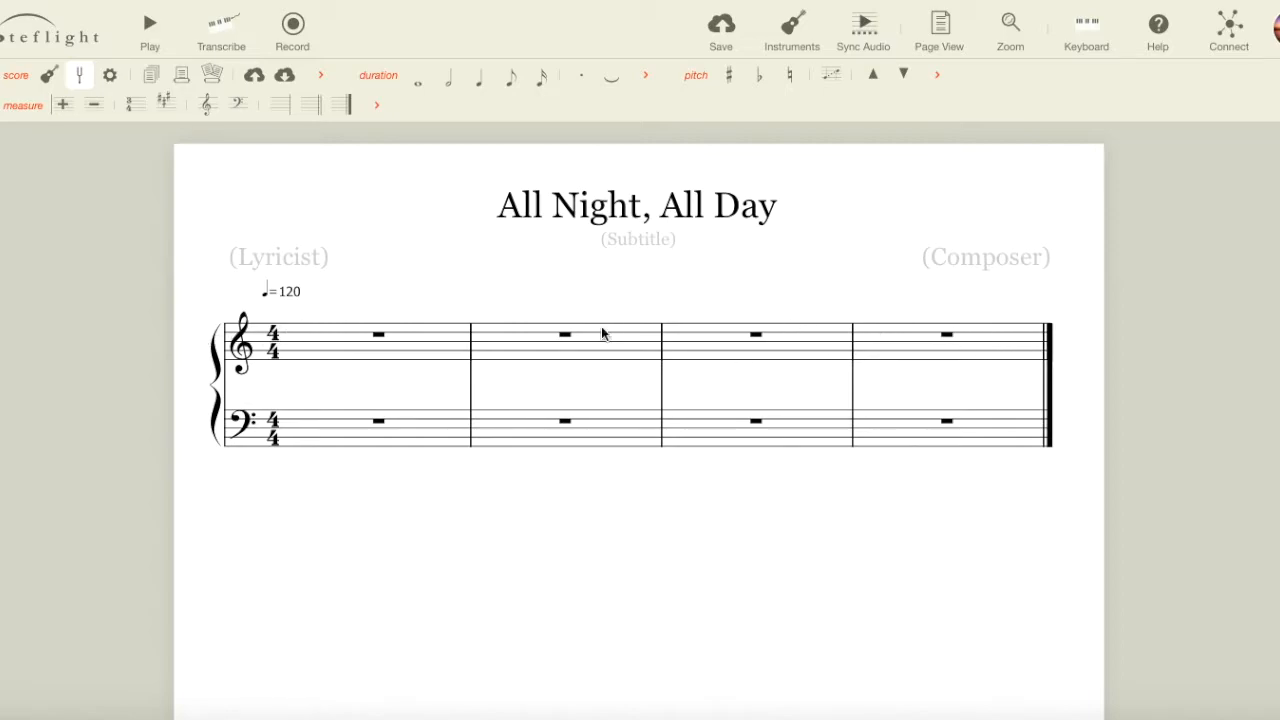
pyautogui.moveTo(703, 342)
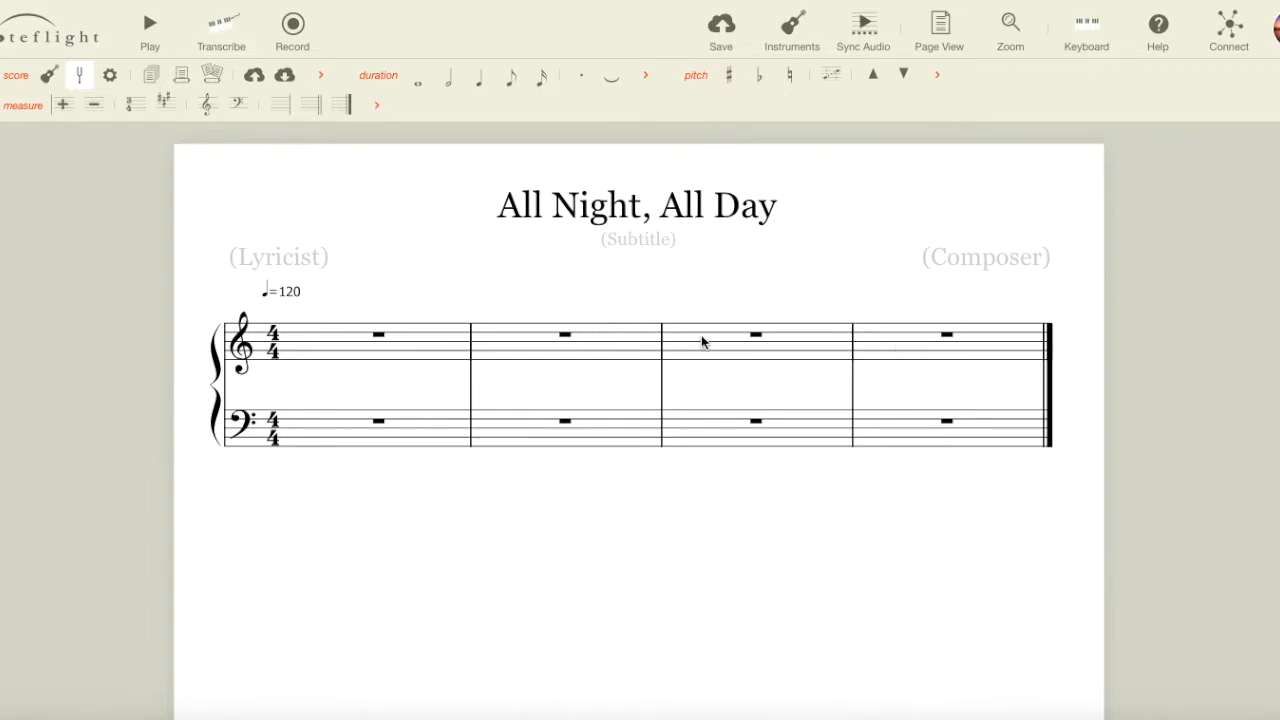
pyautogui.moveTo(245, 408)
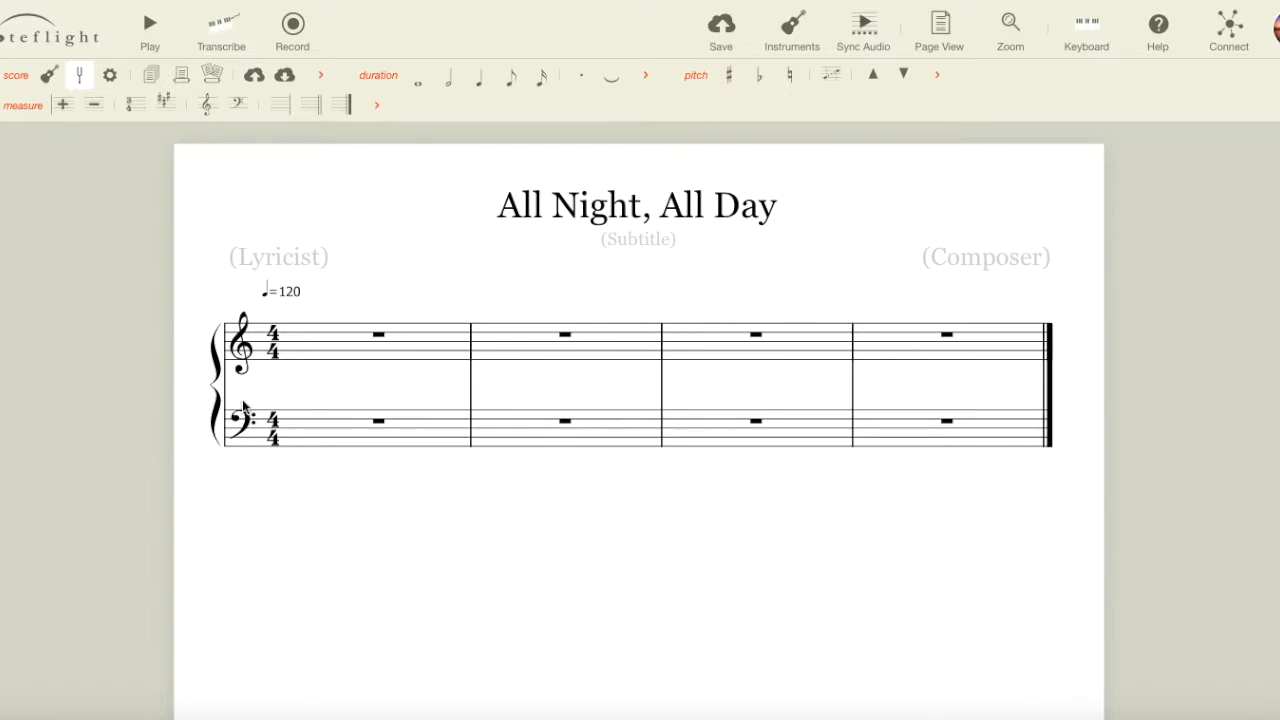
pyautogui.moveTo(1032, 380)
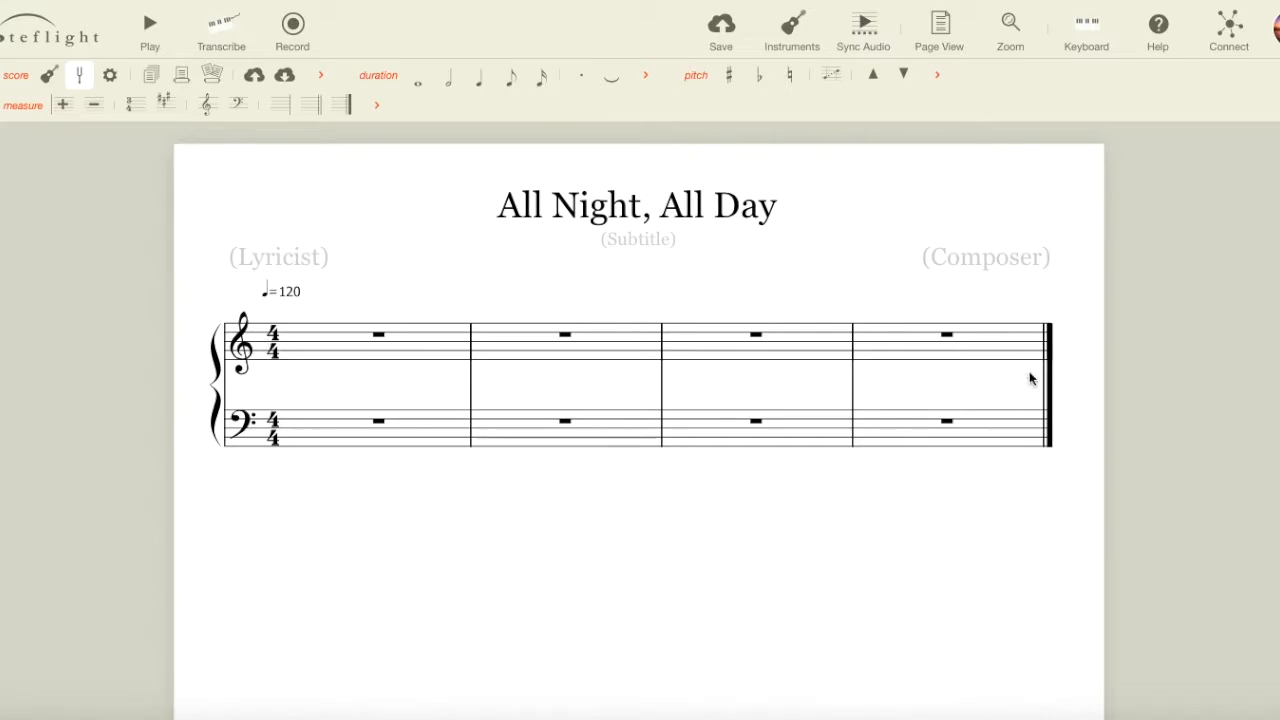
pyautogui.moveTo(895, 372)
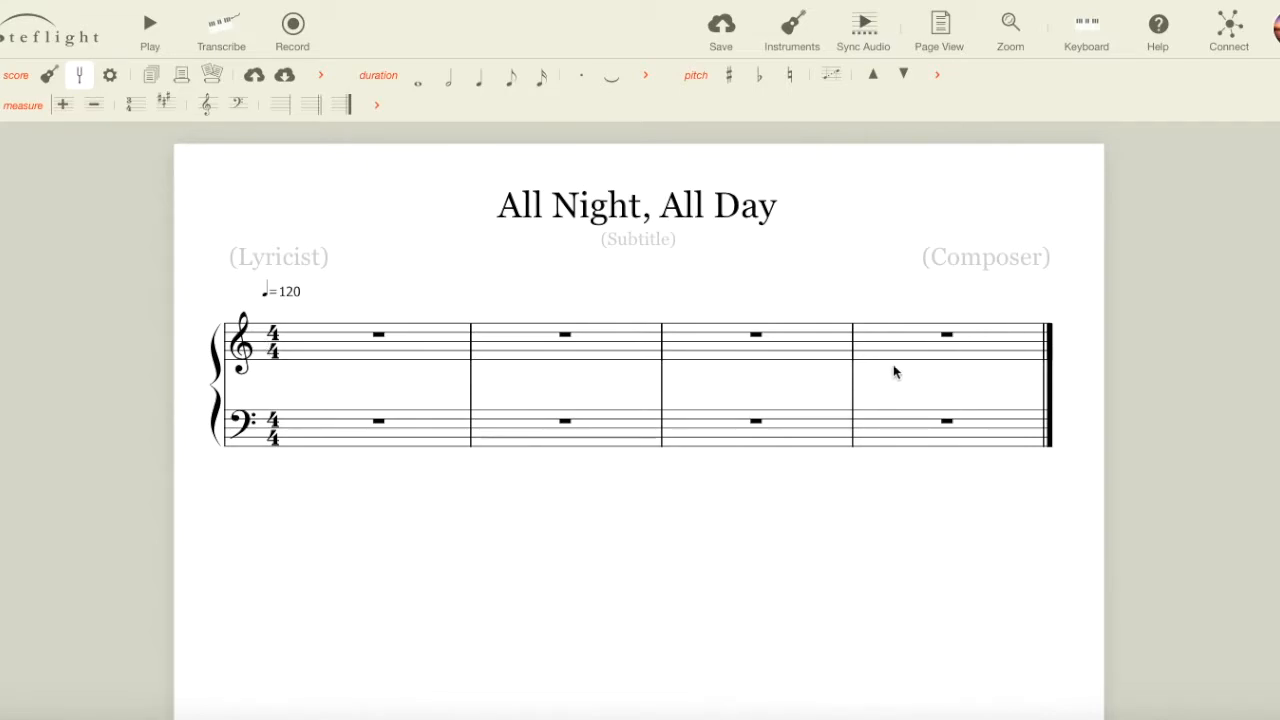
pyautogui.moveTo(635, 315)
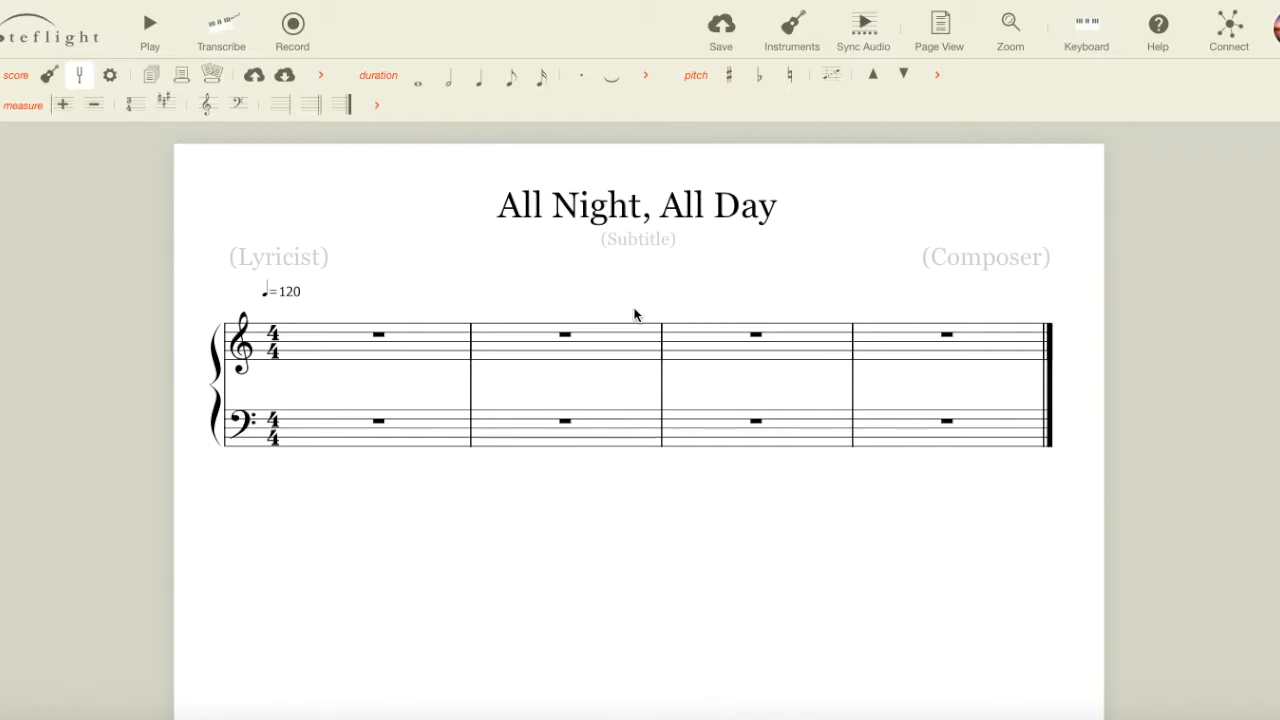
pyautogui.moveTo(392, 343)
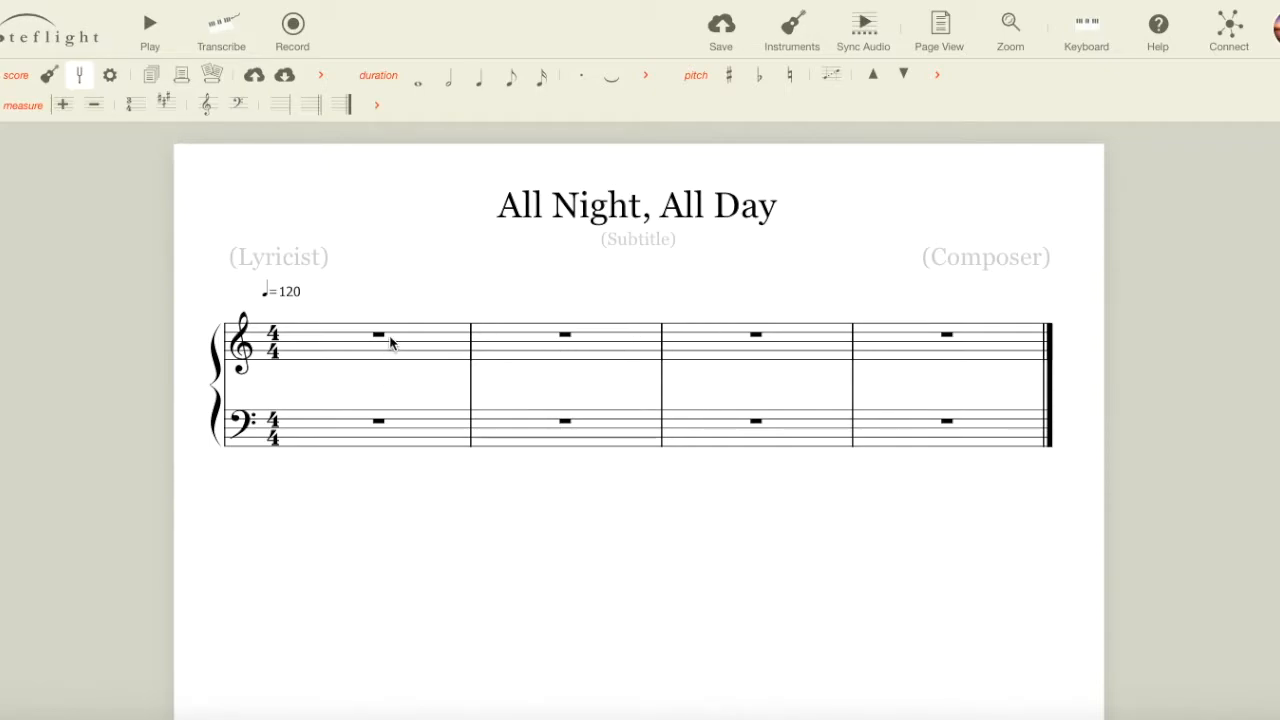
pyautogui.moveTo(655, 362)
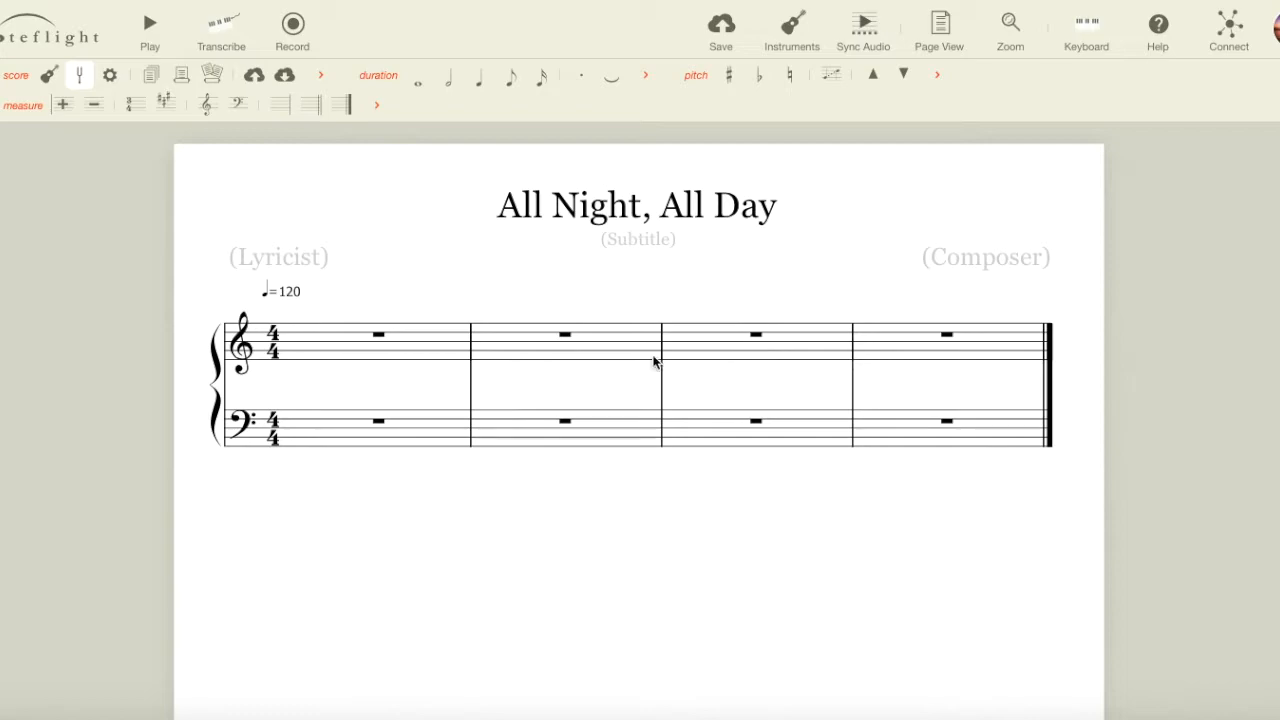
pyautogui.moveTo(519, 355)
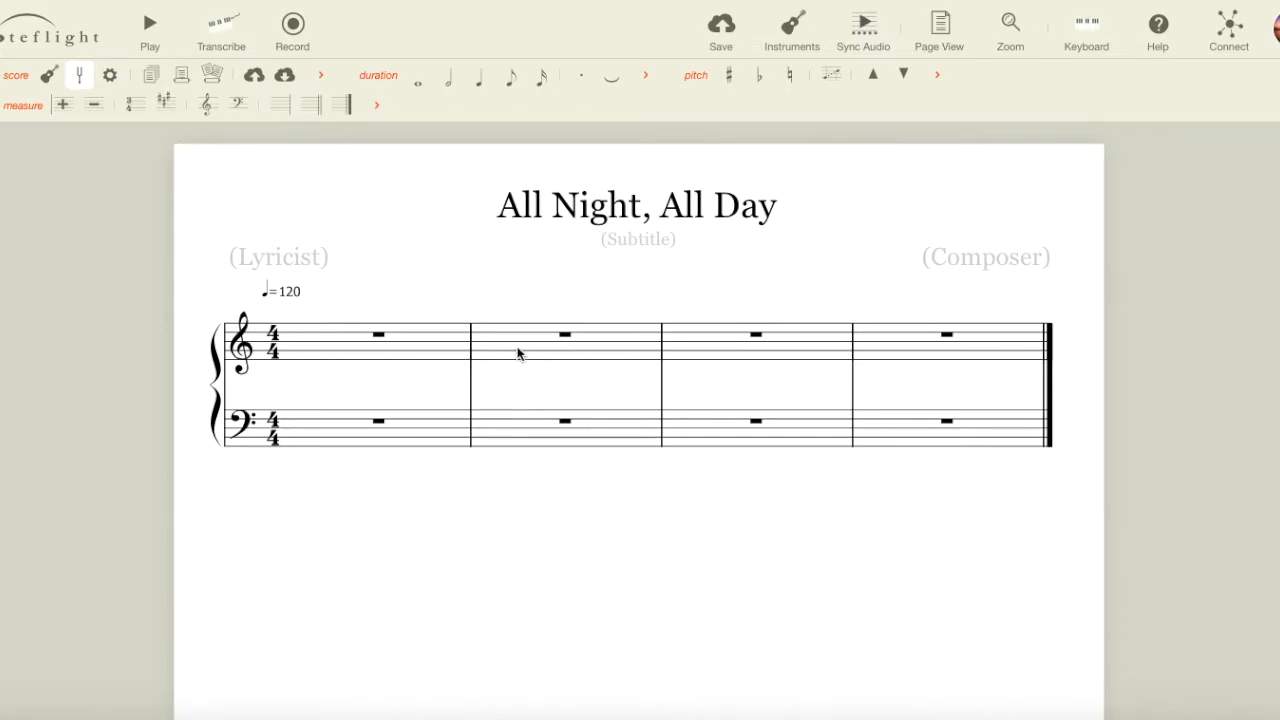
pyautogui.moveTo(513, 310)
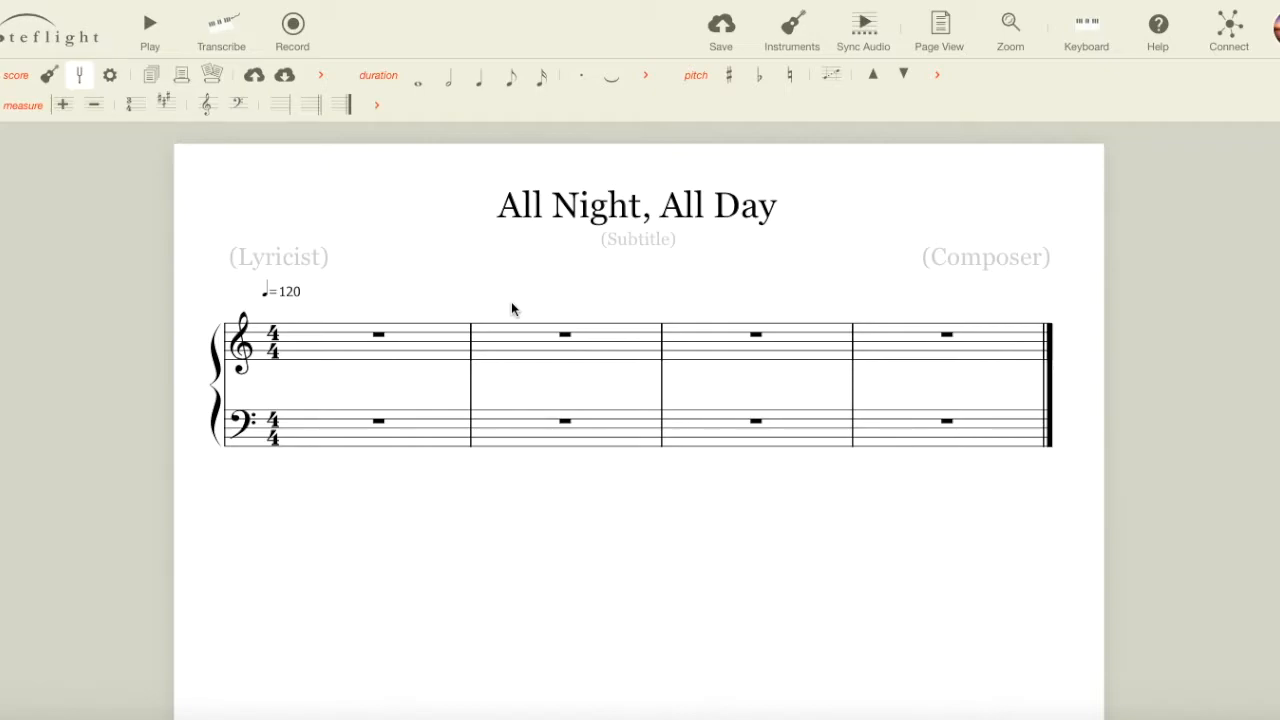
pyautogui.moveTo(650, 279)
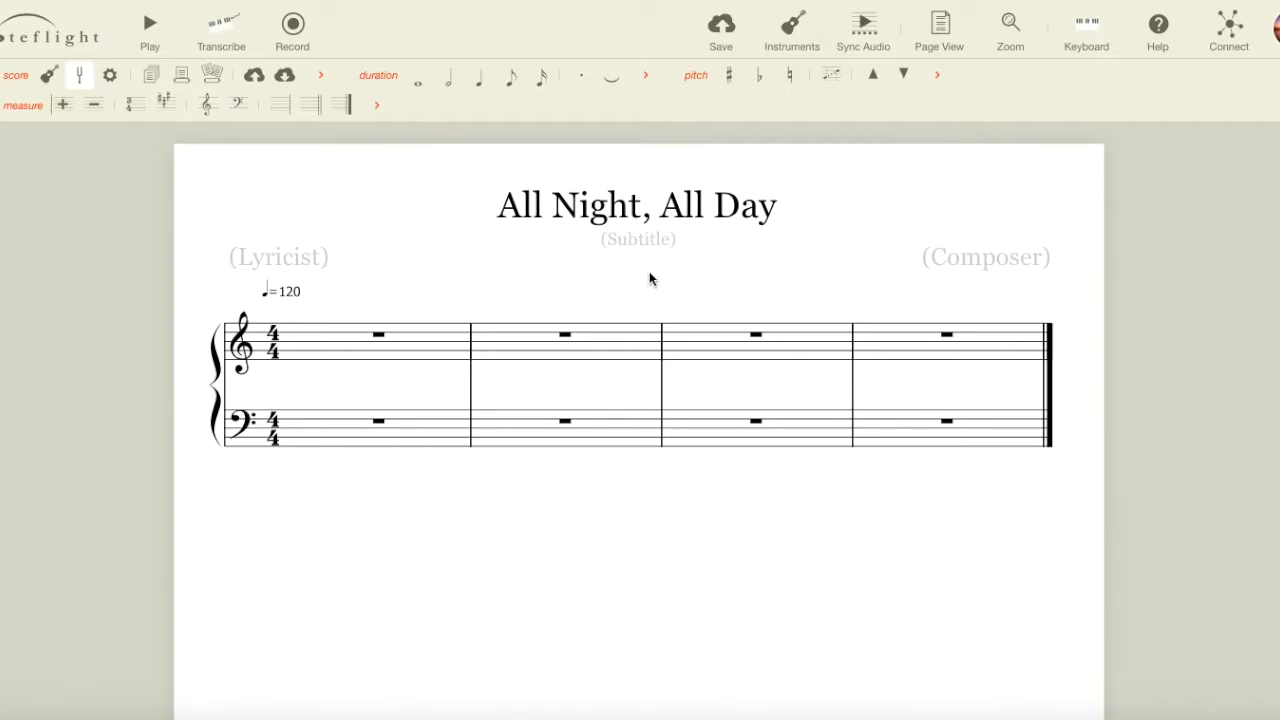
pyautogui.moveTo(640, 285)
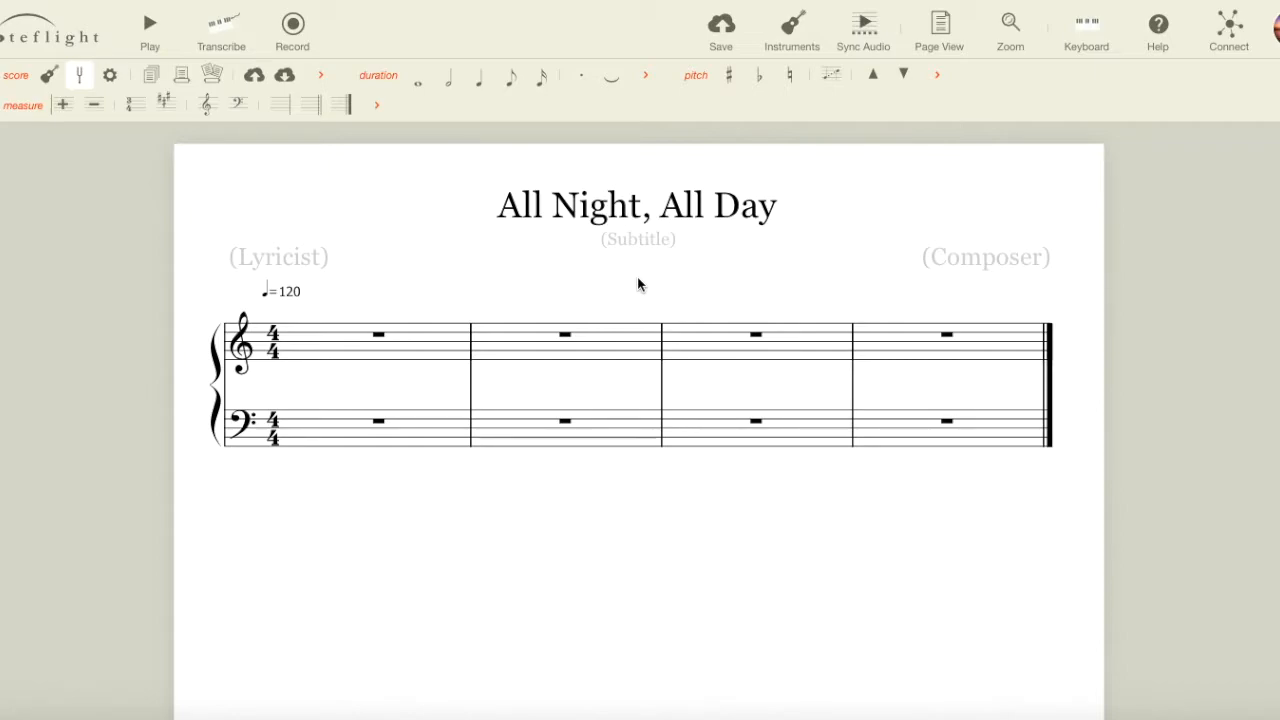
pyautogui.moveTo(22, 137)
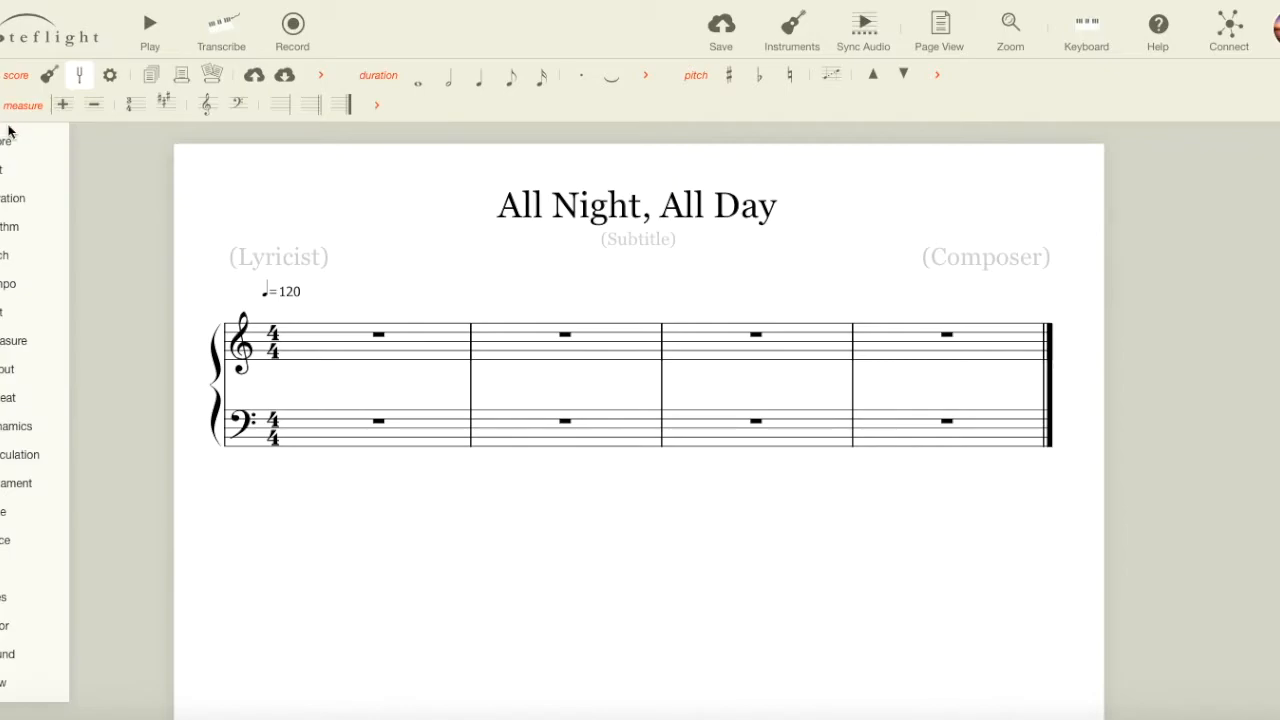
pyautogui.click(12, 687)
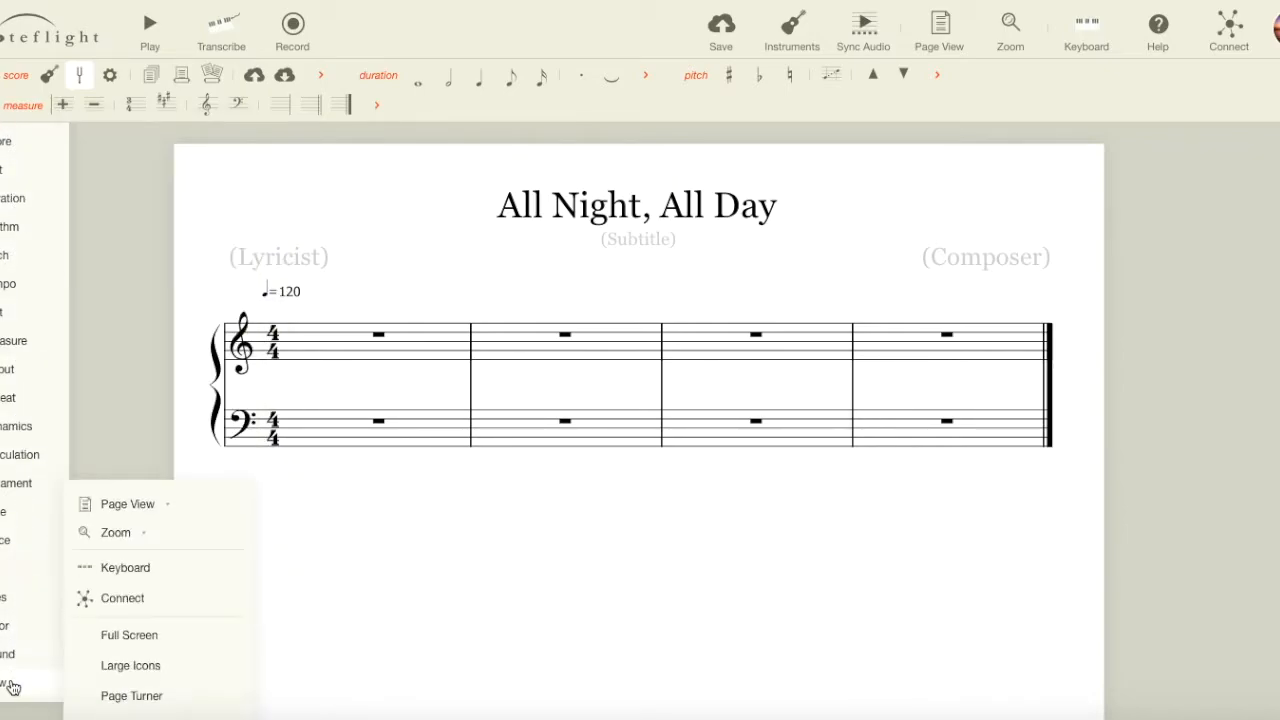
pyautogui.click(17, 142)
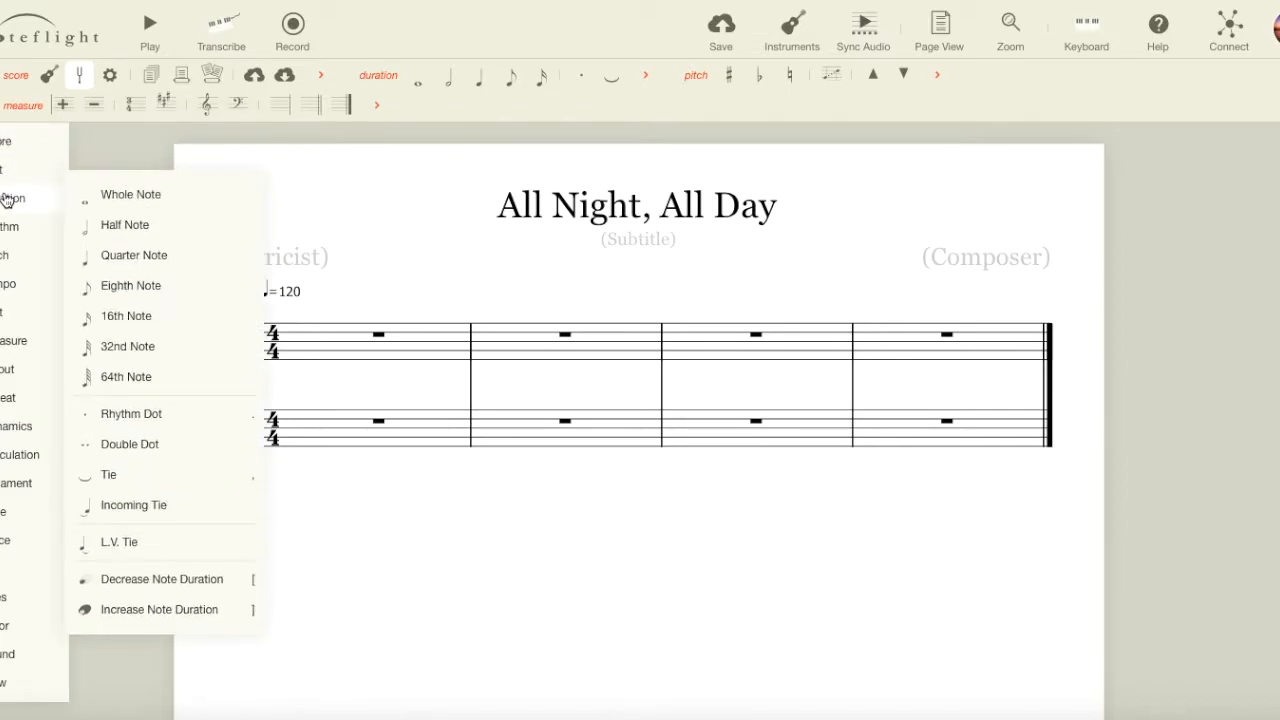
pyautogui.click(14, 340)
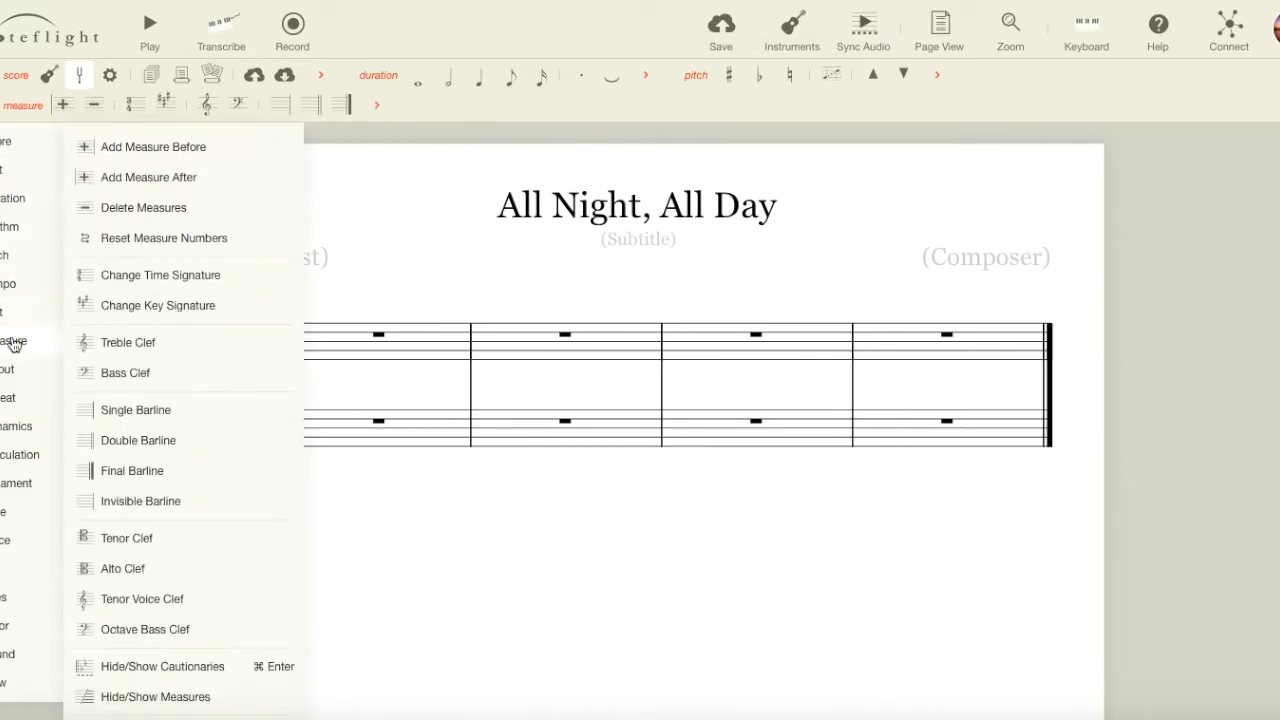
pyautogui.click(10, 397)
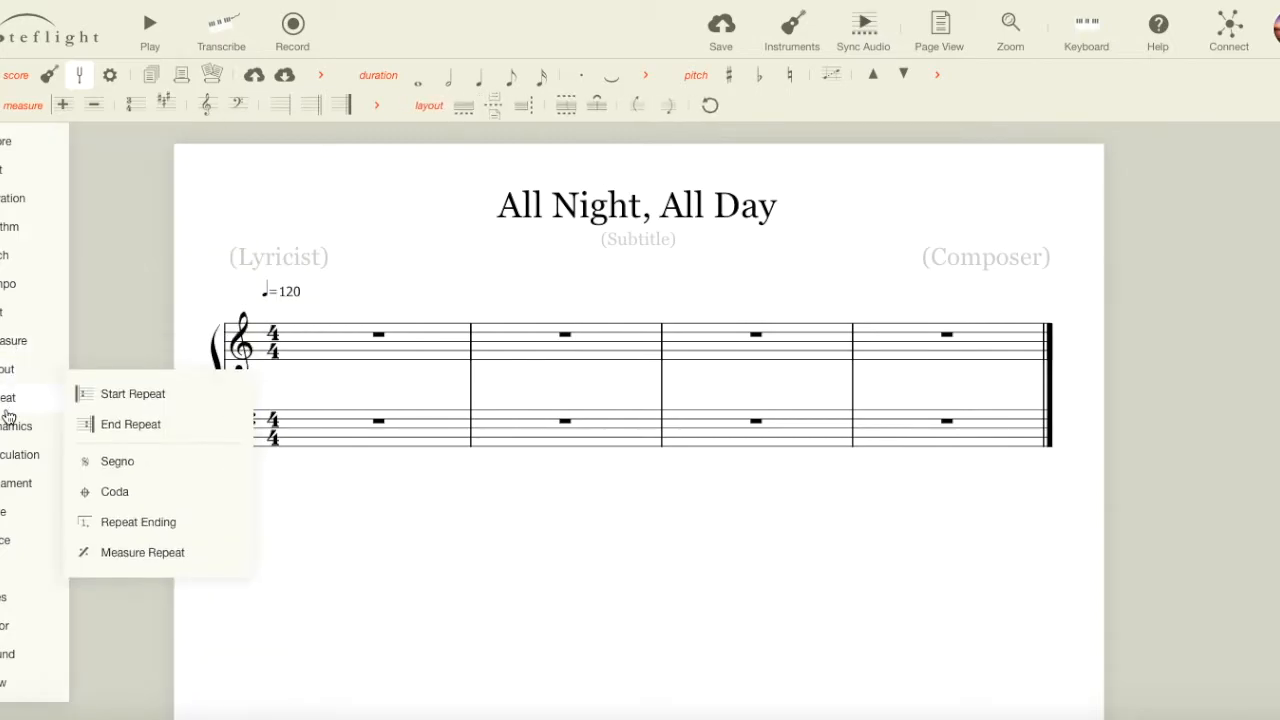
pyautogui.click(20, 454)
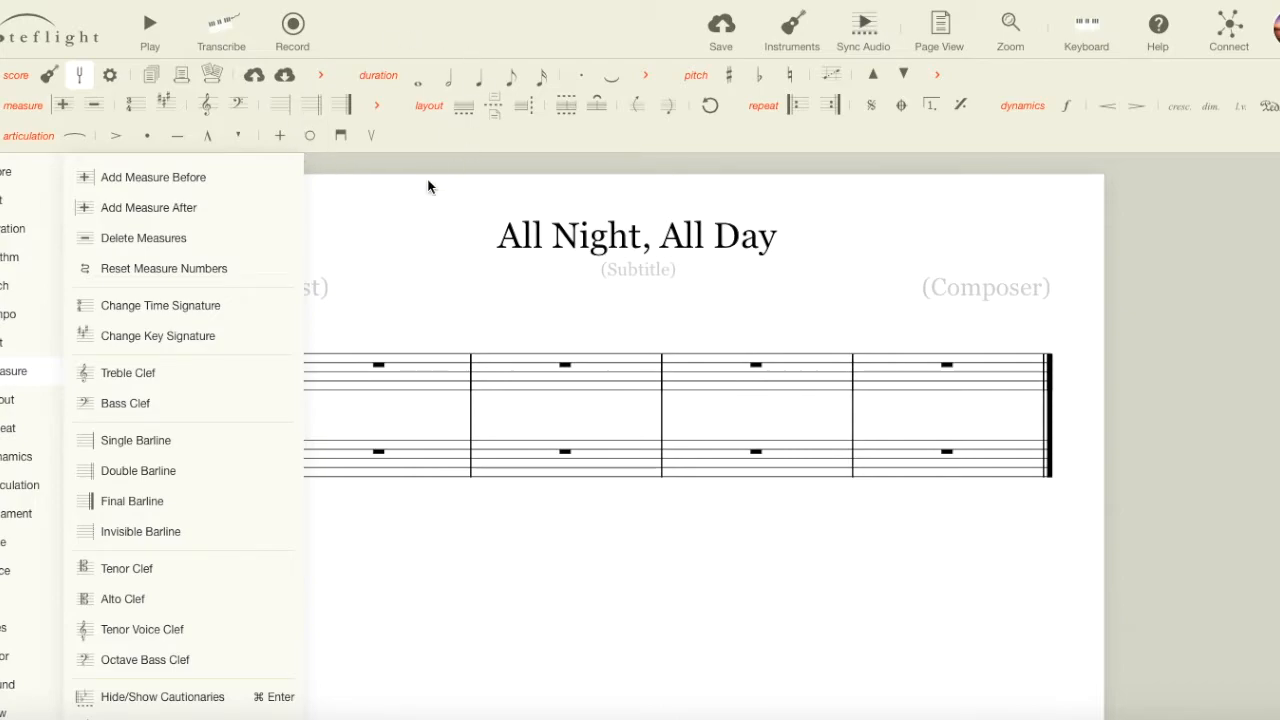
pyautogui.click(29, 485)
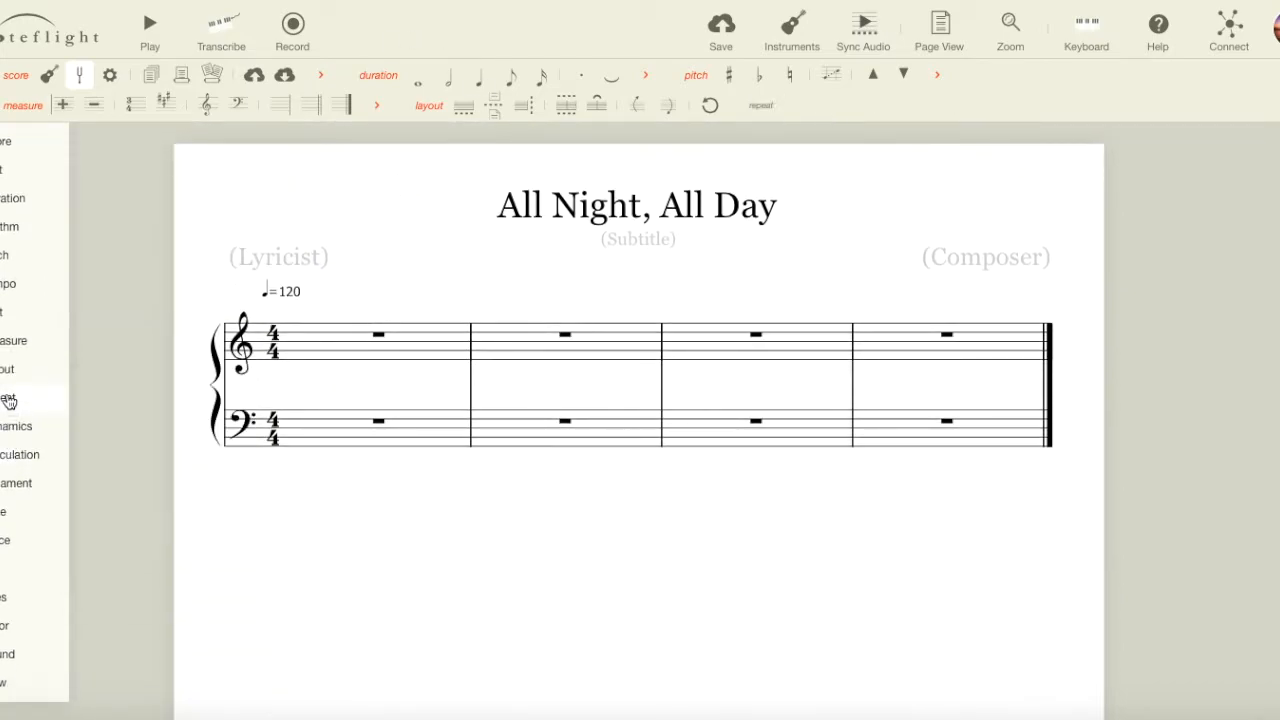
pyautogui.click(16, 75)
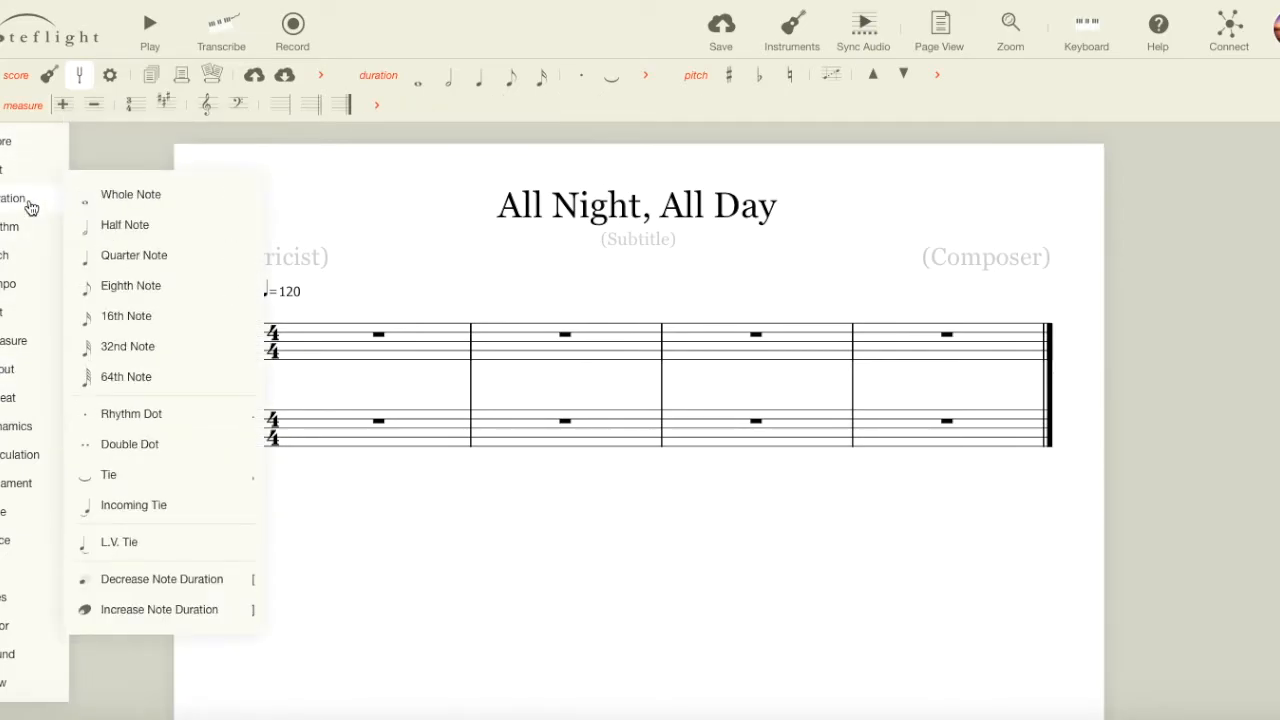
pyautogui.click(22, 105)
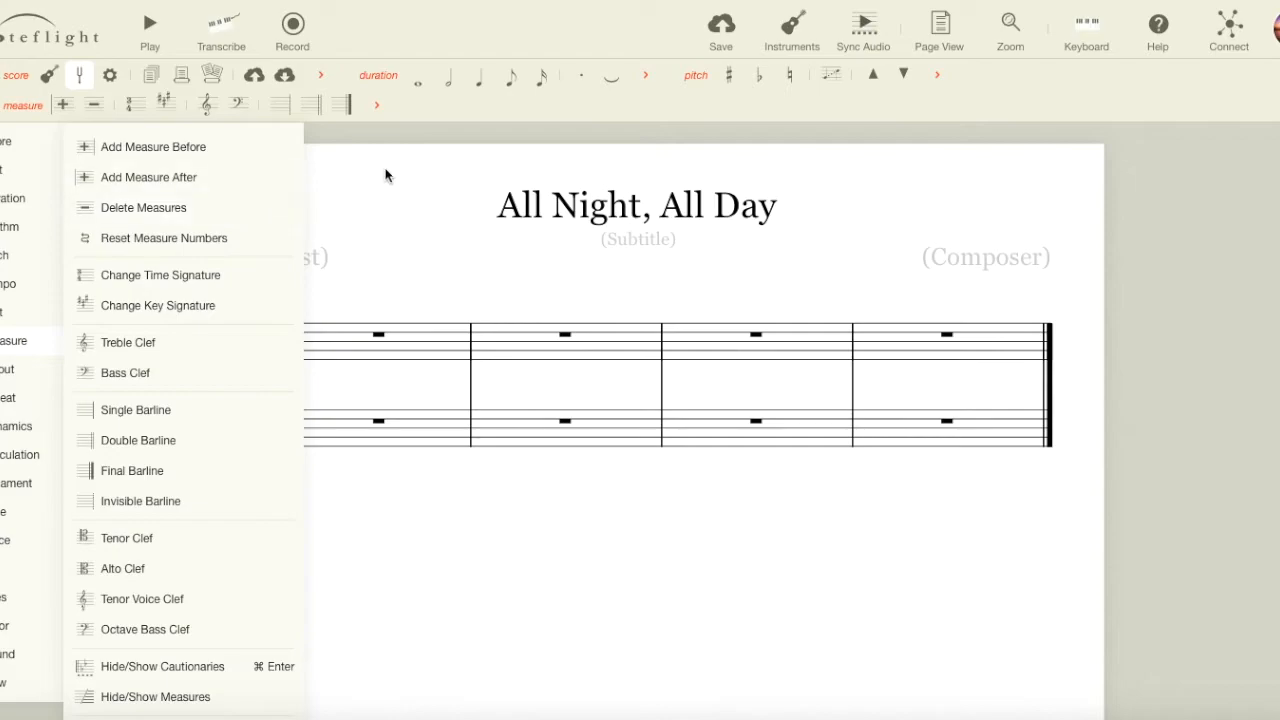
pyautogui.click(388, 176)
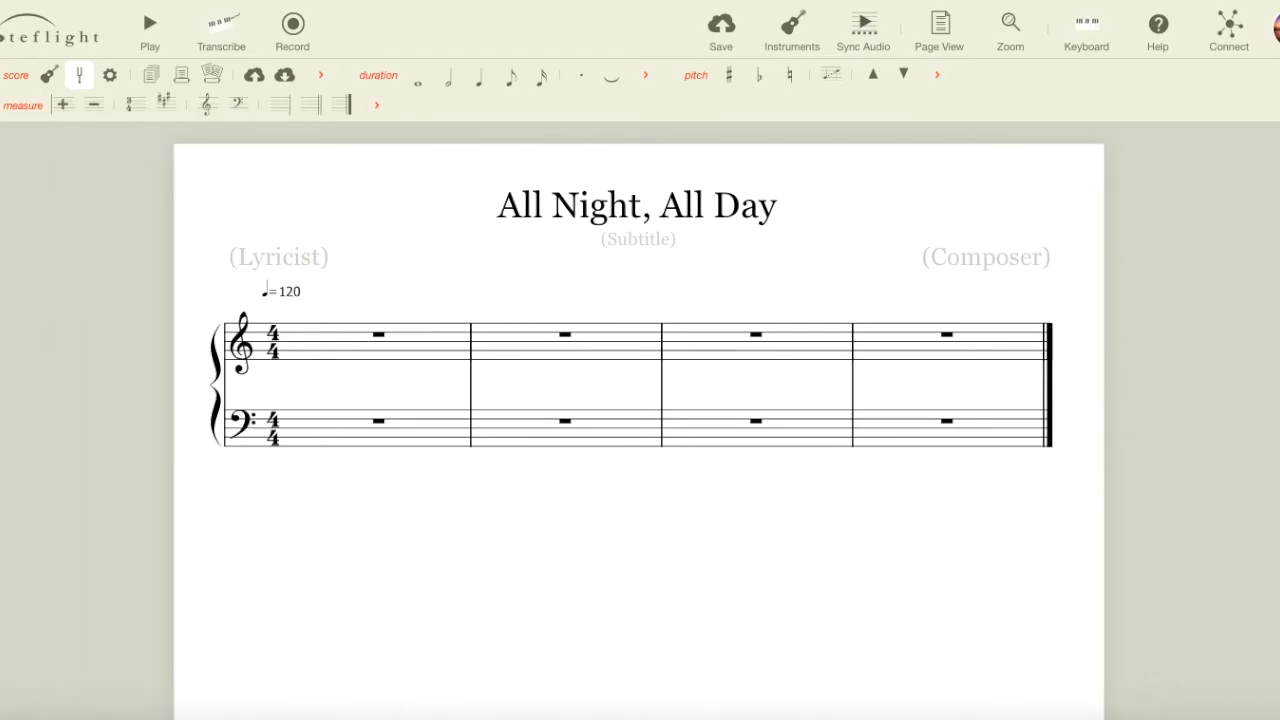
pyautogui.moveTo(293, 208)
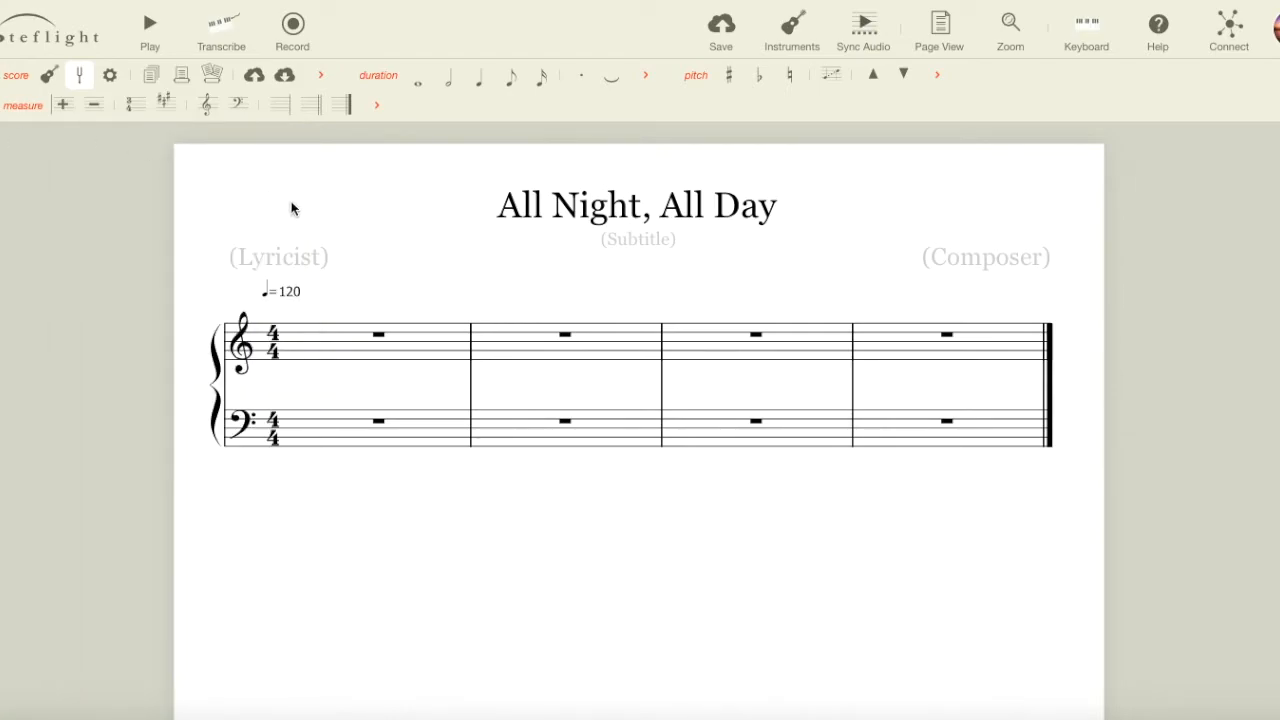
pyautogui.moveTo(478, 303)
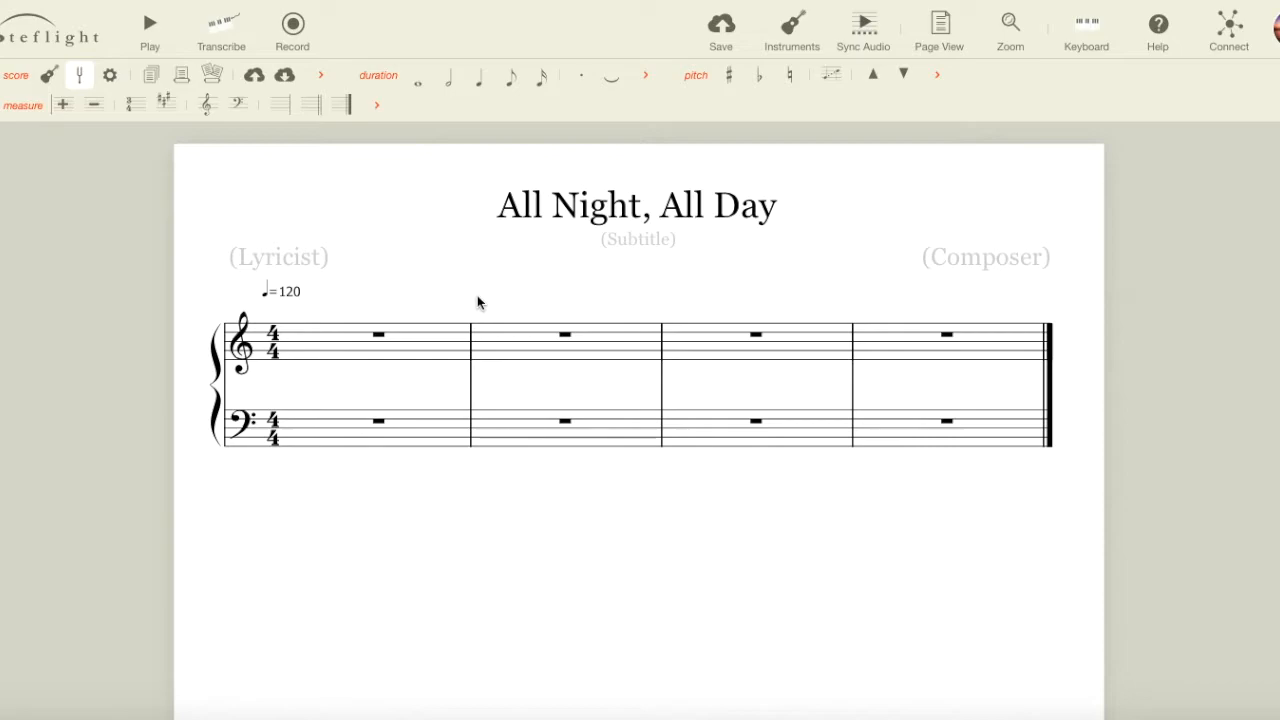
# Select the whole rest in the first treble measure.
pyautogui.click(378, 334)
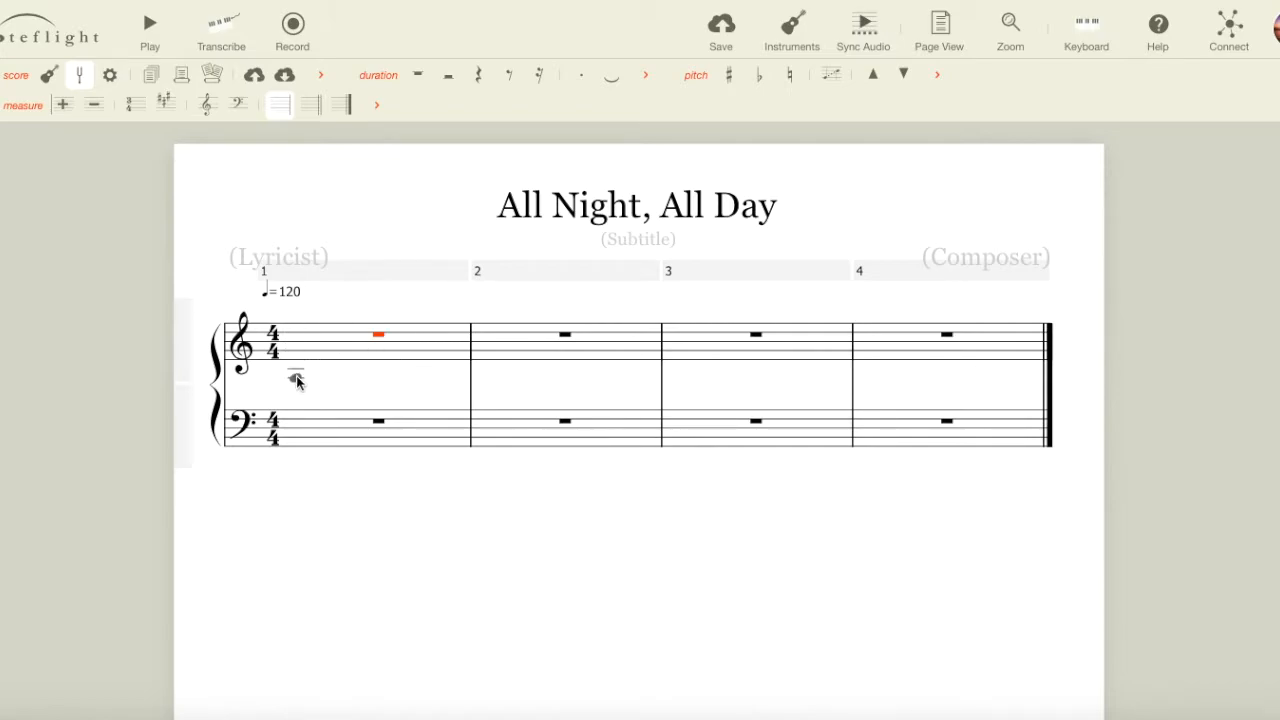
# Select all four measures on both treble and bass staves.
pyautogui.click(293, 343)
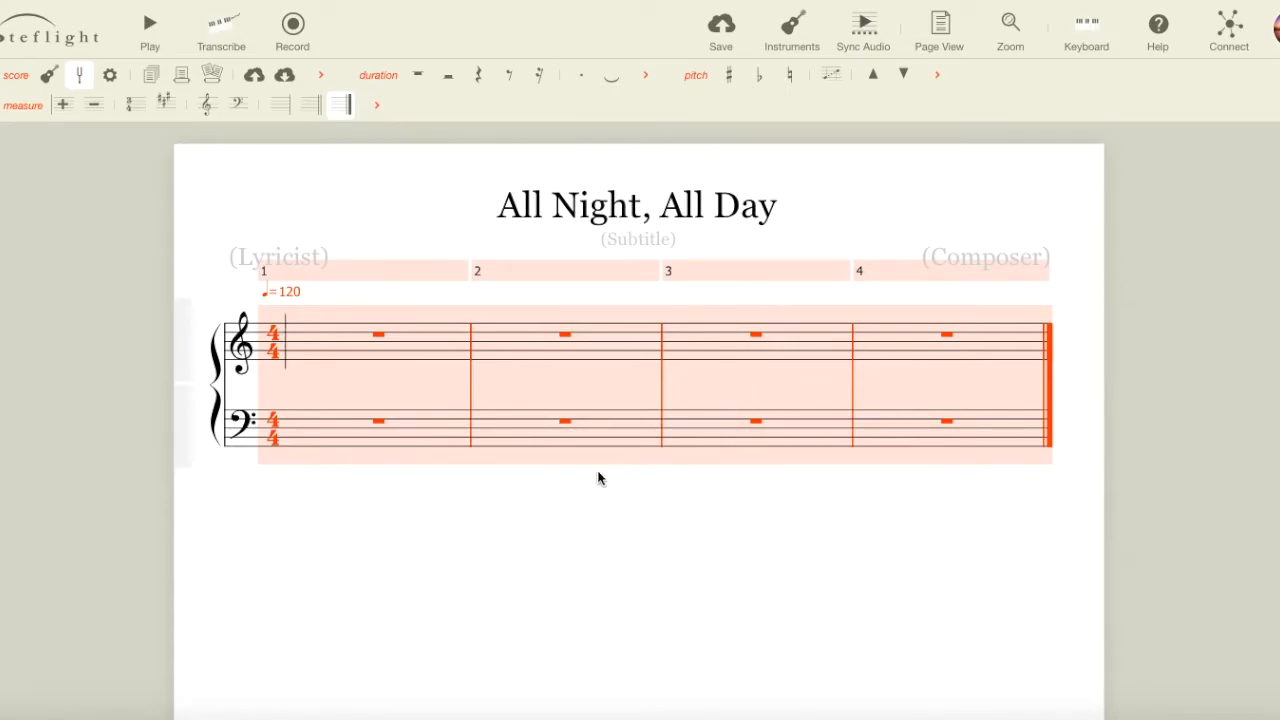
pyautogui.moveTo(477, 315)
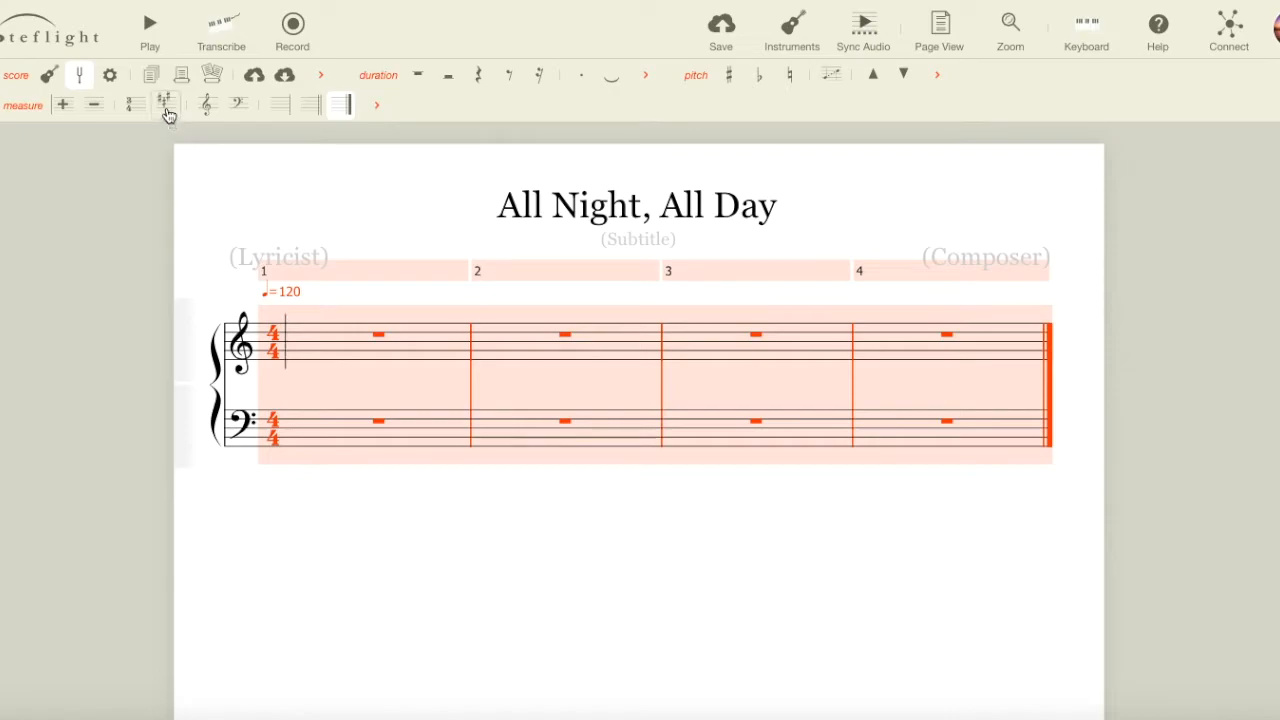
pyautogui.moveTo(167, 103)
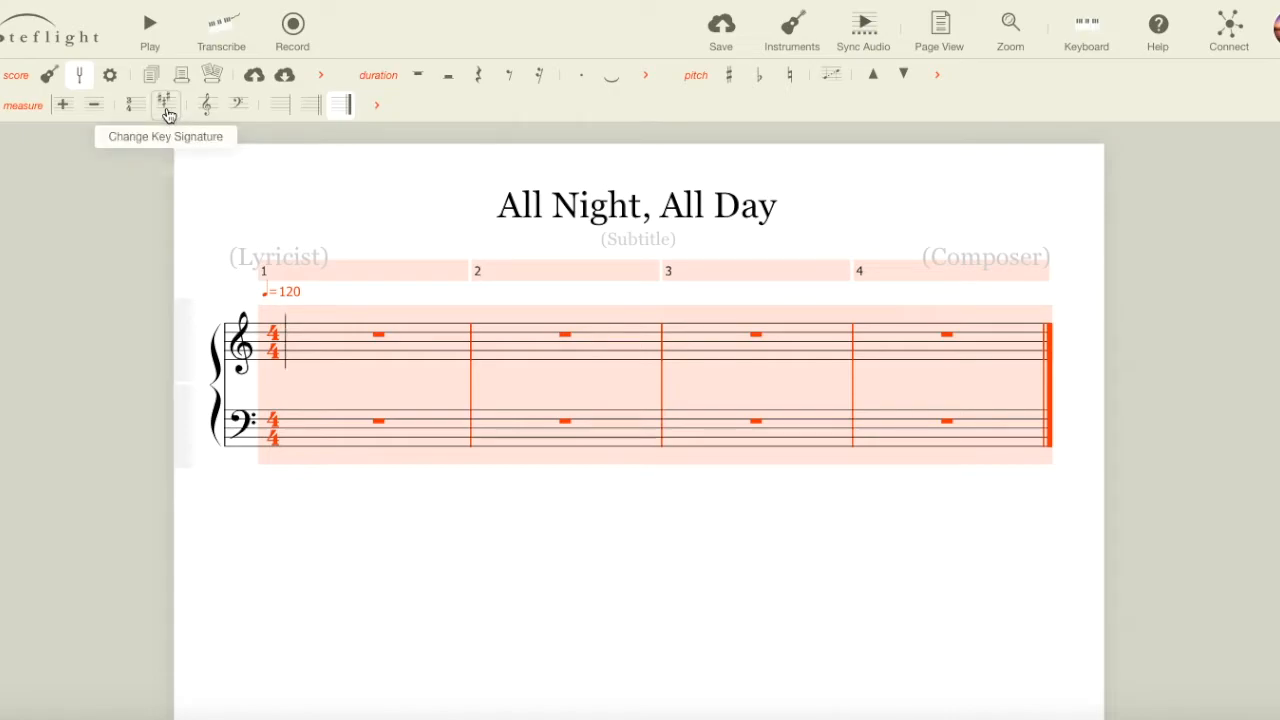
# Choose G major in the key signature chooser for the selected measures.
pyautogui.click(167, 104)
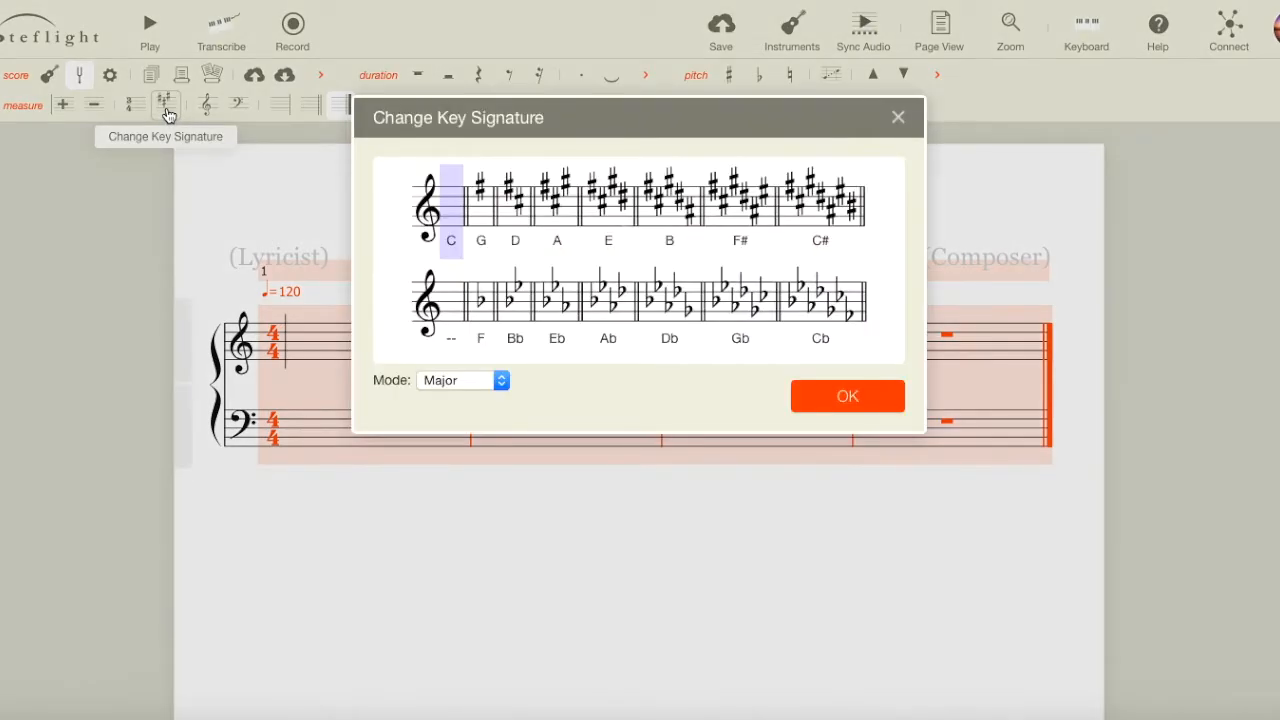
pyautogui.click(481, 205)
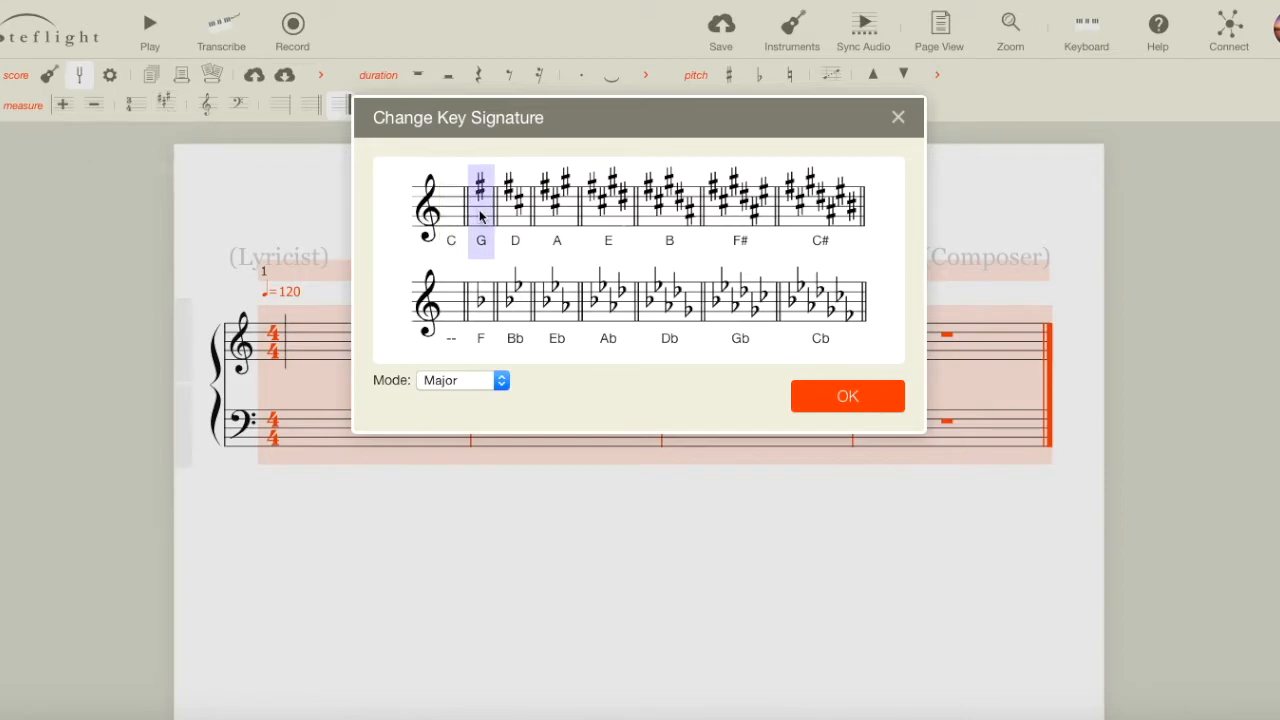
pyautogui.moveTo(483, 253)
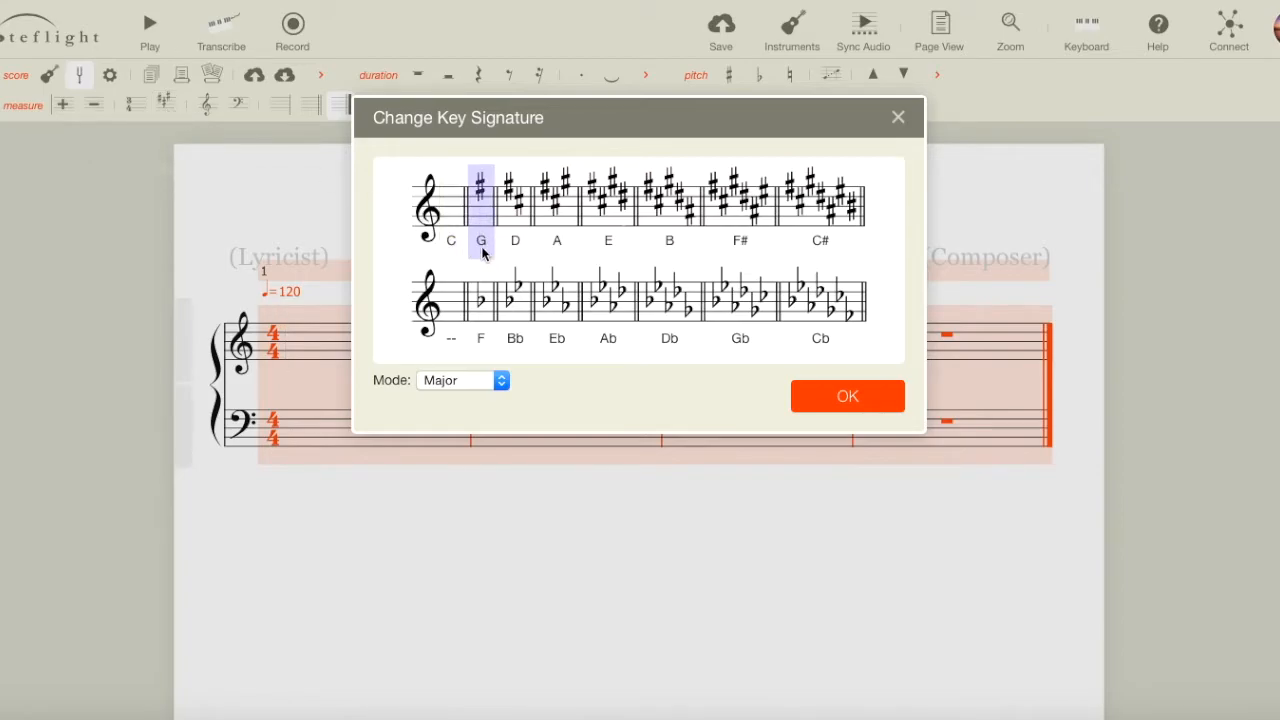
pyautogui.moveTo(488, 208)
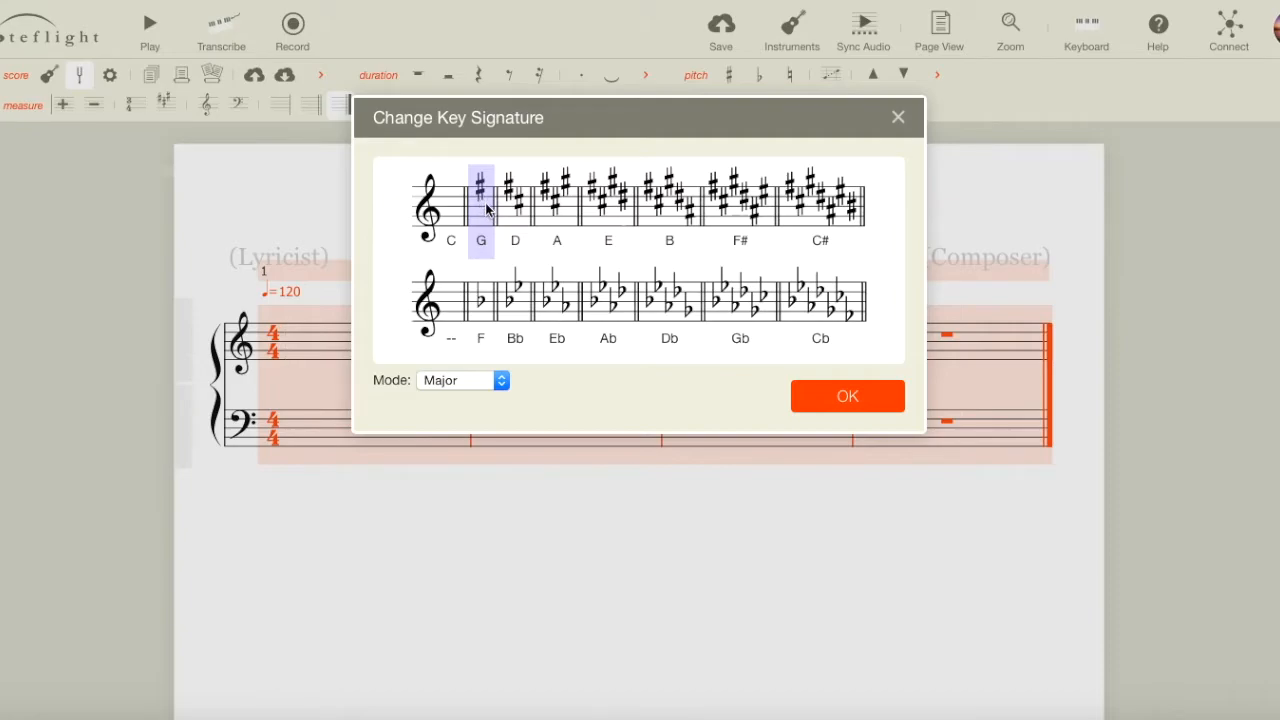
pyautogui.moveTo(495, 227)
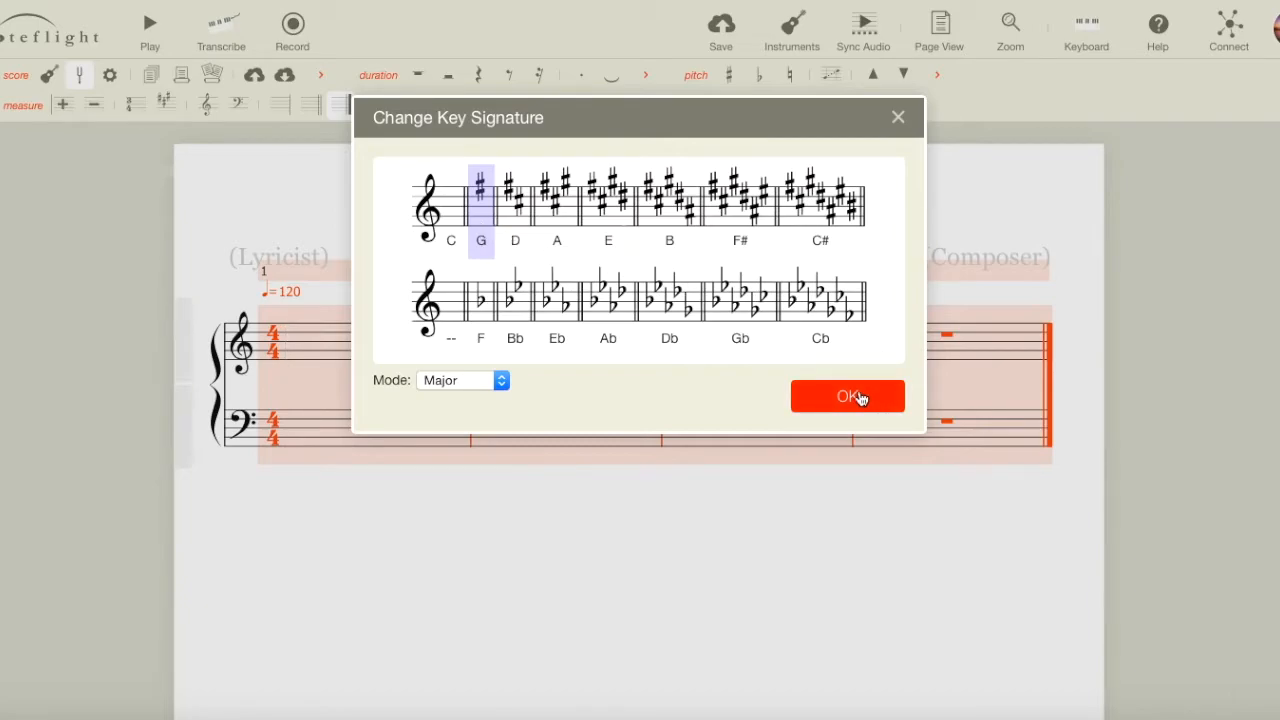
pyautogui.click(847, 396)
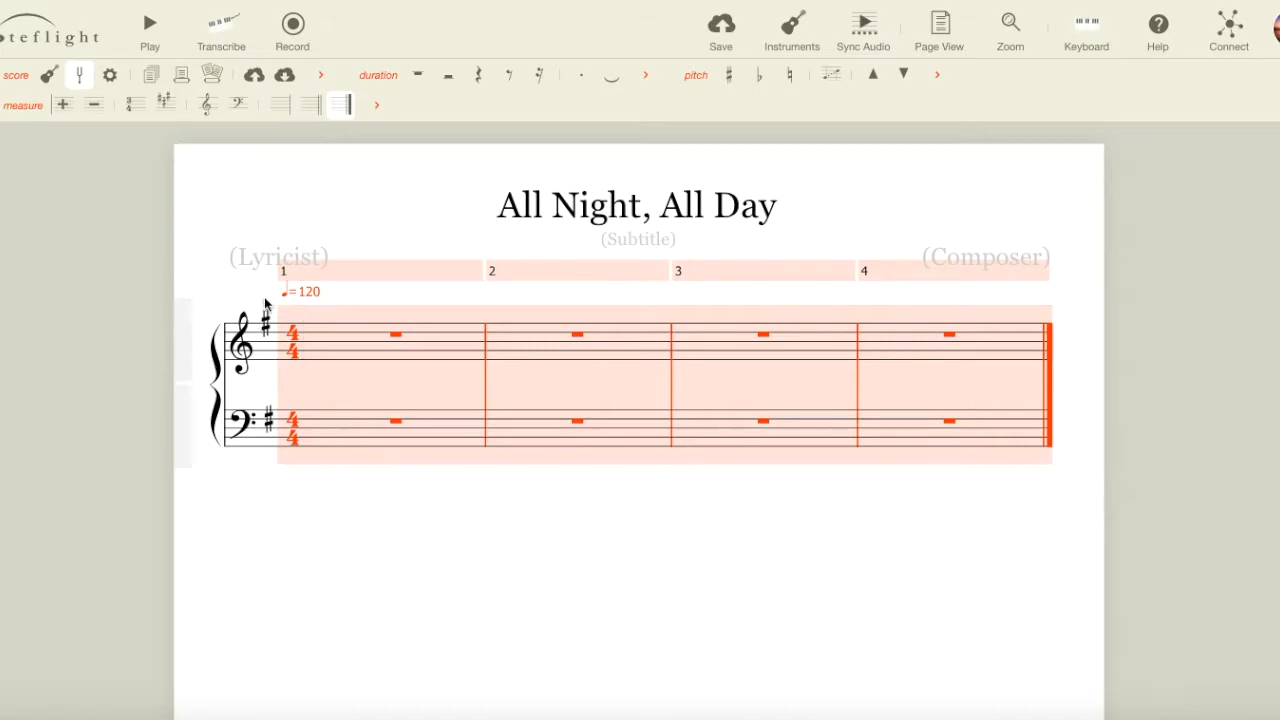
pyautogui.moveTo(268, 338)
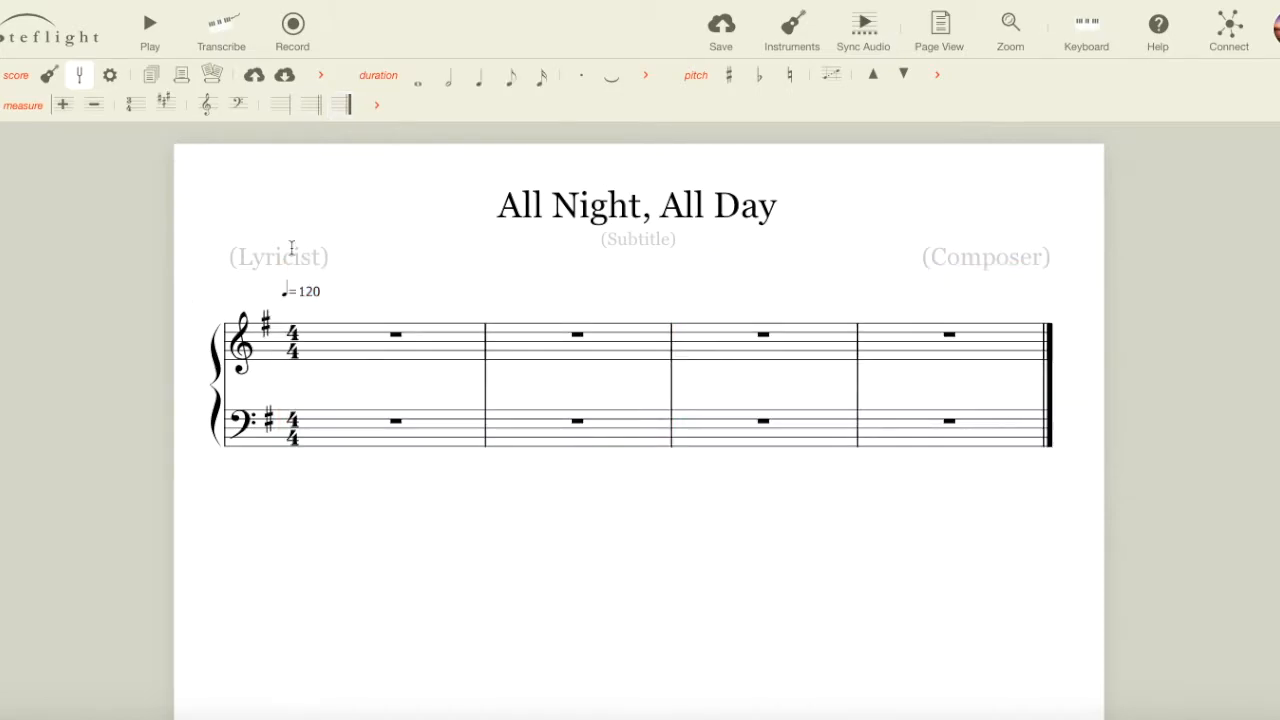
pyautogui.moveTo(518, 483)
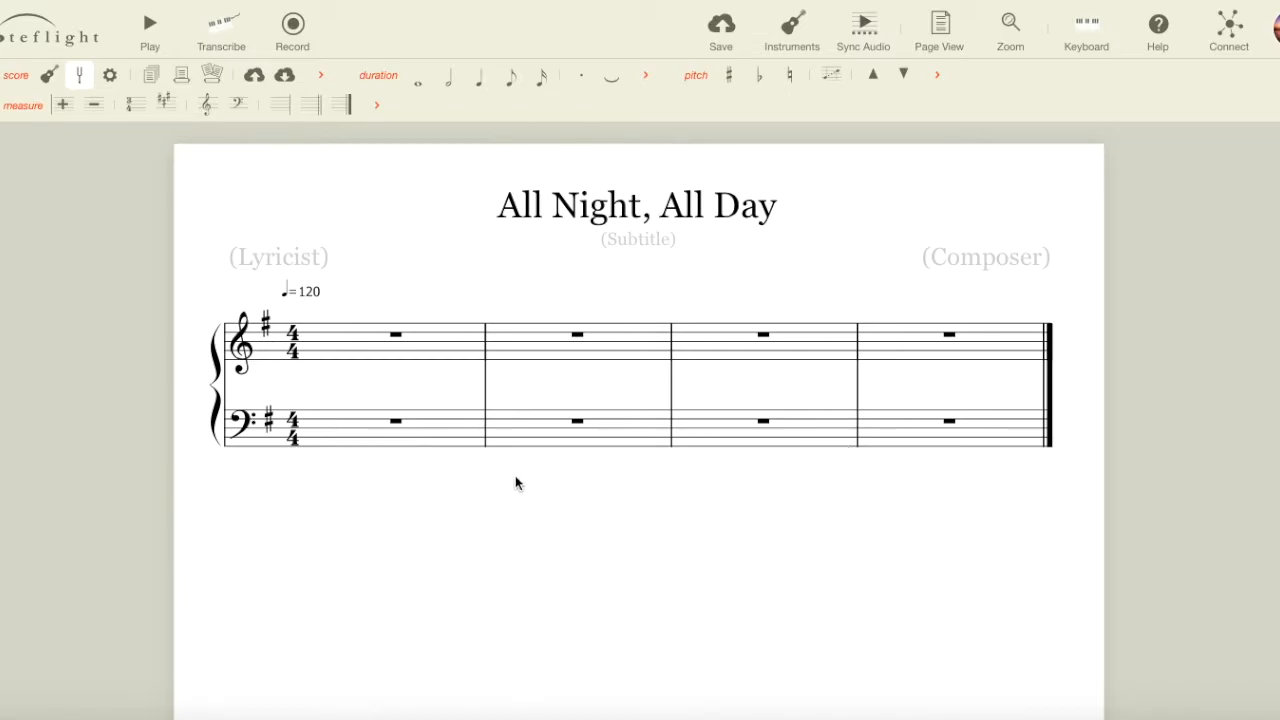
pyautogui.moveTo(273, 371)
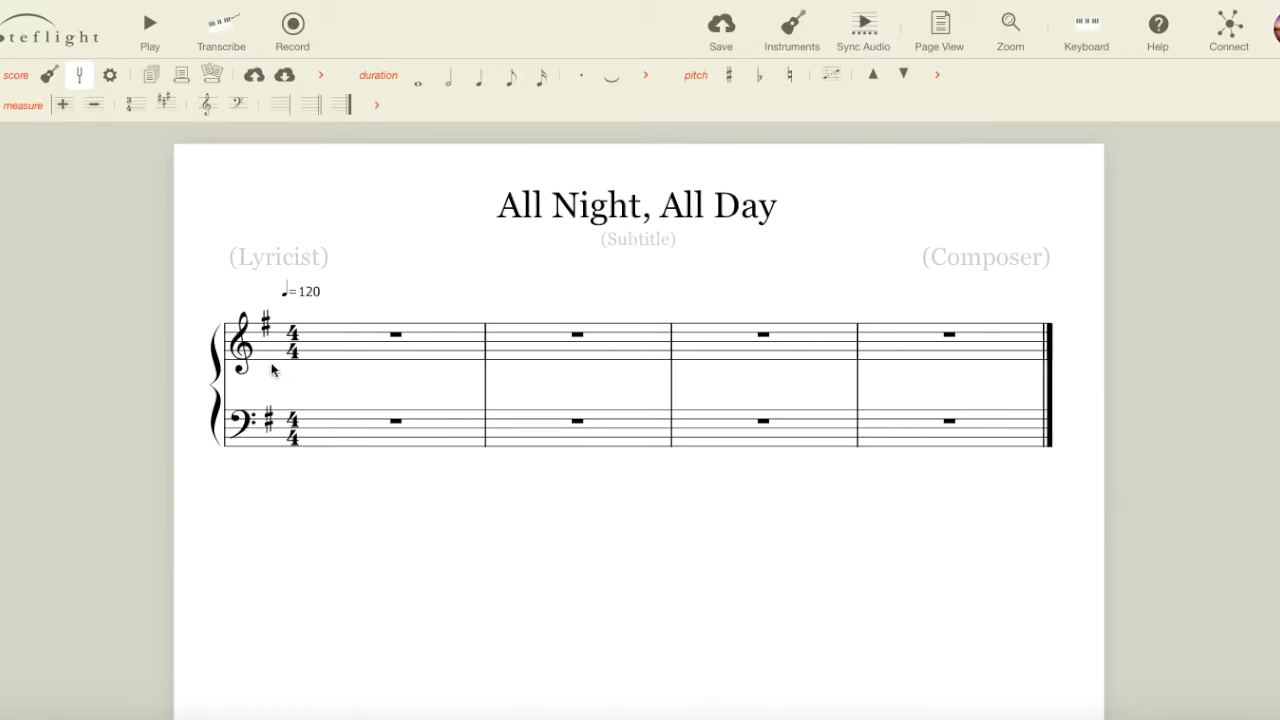
pyautogui.moveTo(1000, 420)
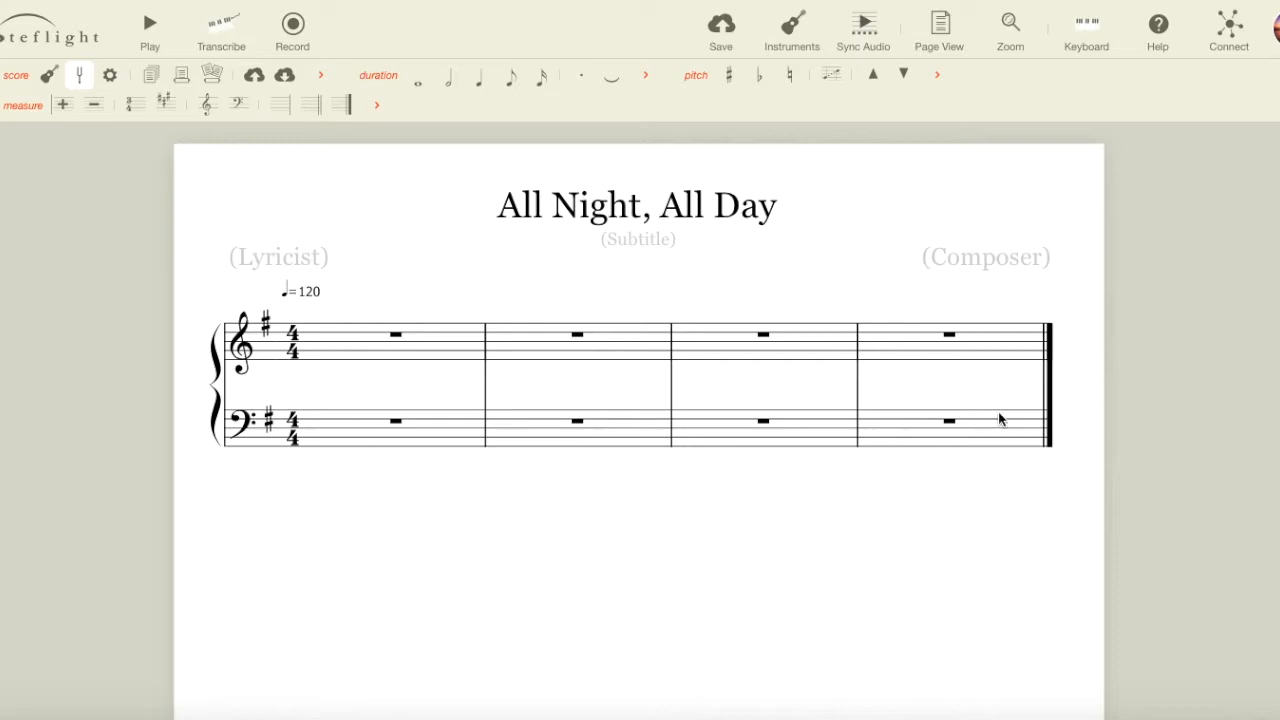
pyautogui.moveTo(482, 324)
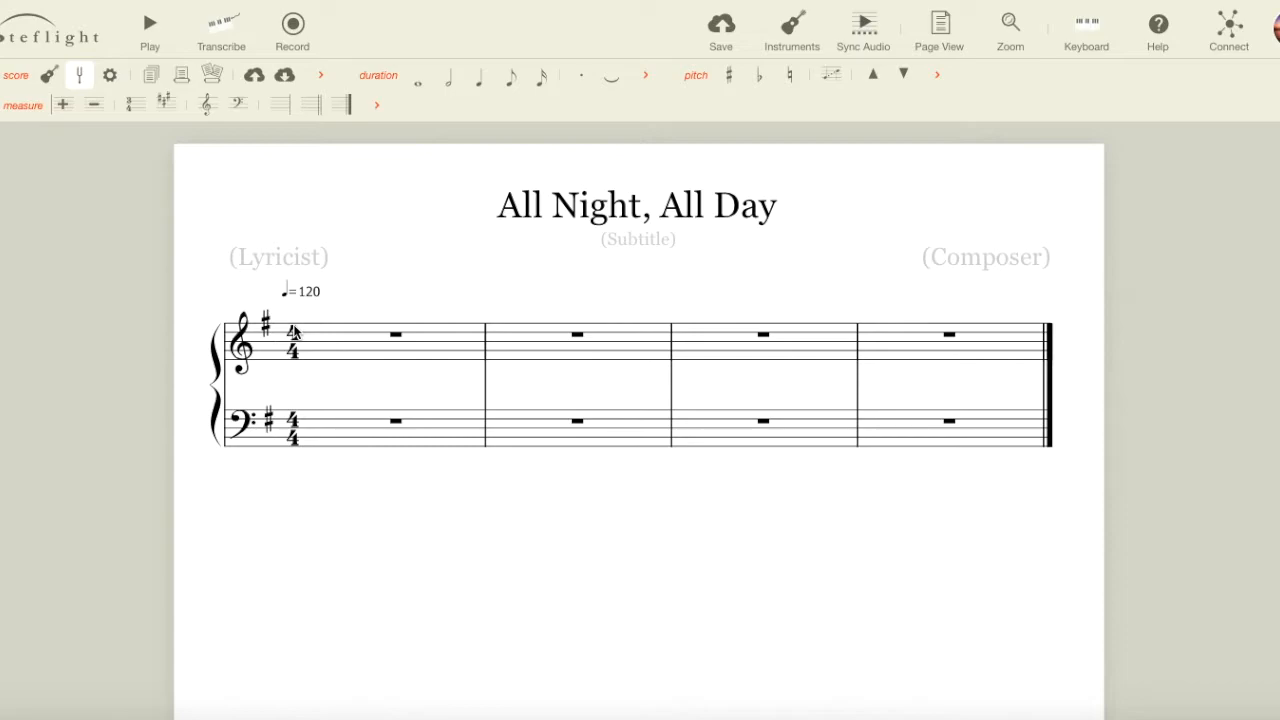
pyautogui.moveTo(395, 278)
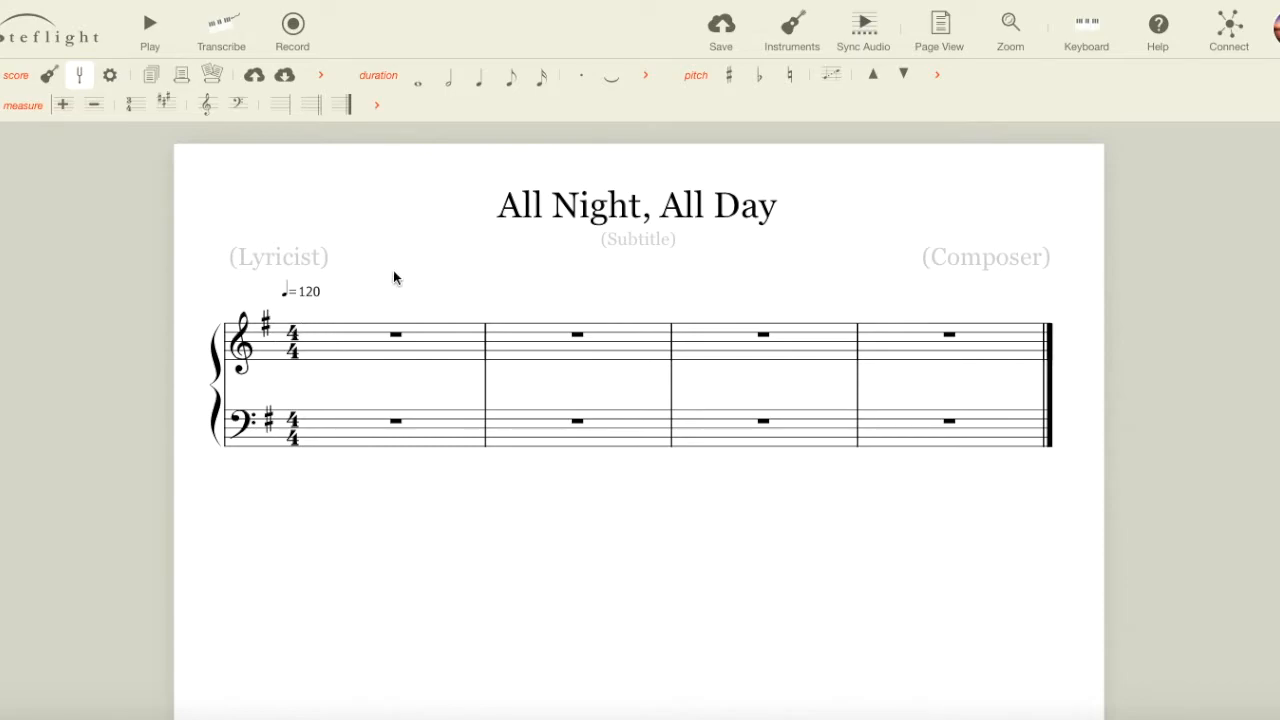
pyautogui.moveTo(337, 351)
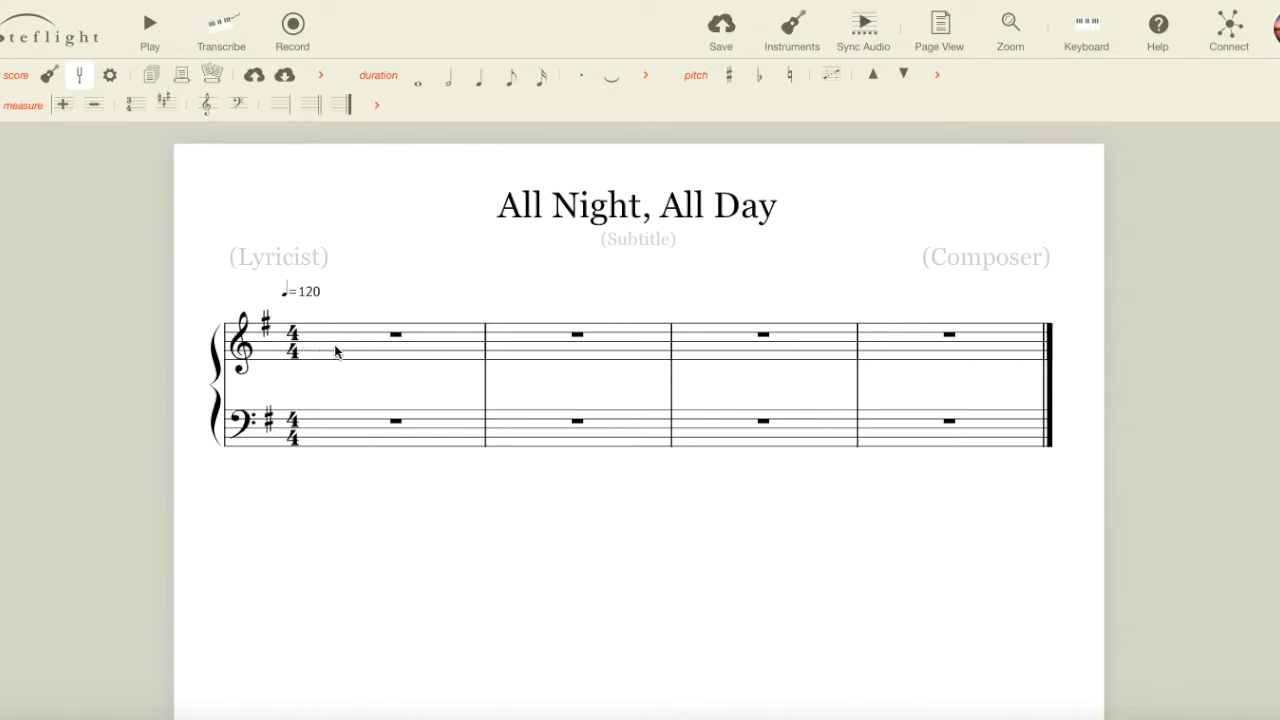
pyautogui.moveTo(1023, 343)
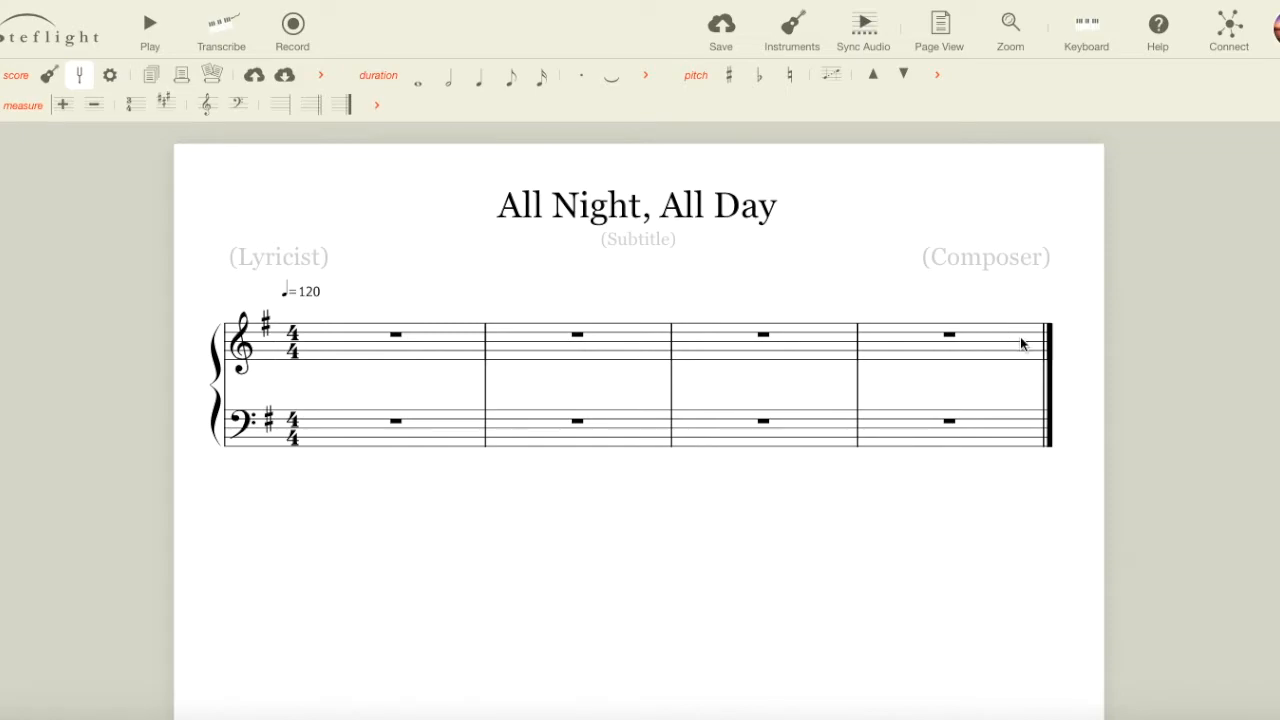
pyautogui.moveTo(310, 345)
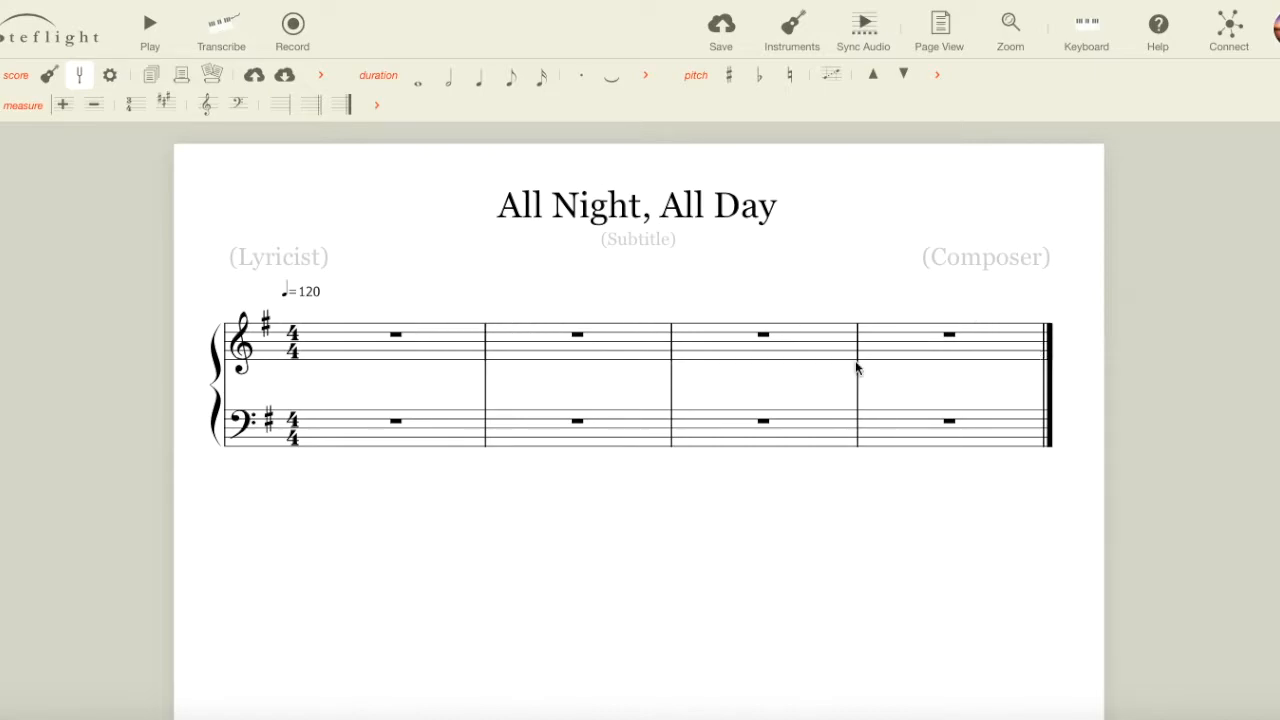
pyautogui.moveTo(550, 405)
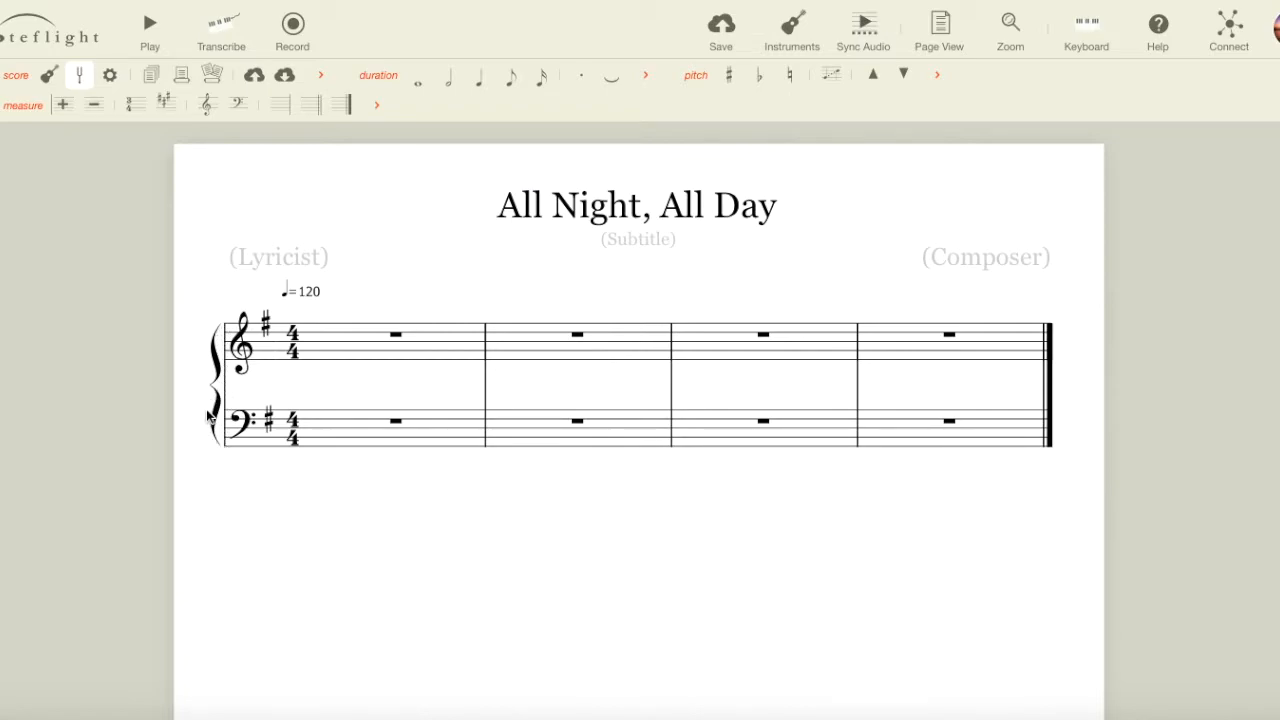
pyautogui.moveTo(232, 400)
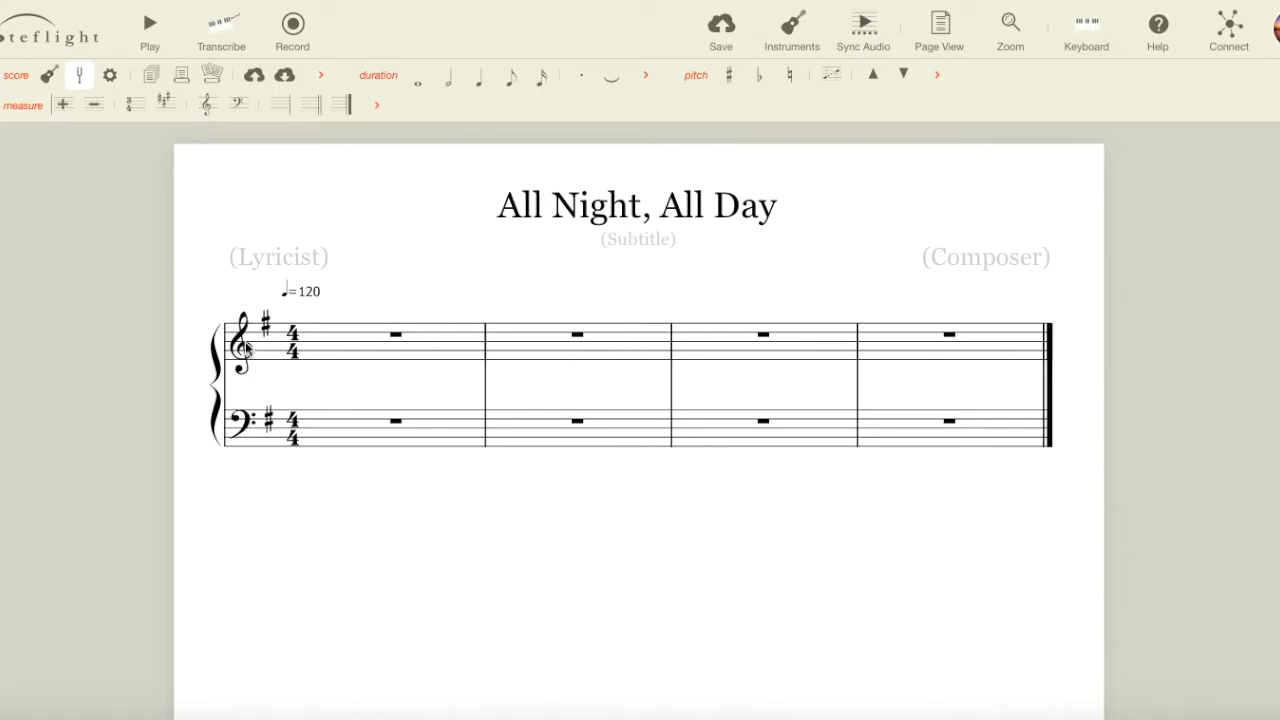
pyautogui.moveTo(248, 390)
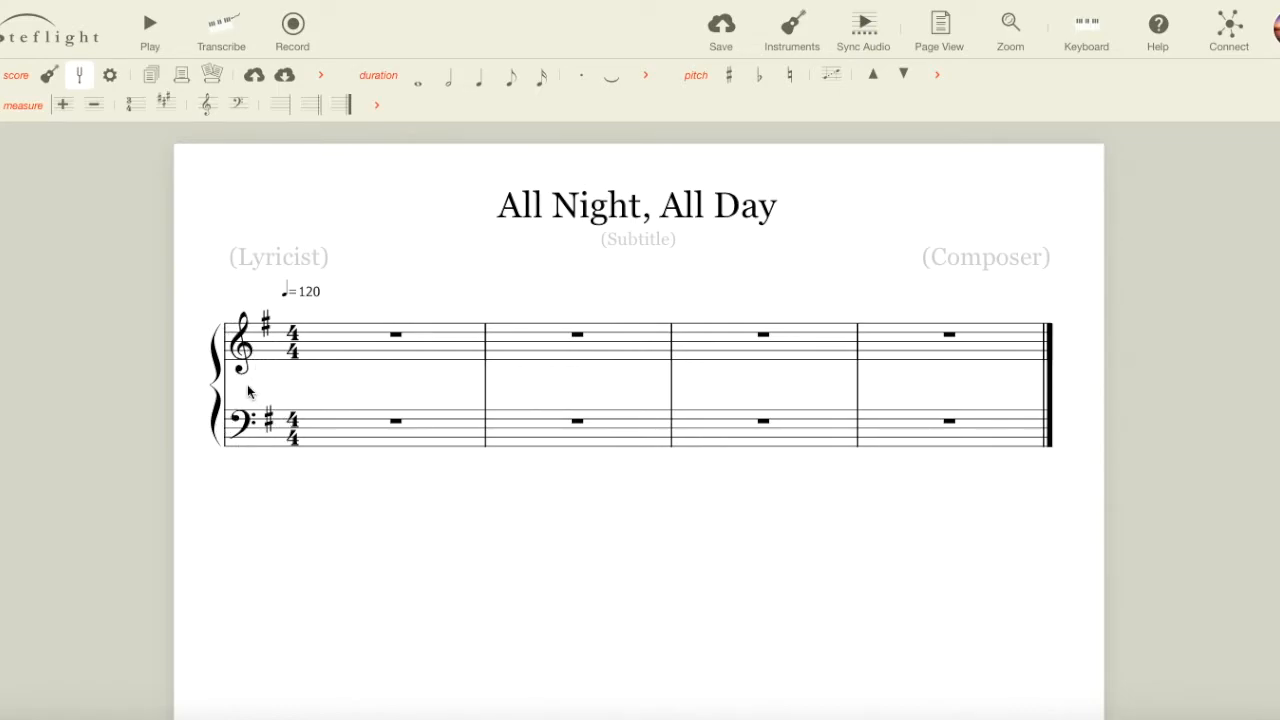
pyautogui.moveTo(735, 375)
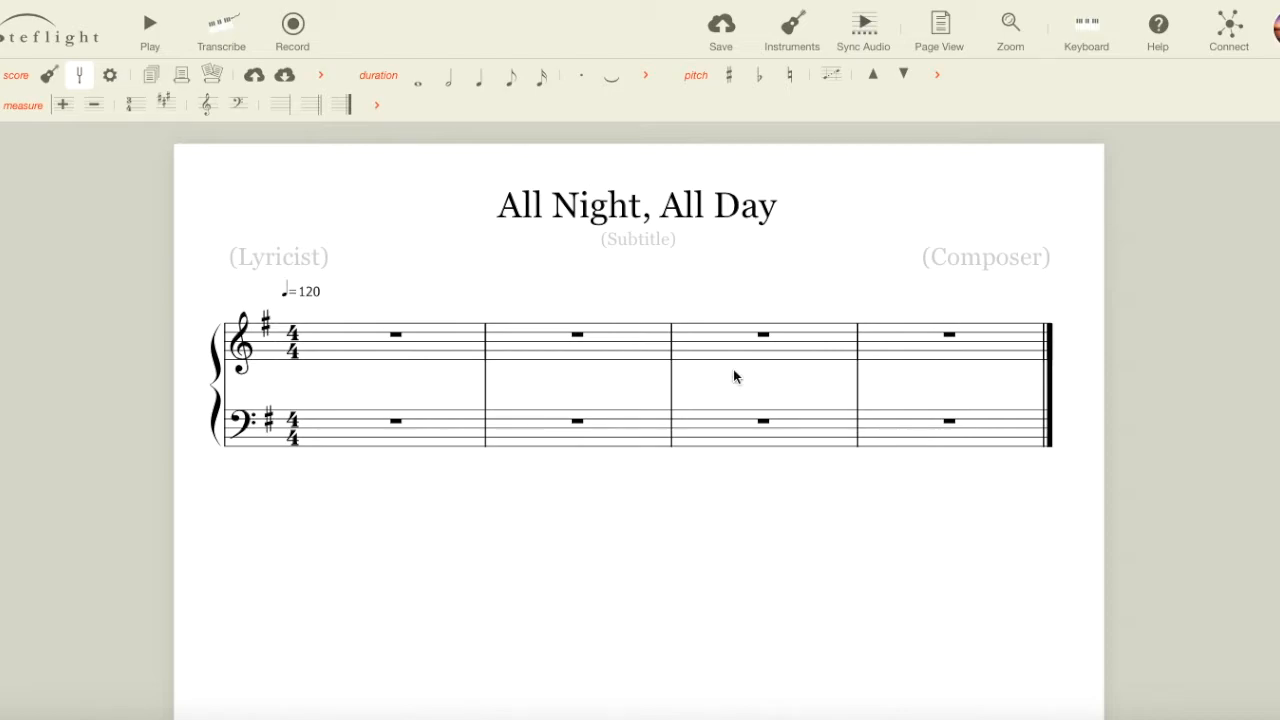
pyautogui.moveTo(900, 344)
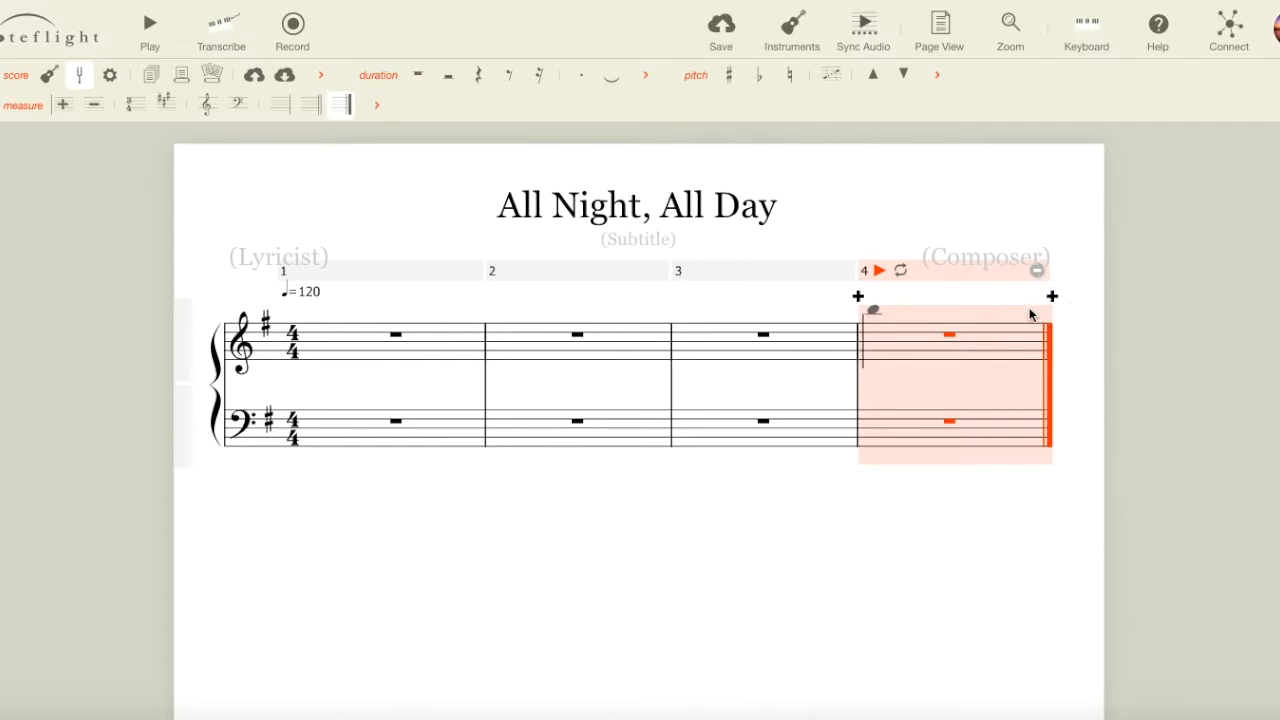
pyautogui.moveTo(881, 200)
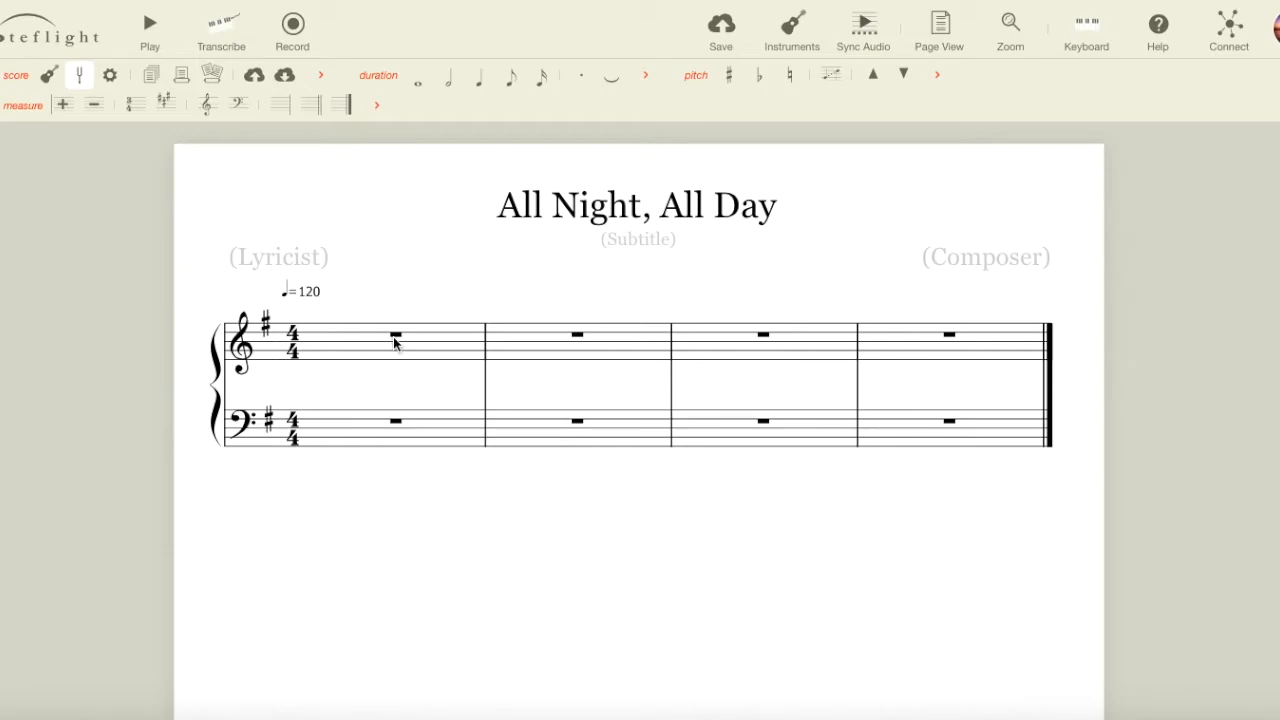
# Enter a quarter-note D at the start of treble measure 1.
pyautogui.click(395, 334)
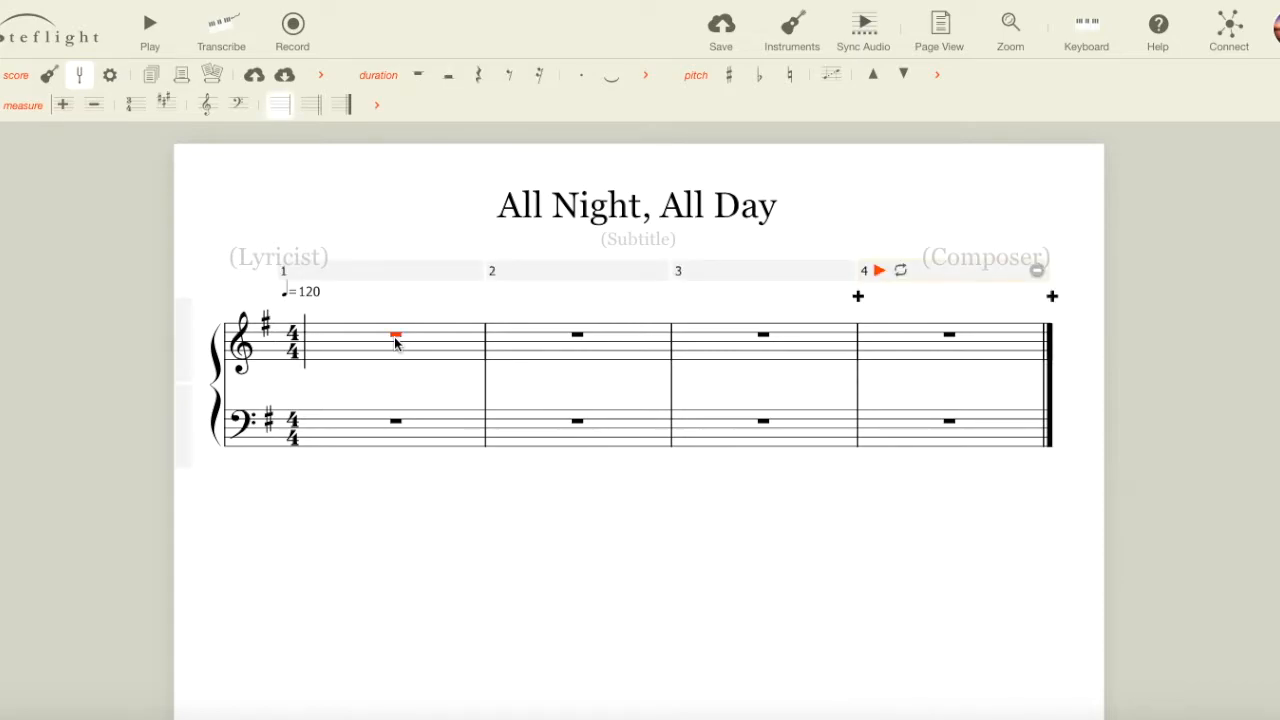
pyautogui.moveTo(316, 383)
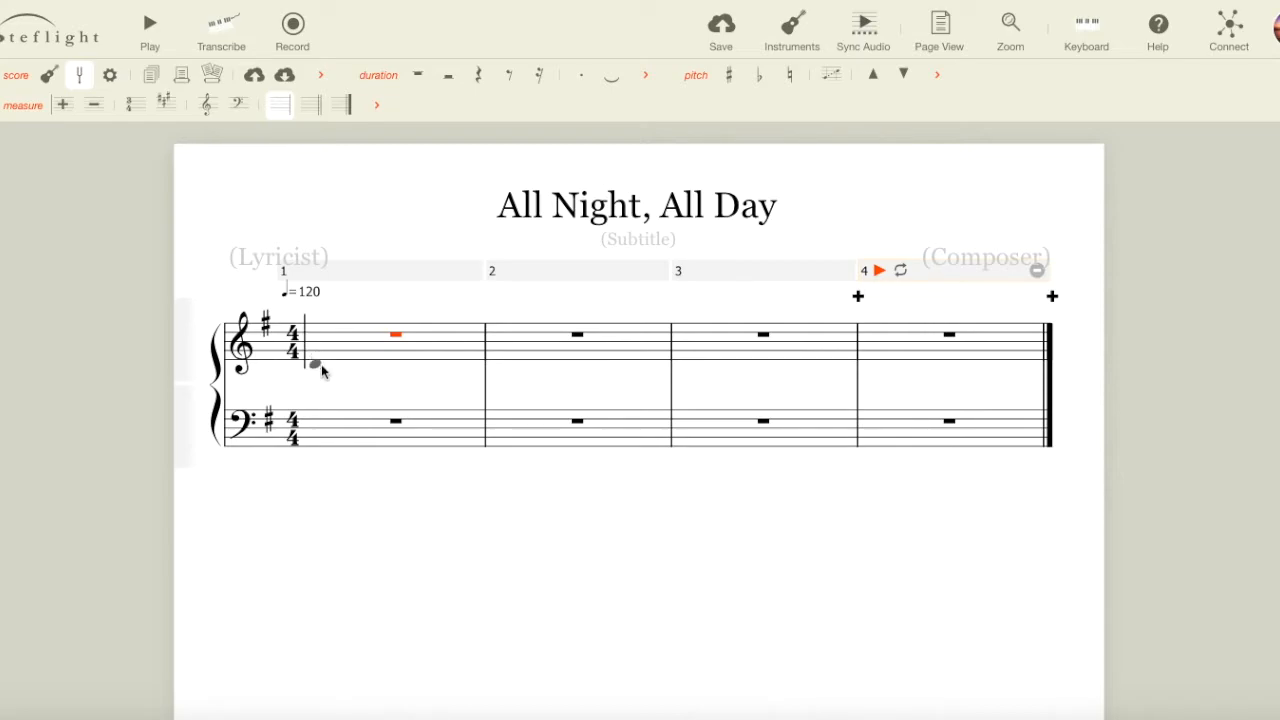
pyautogui.moveTo(318, 358)
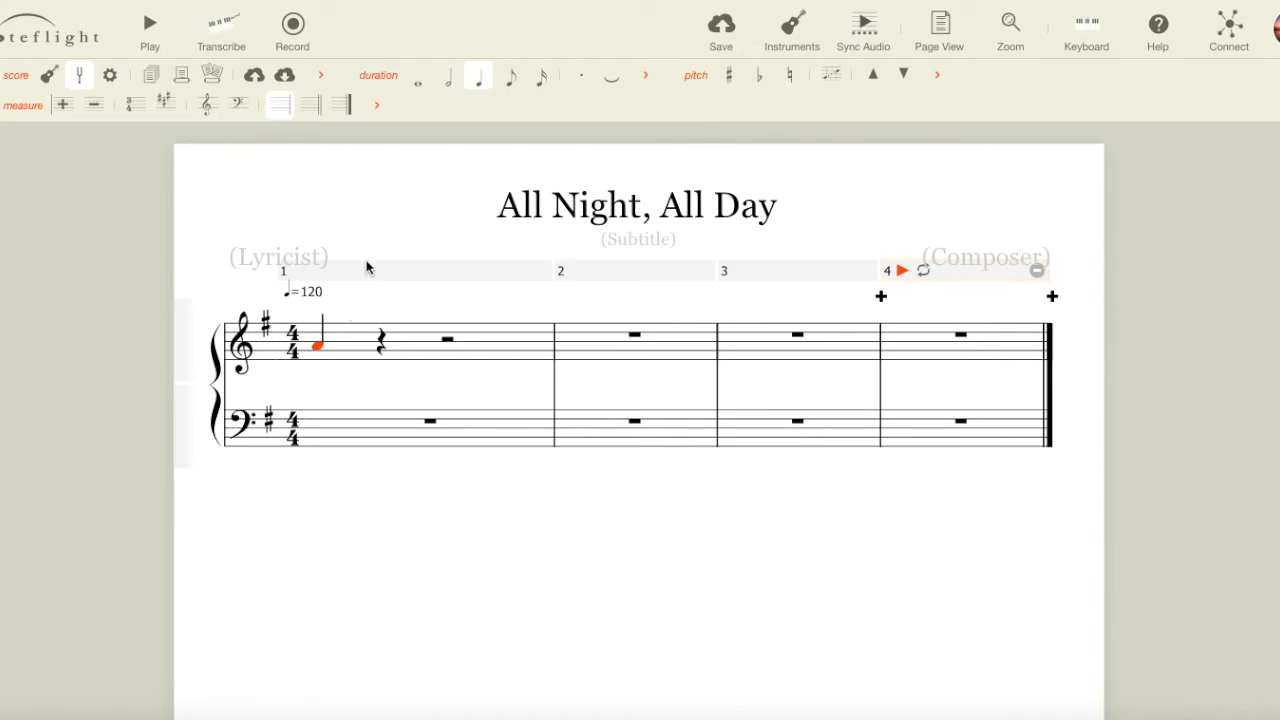
pyautogui.moveTo(314, 360)
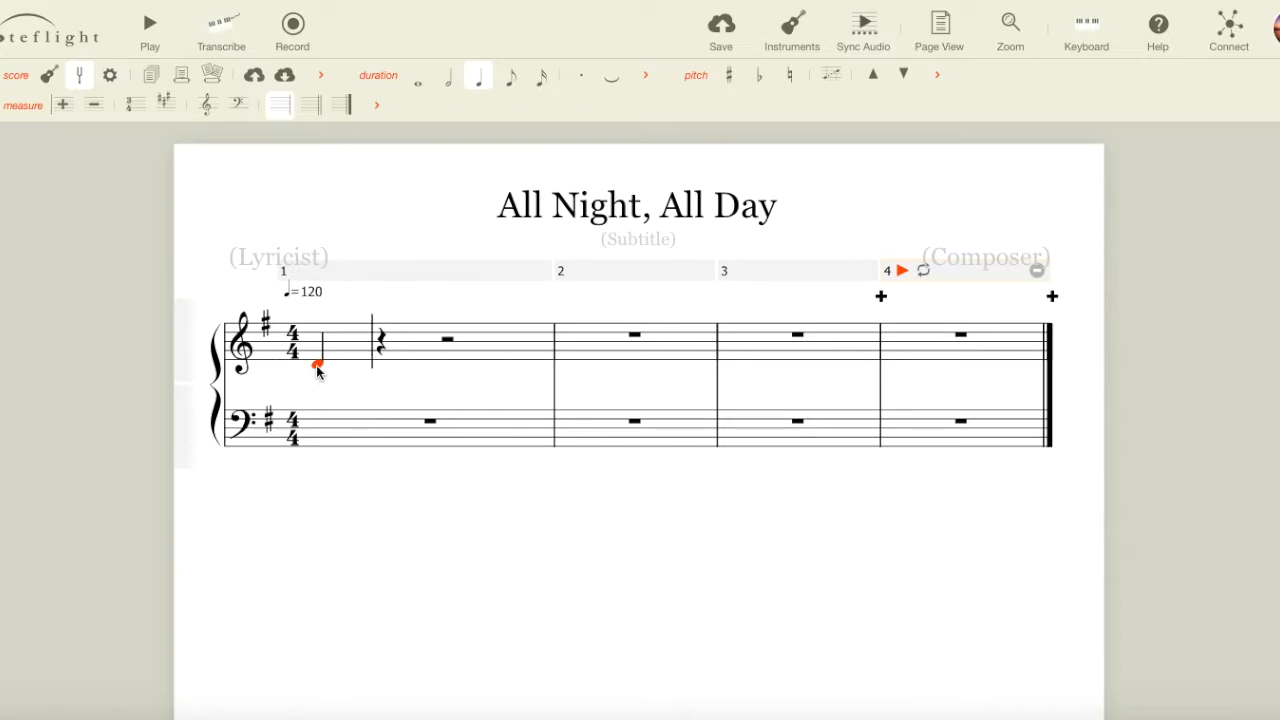
pyautogui.moveTo(325, 370)
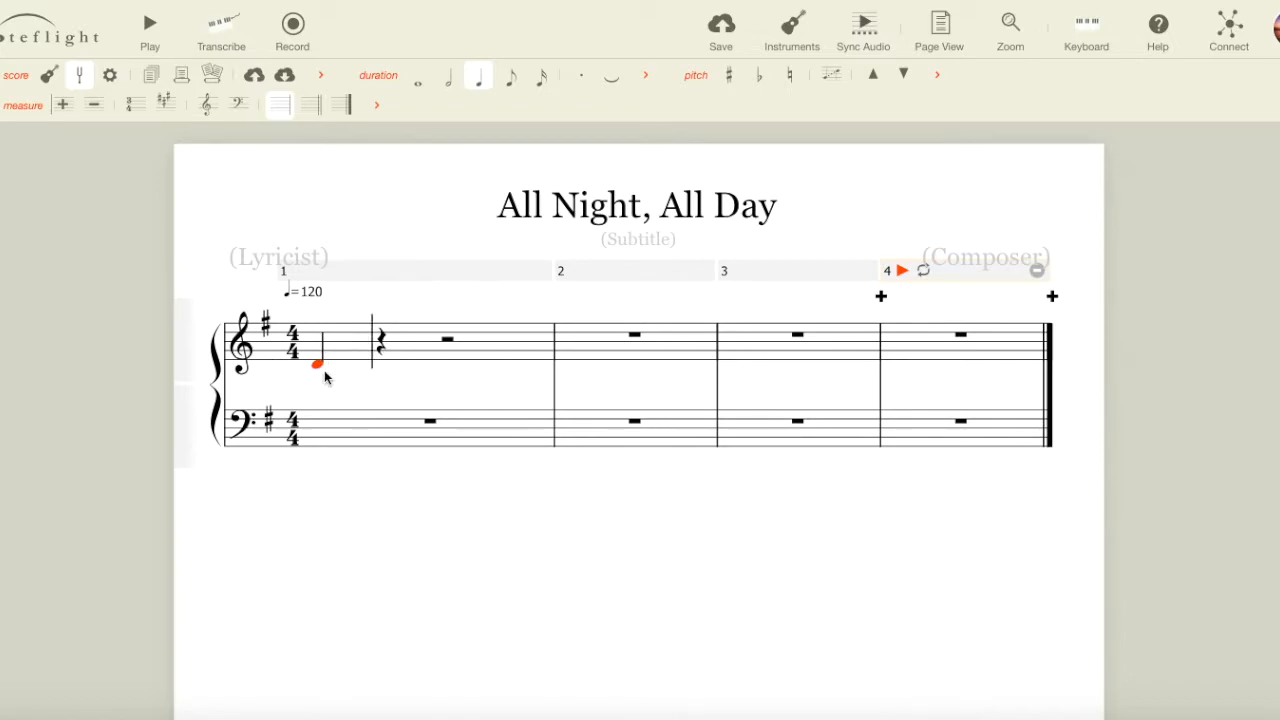
pyautogui.click(318, 360)
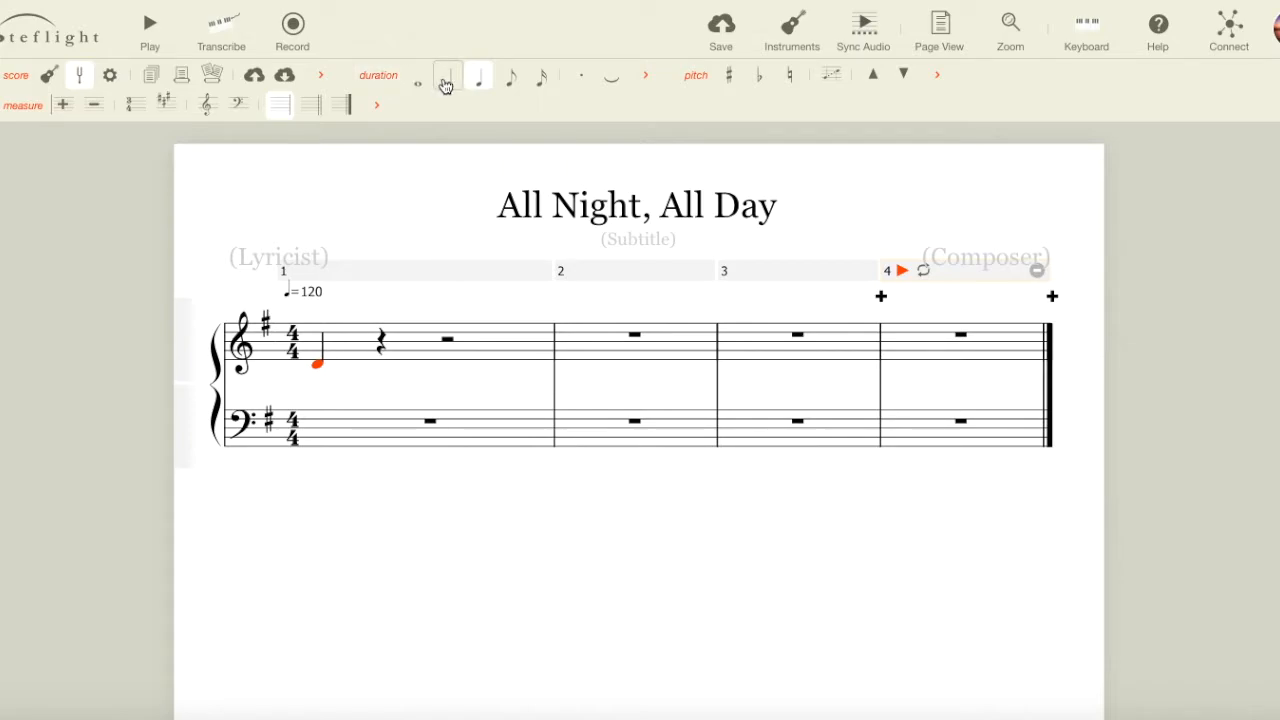
pyautogui.moveTo(445, 75)
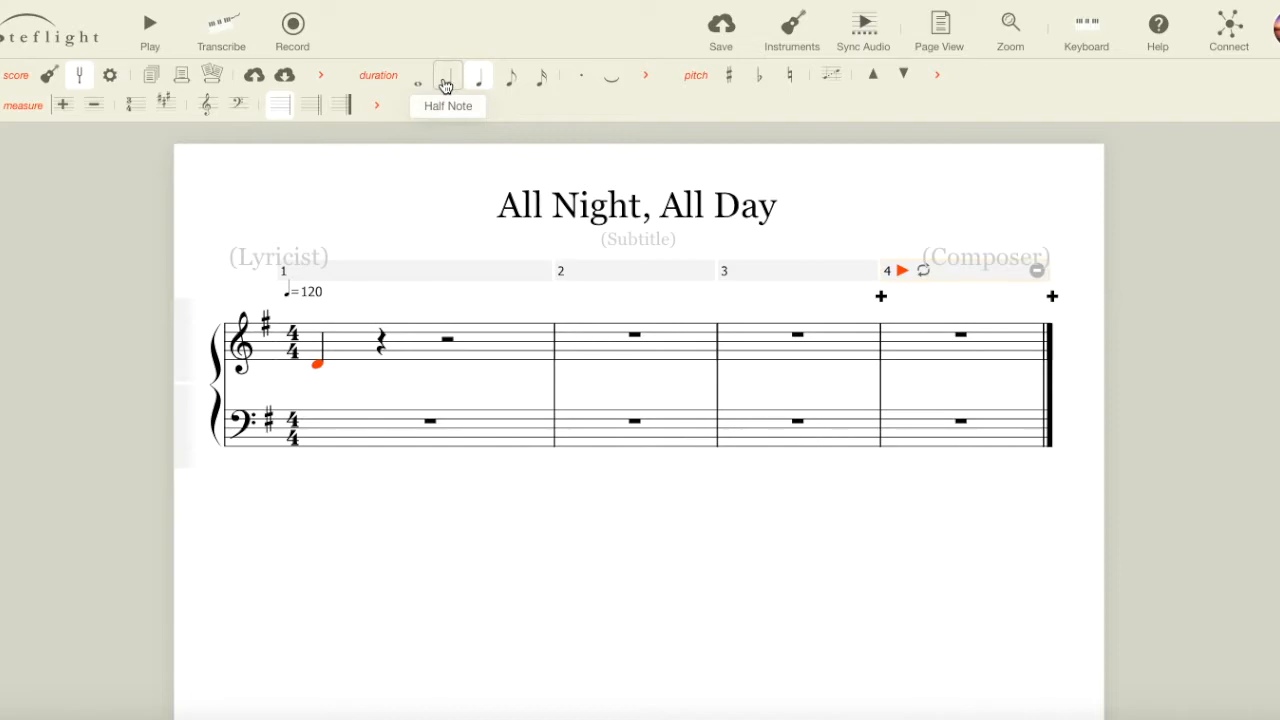
pyautogui.moveTo(310, 316)
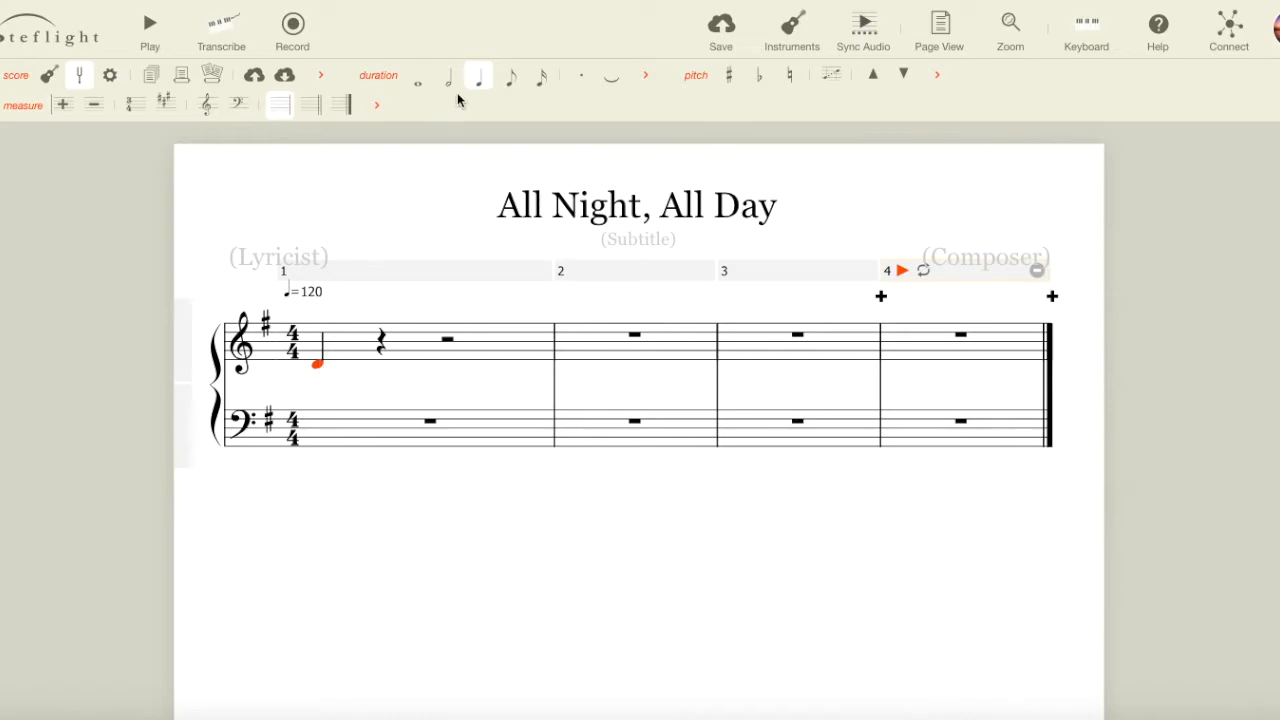
# Make bar 1 half notes D and G, and start bar 2 with a half-note G.
pyautogui.click(448, 75)
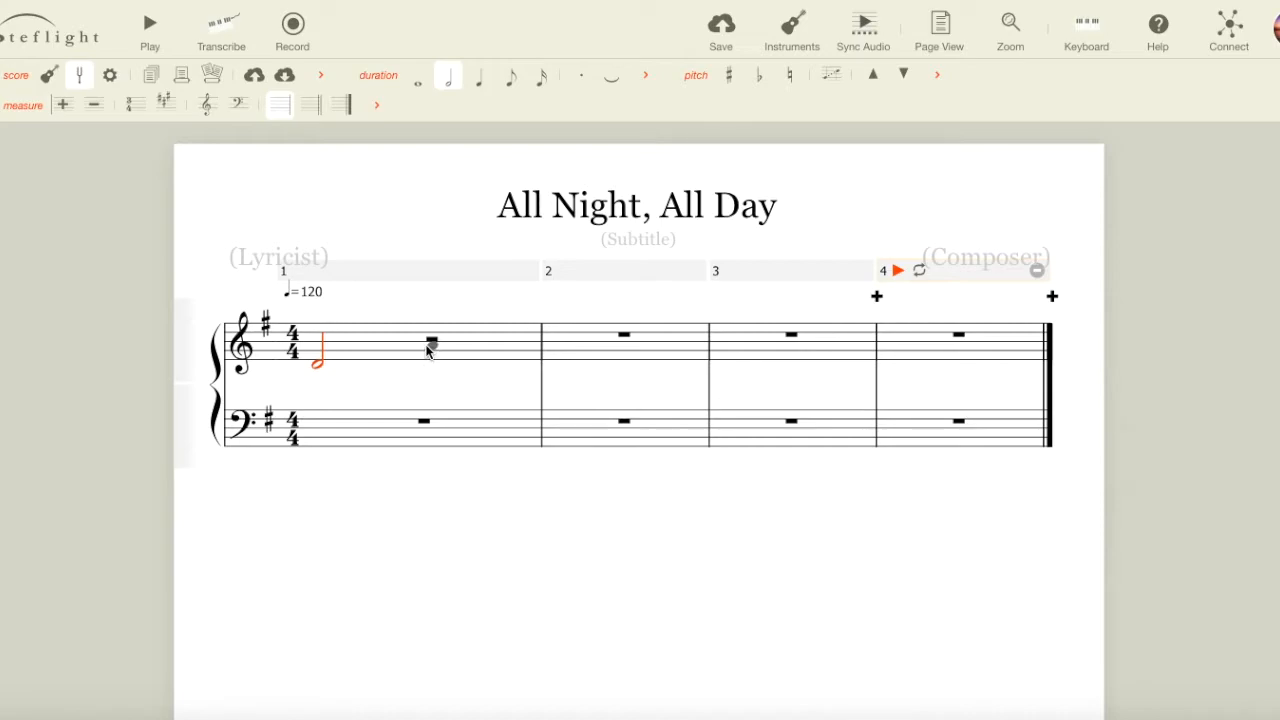
pyautogui.moveTo(528, 358)
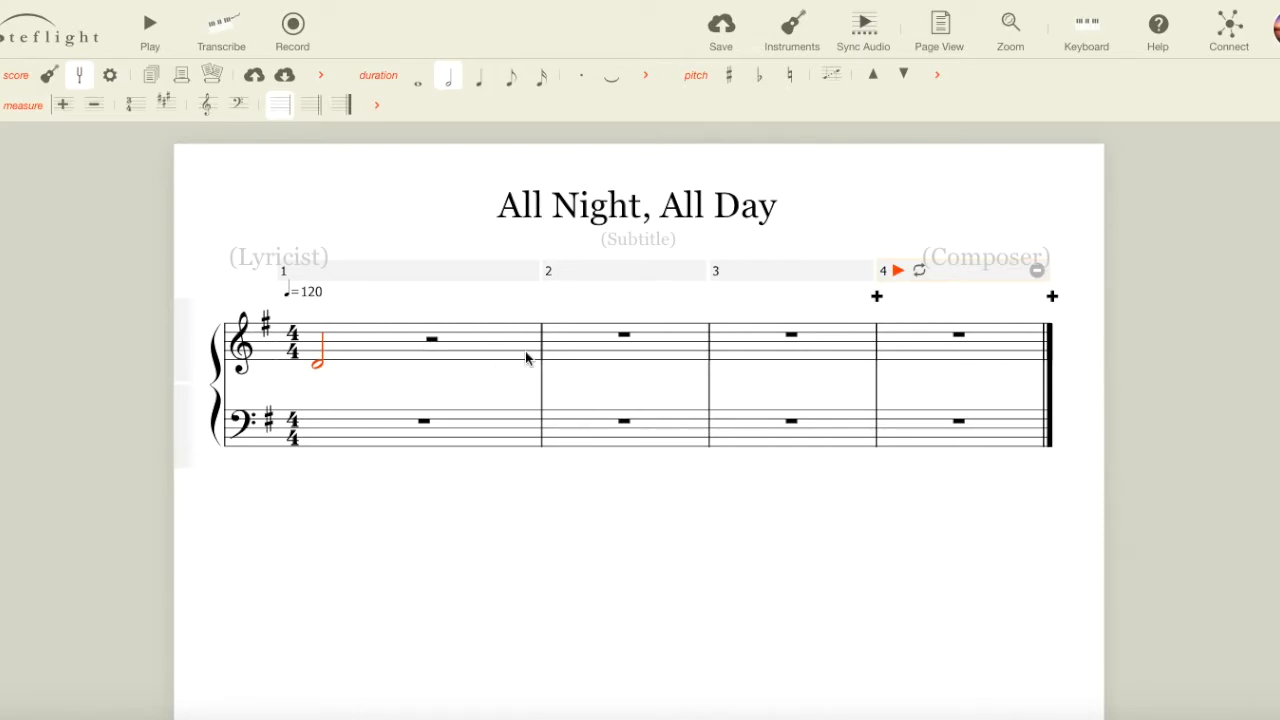
pyautogui.moveTo(410, 353)
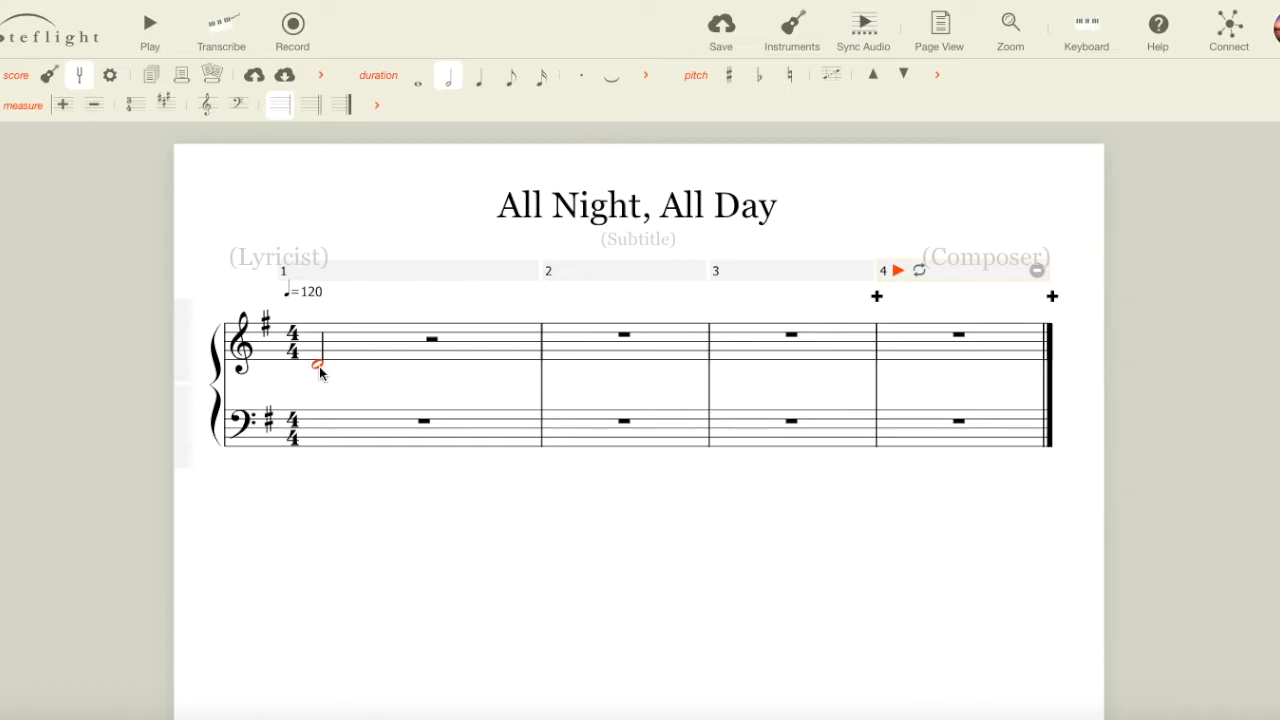
pyautogui.click(430, 350)
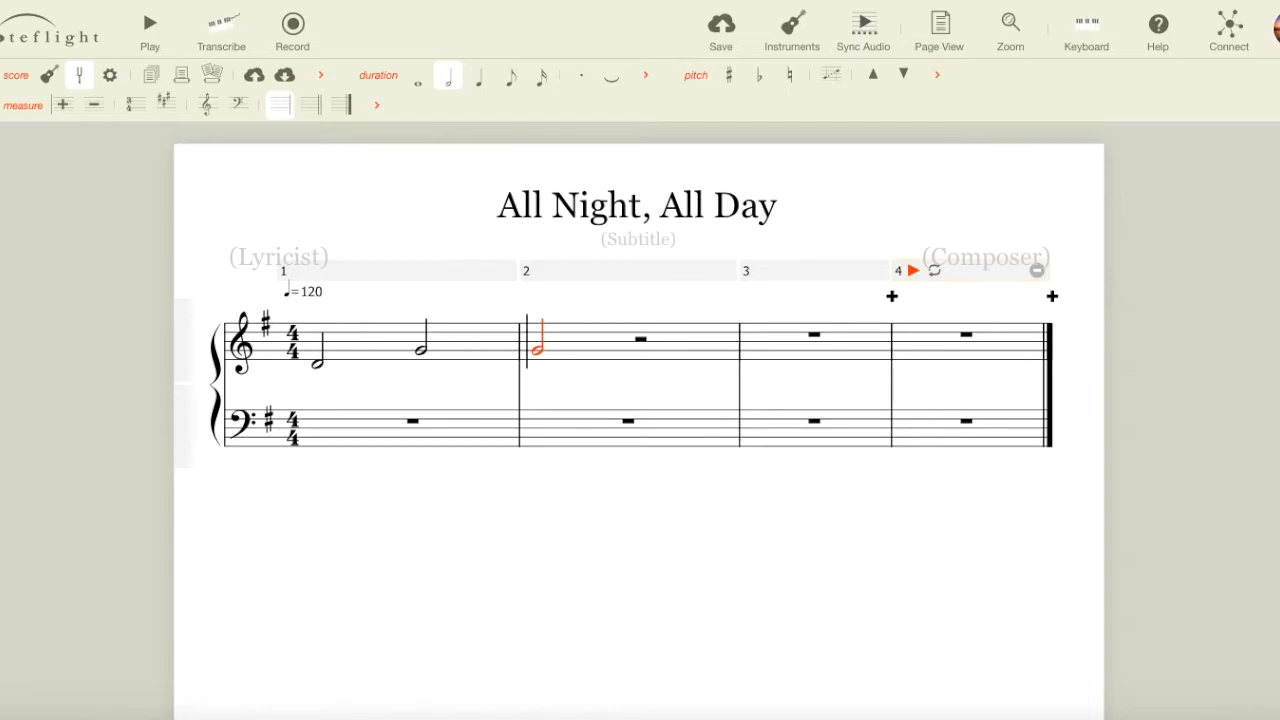
pyautogui.moveTo(400, 330)
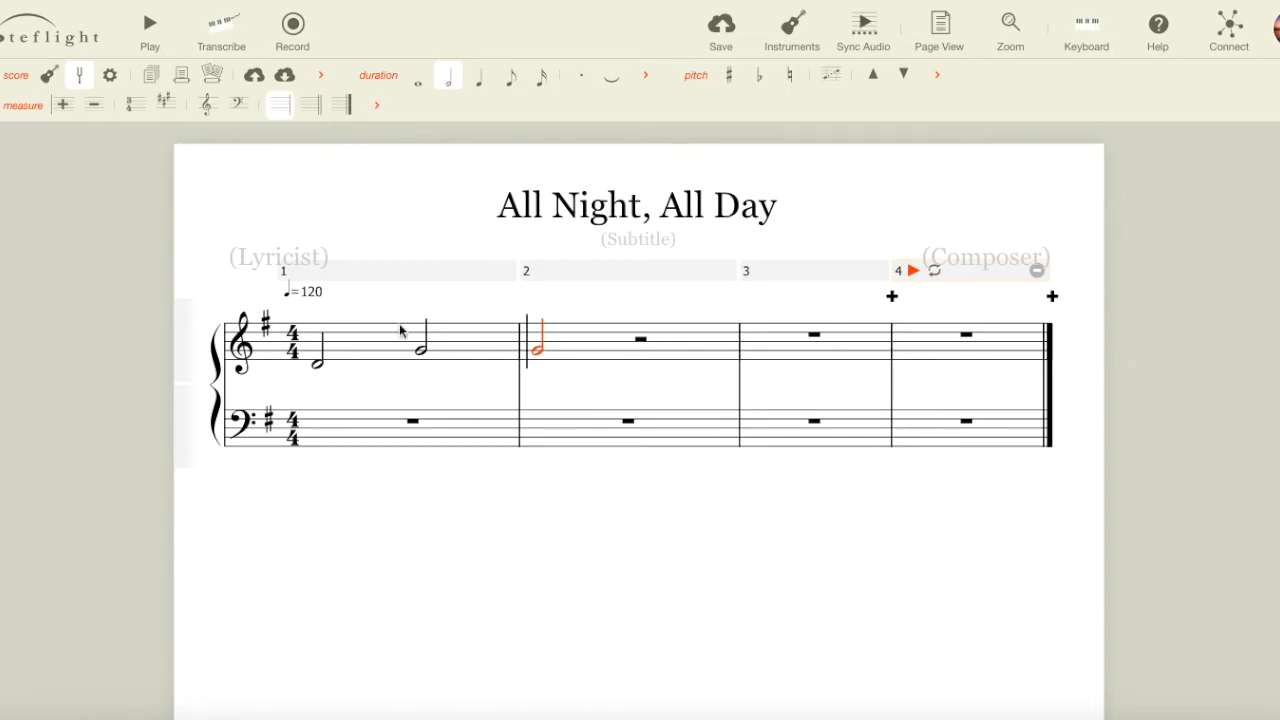
pyautogui.click(537, 357)
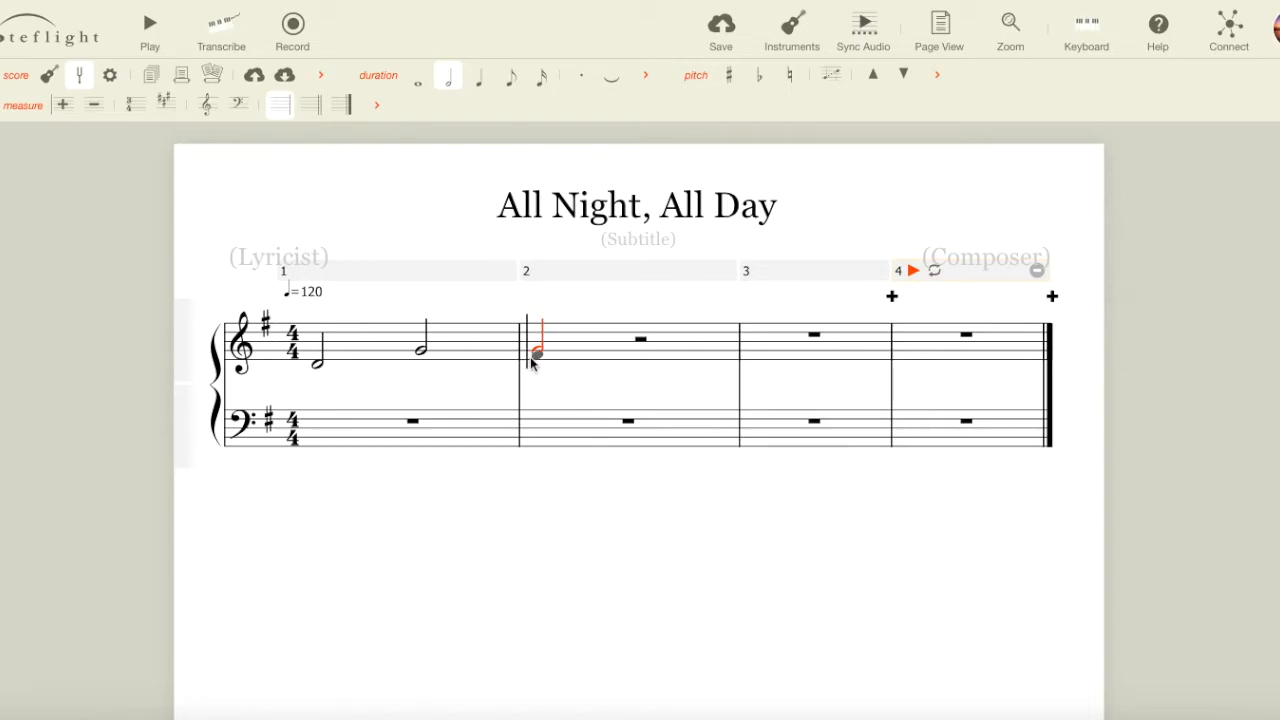
pyautogui.click(479, 75)
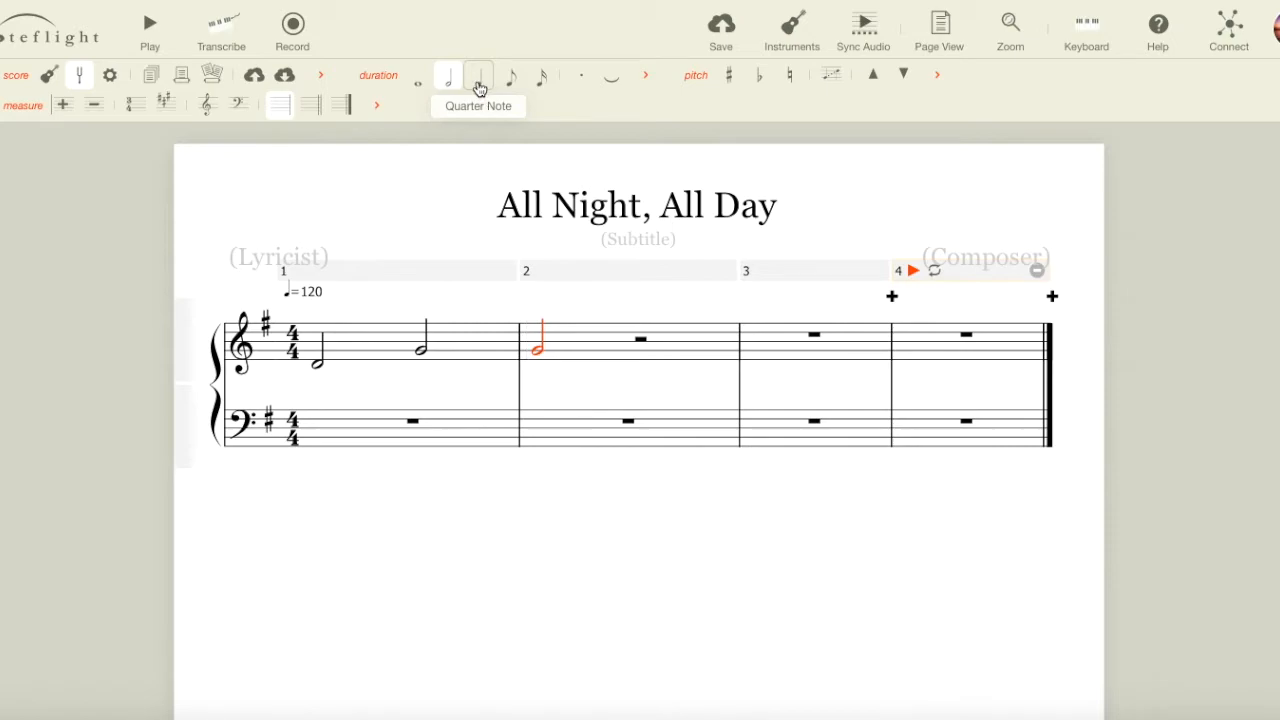
# Fill bar 2 with a dotted-quarter B, an eighth A and a half-note G.
pyautogui.click(478, 77)
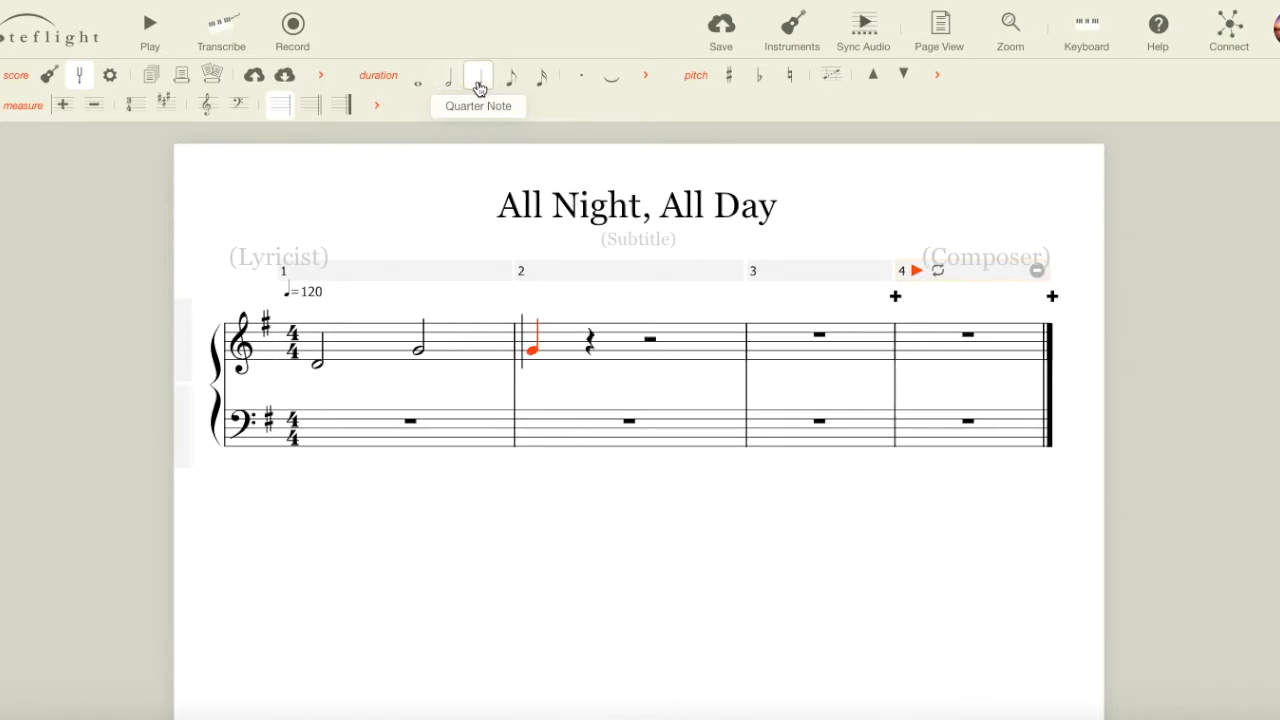
pyautogui.moveTo(581, 76)
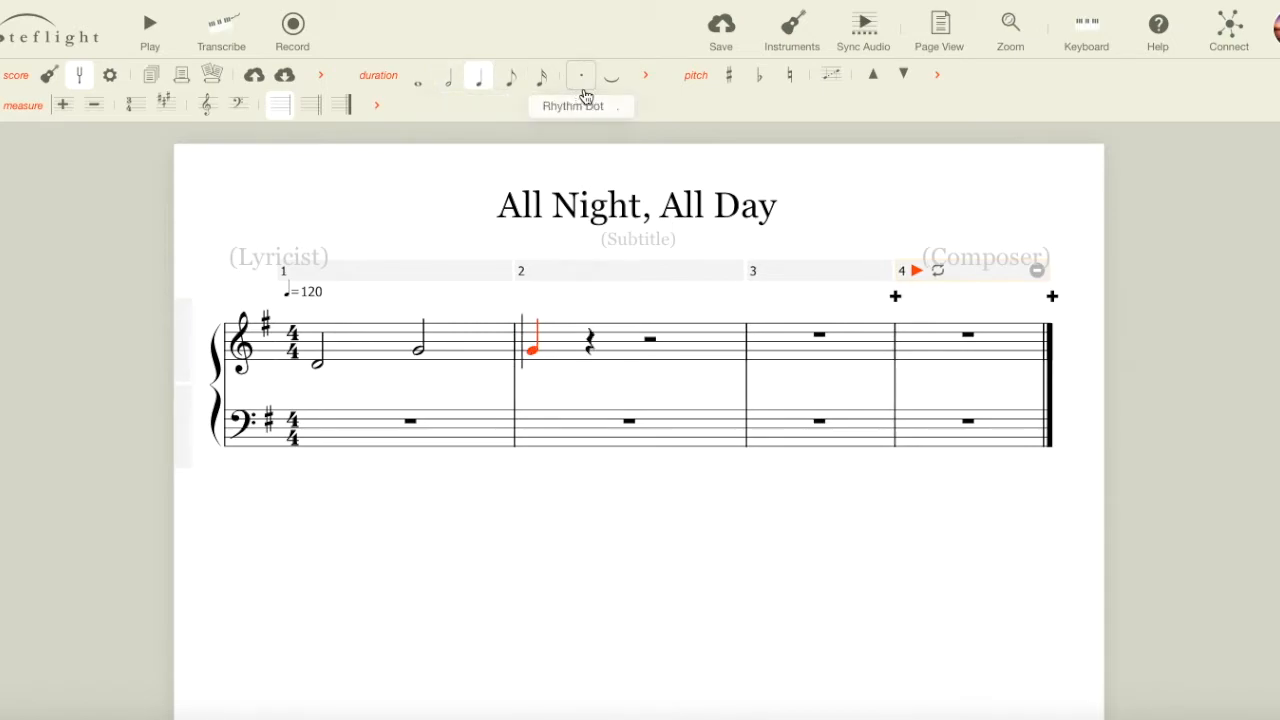
pyautogui.moveTo(595, 68)
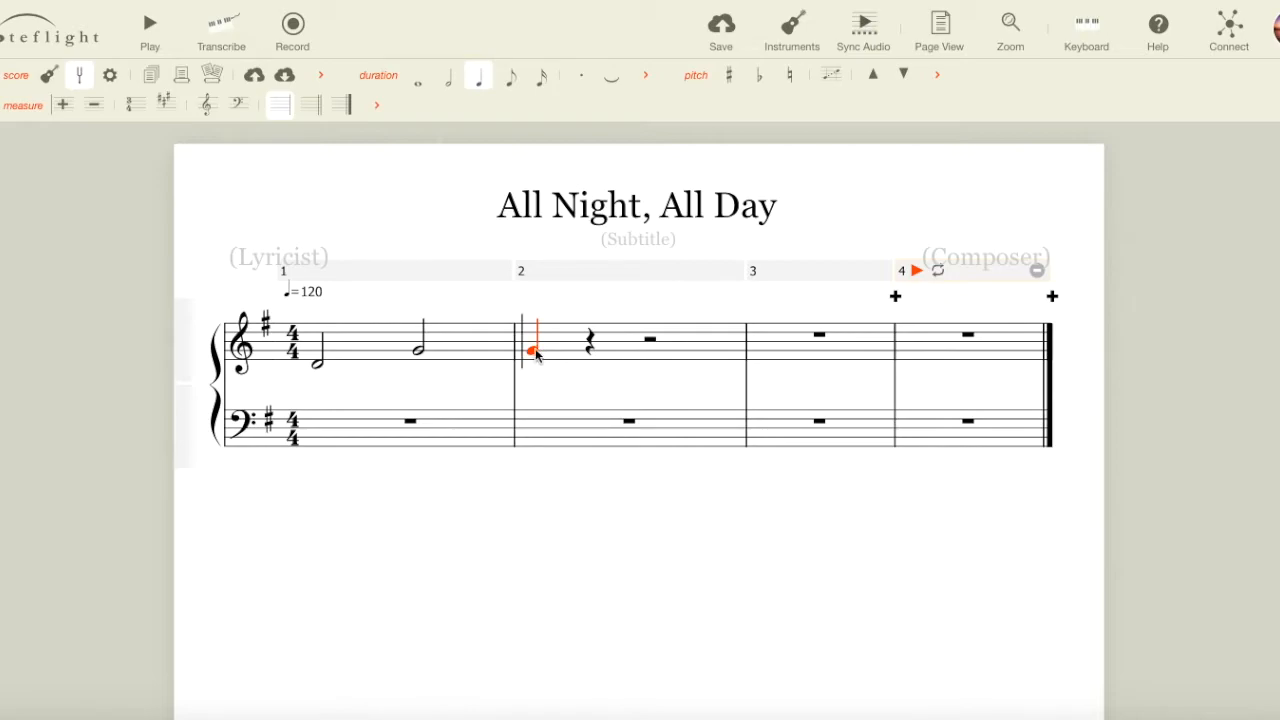
pyautogui.click(580, 75)
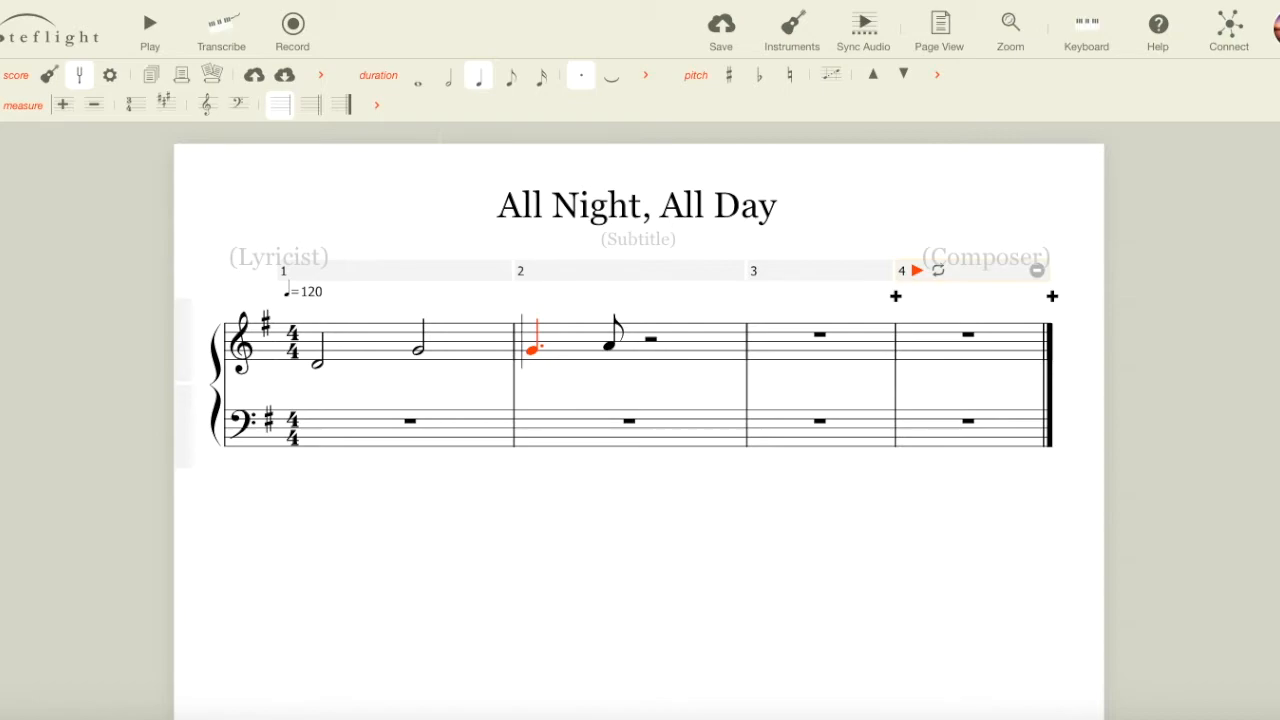
pyautogui.click(510, 75)
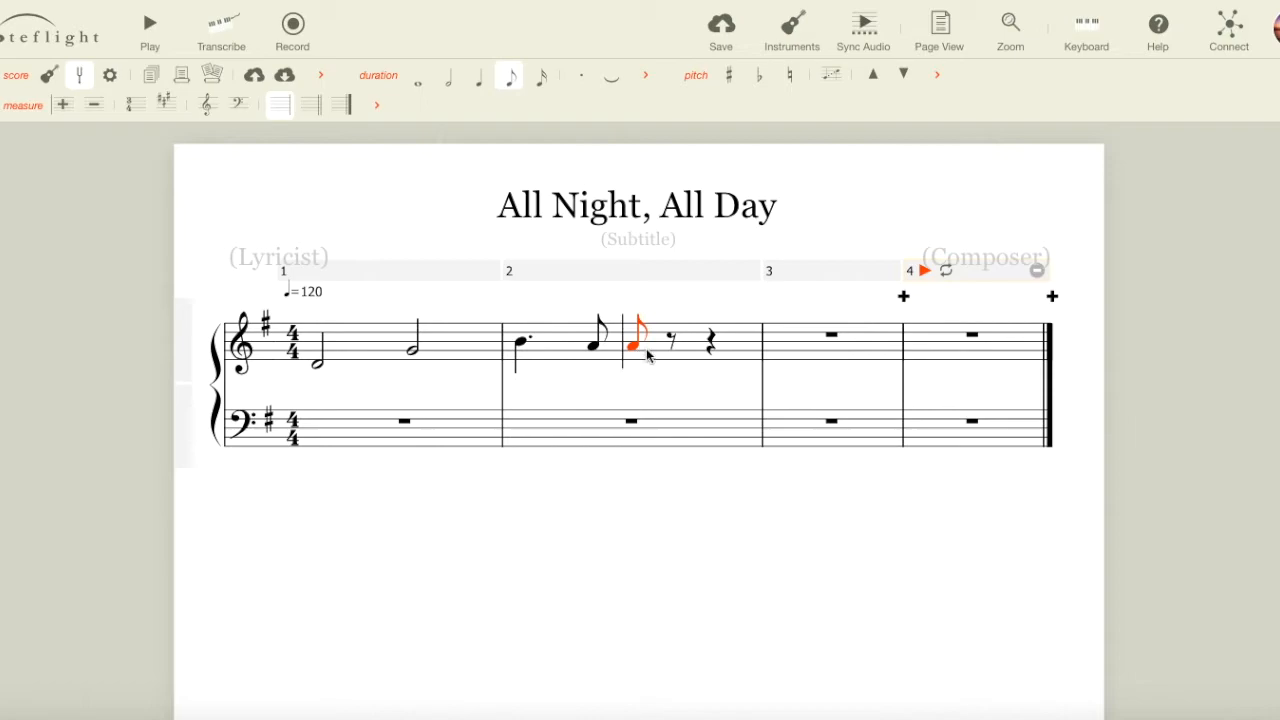
pyautogui.click(448, 75)
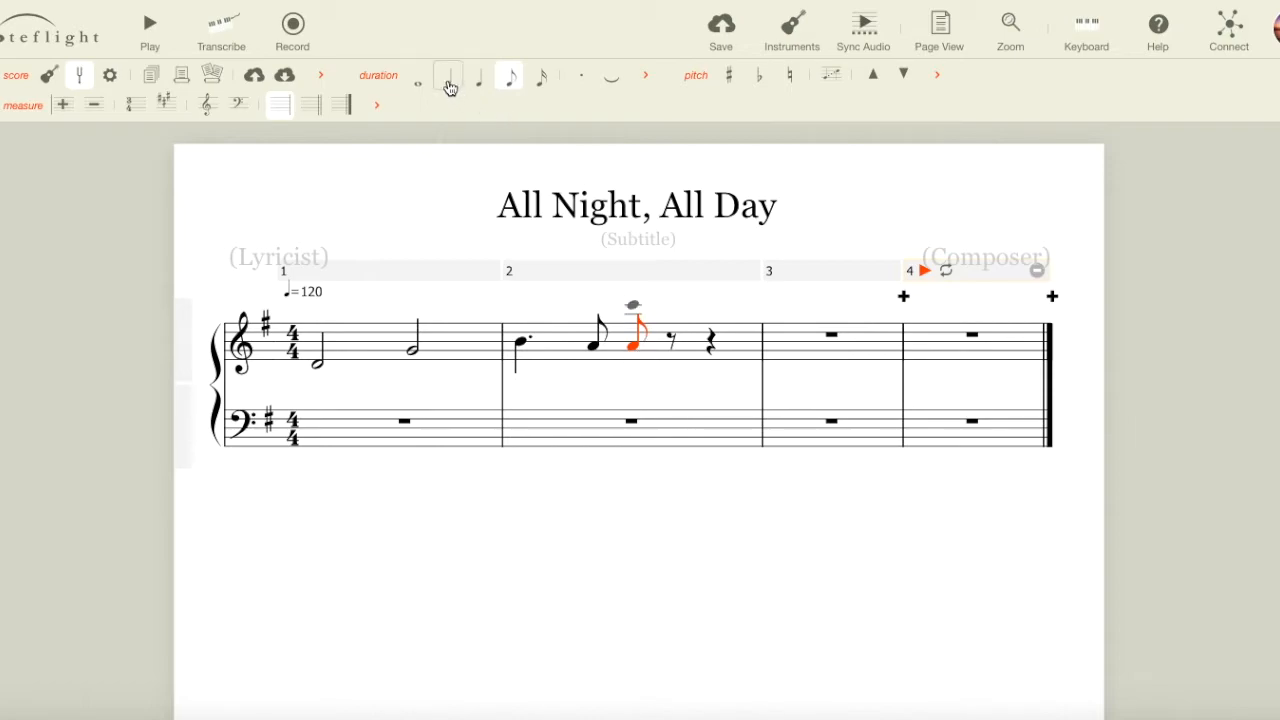
pyautogui.click(448, 75)
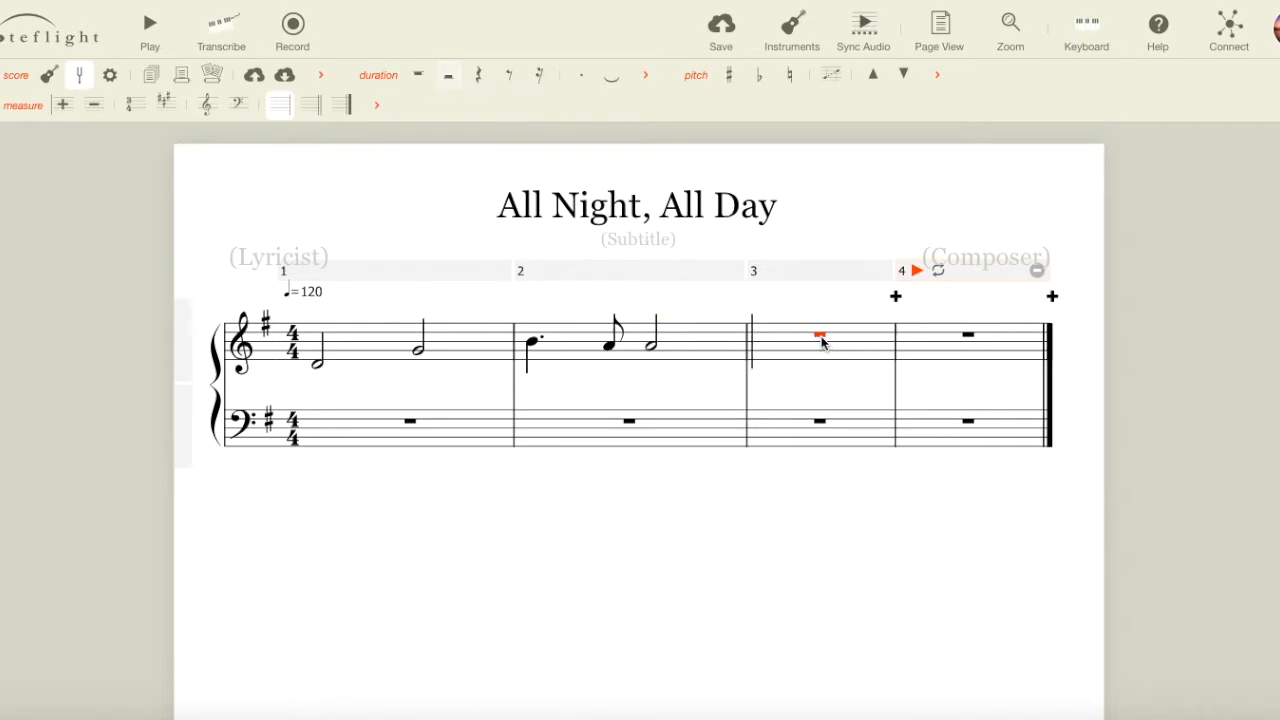
# Enter two quarter notes and four eighth notes in measure 3.
pyautogui.click(762, 336)
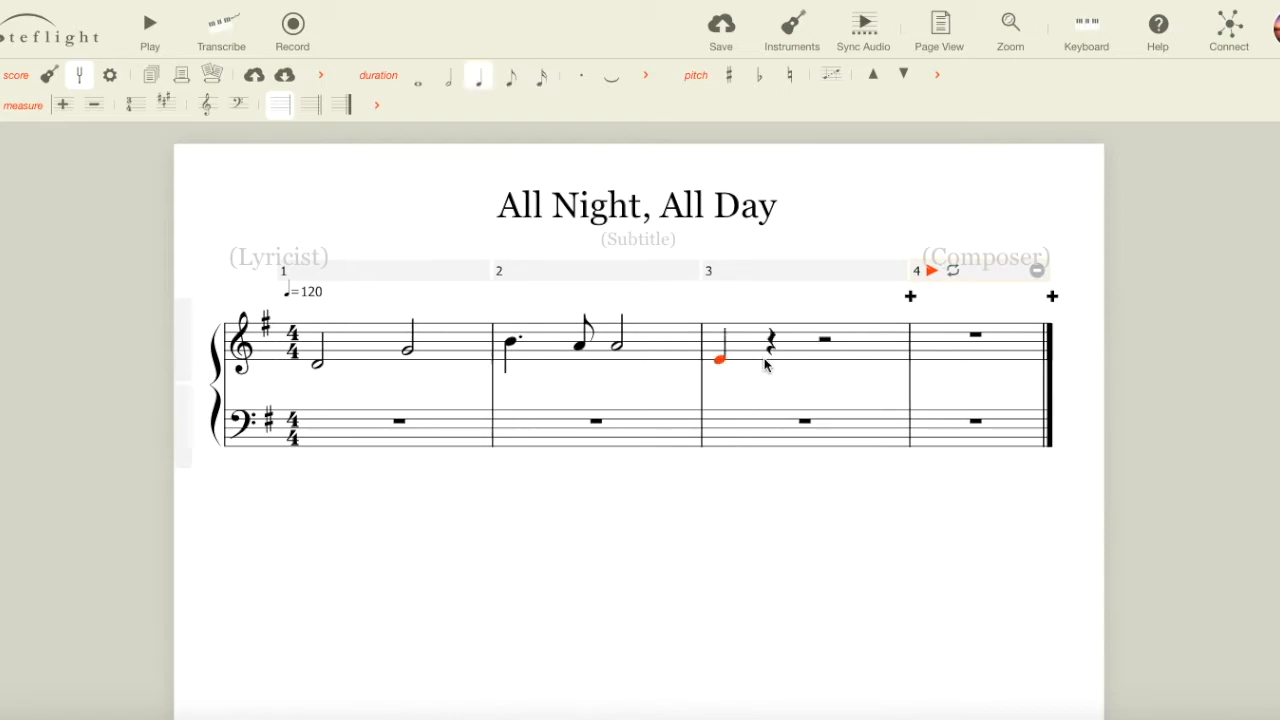
pyautogui.moveTo(738, 358)
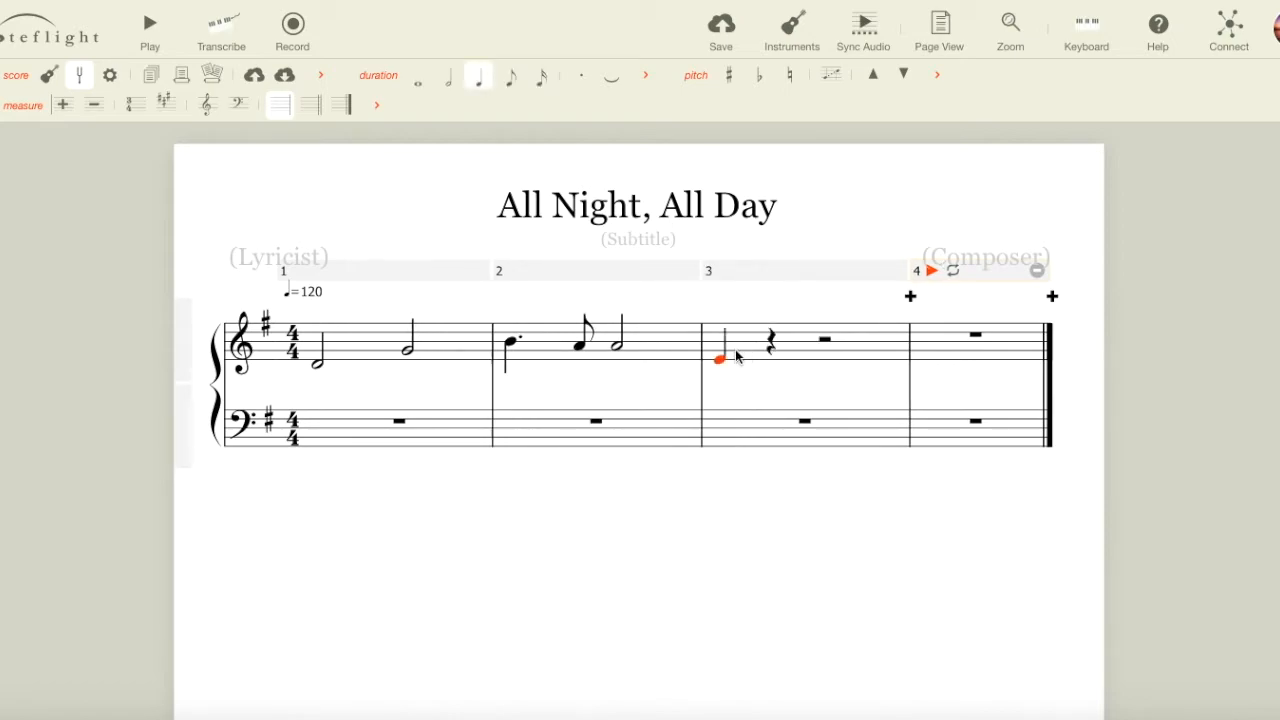
pyautogui.click(770, 345)
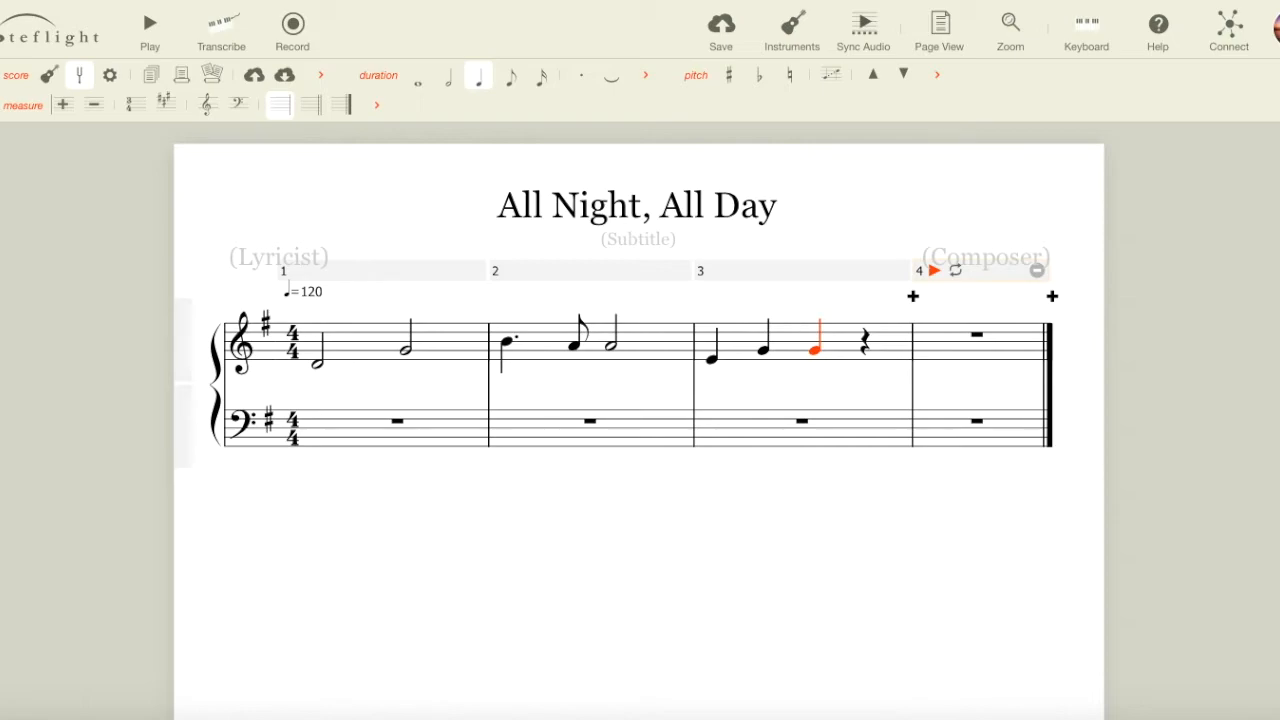
pyautogui.moveTo(420, 235)
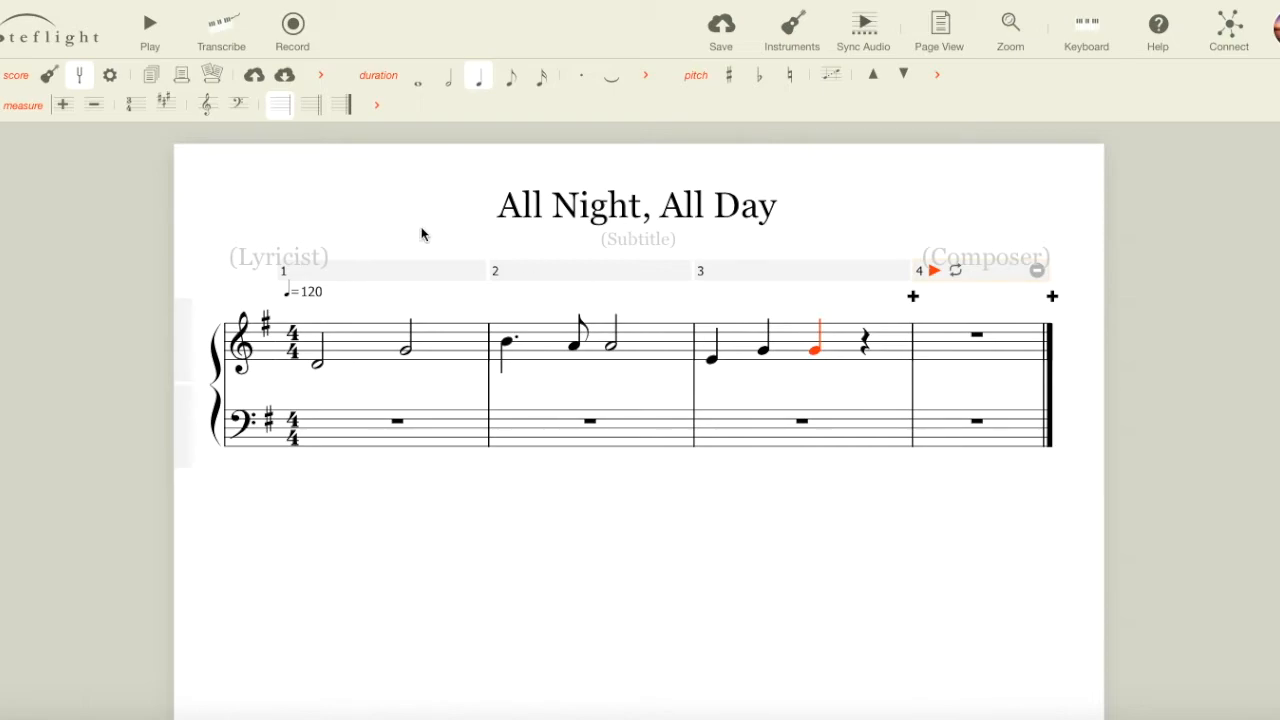
pyautogui.moveTo(509, 75)
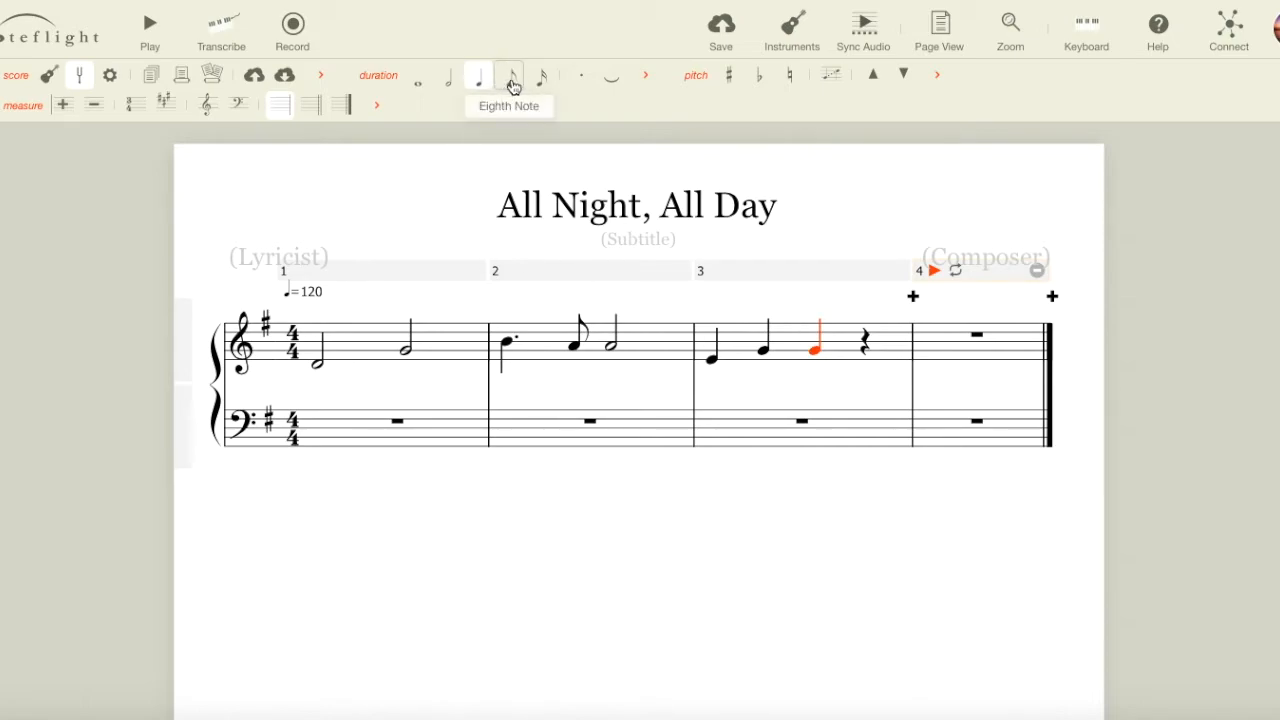
pyautogui.click(509, 74)
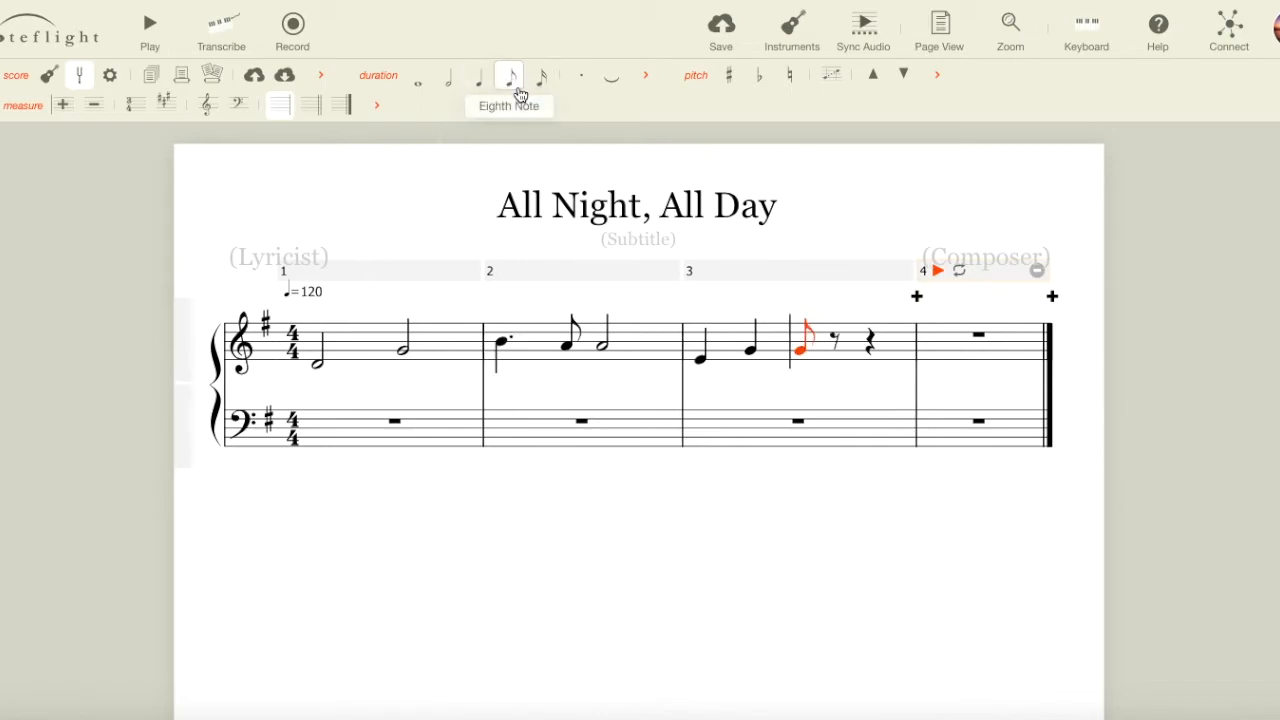
pyautogui.click(509, 75)
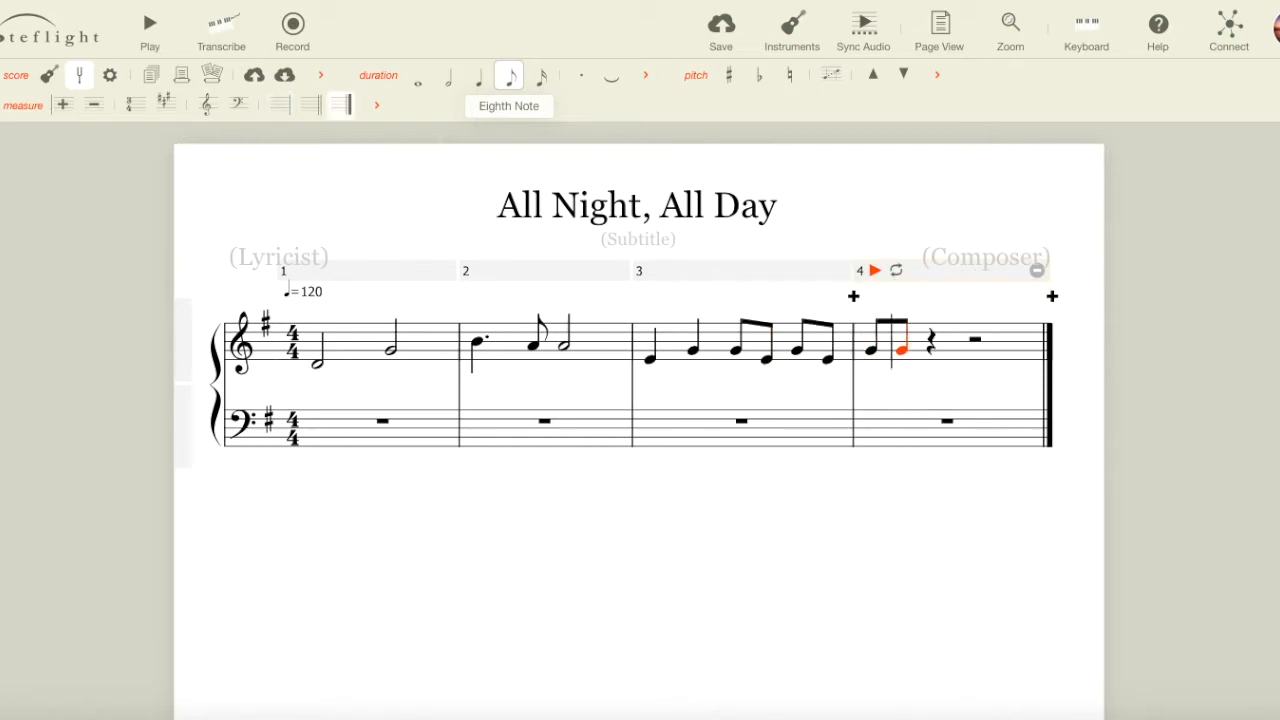
pyautogui.moveTo(742, 307)
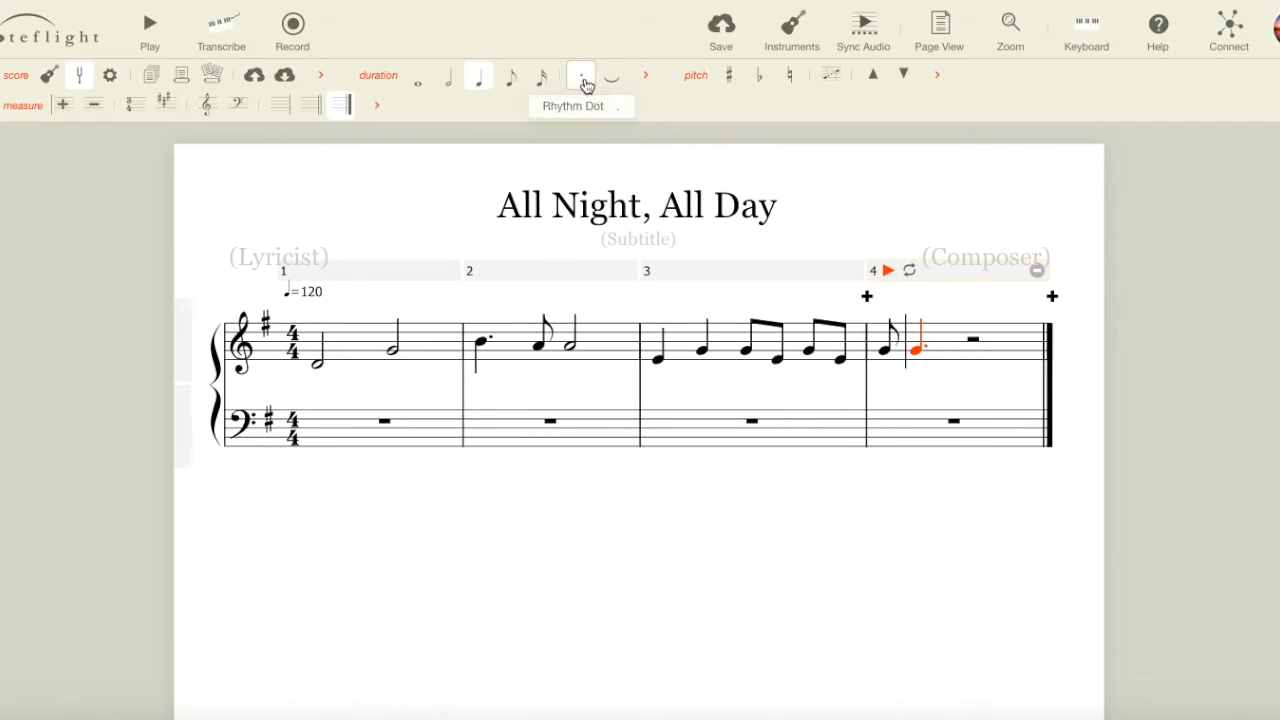
# Enter eighth, dotted quarter, eighth and quarter notes in measure 4.
pyautogui.click(580, 75)
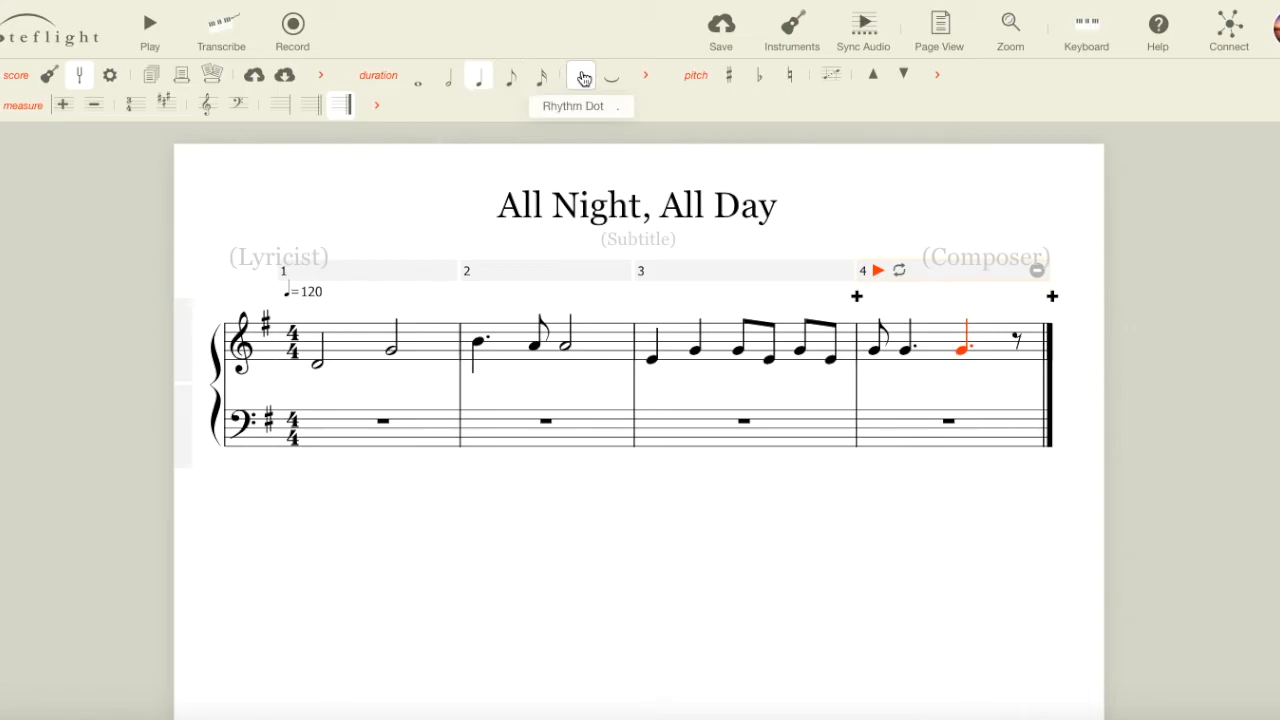
pyautogui.click(509, 75)
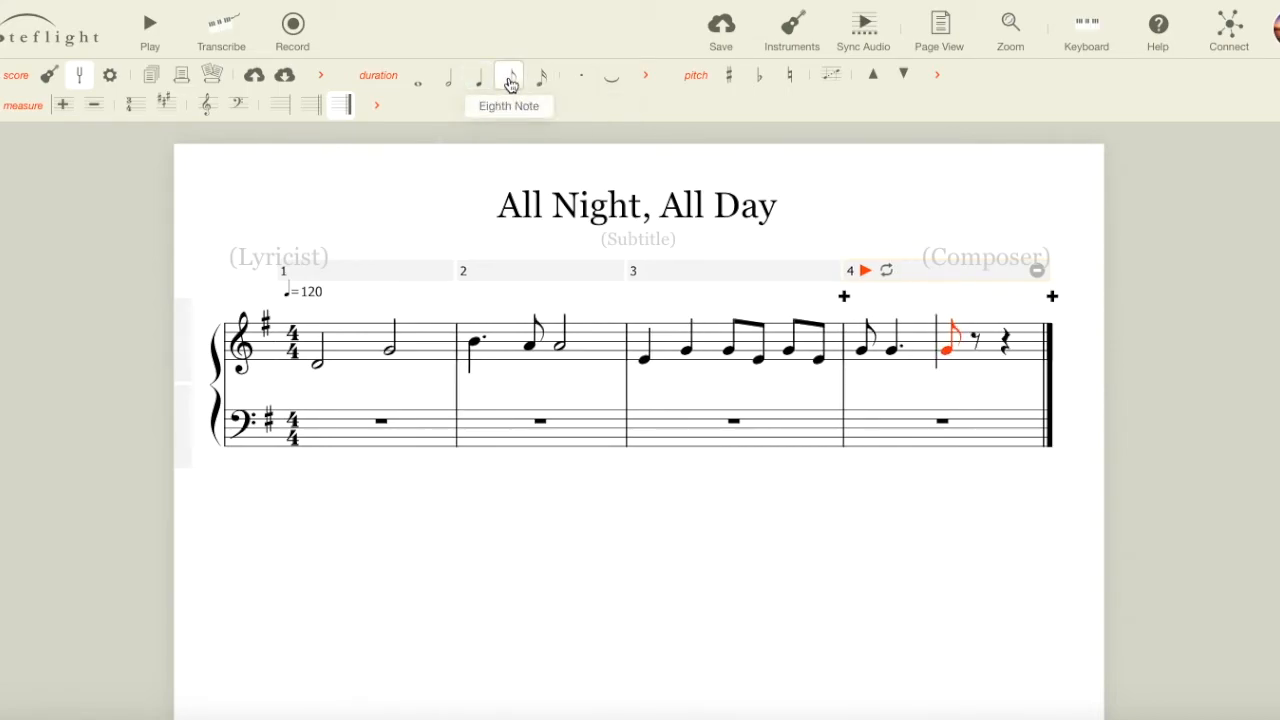
pyautogui.click(509, 75)
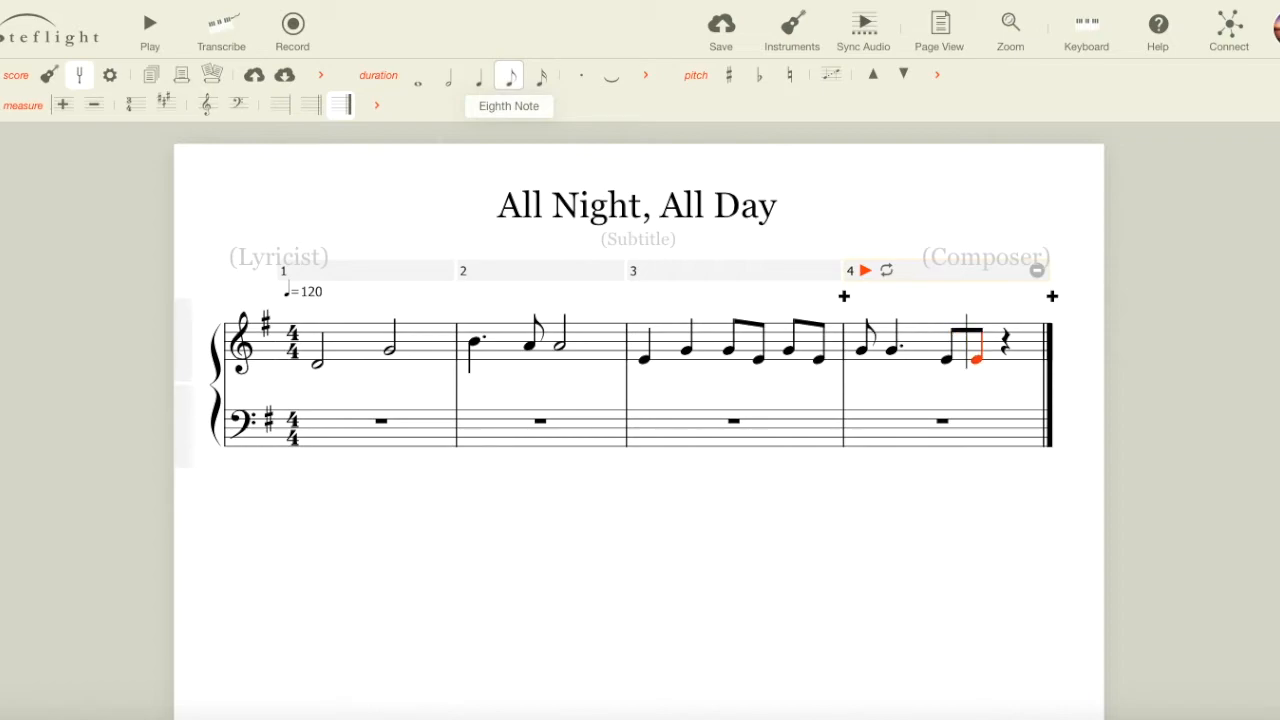
pyautogui.click(478, 75)
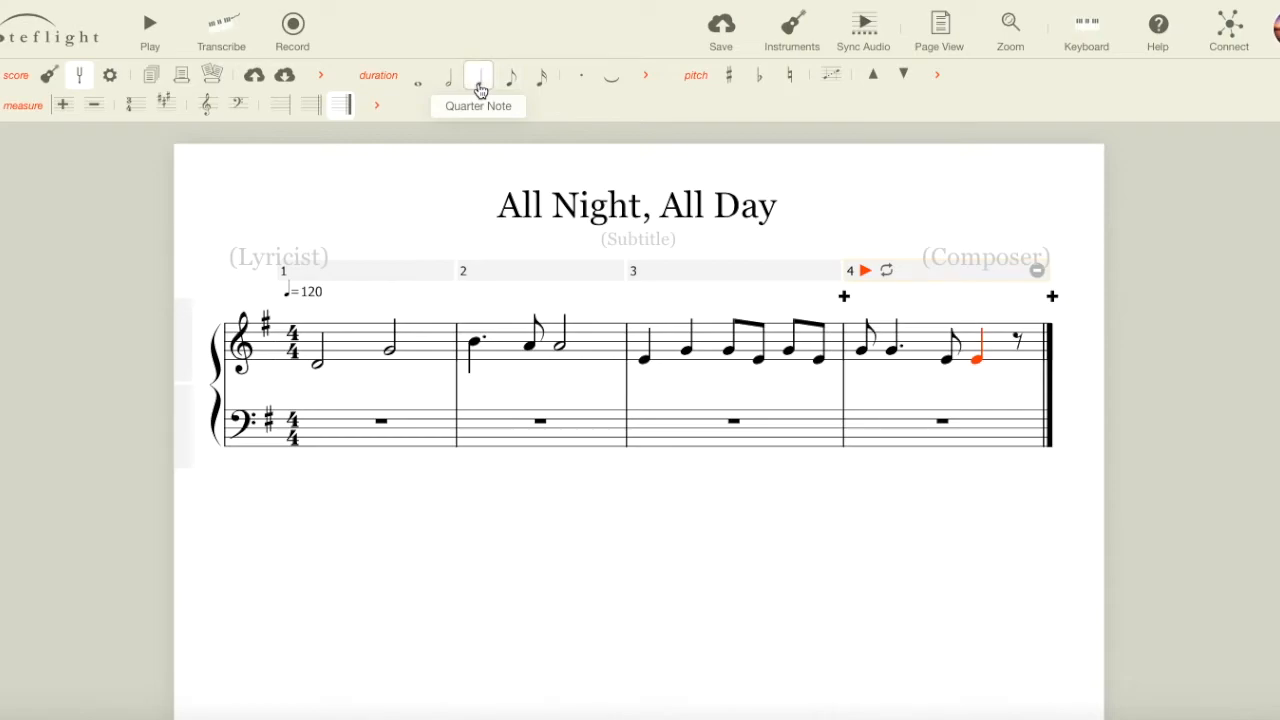
pyautogui.click(478, 75)
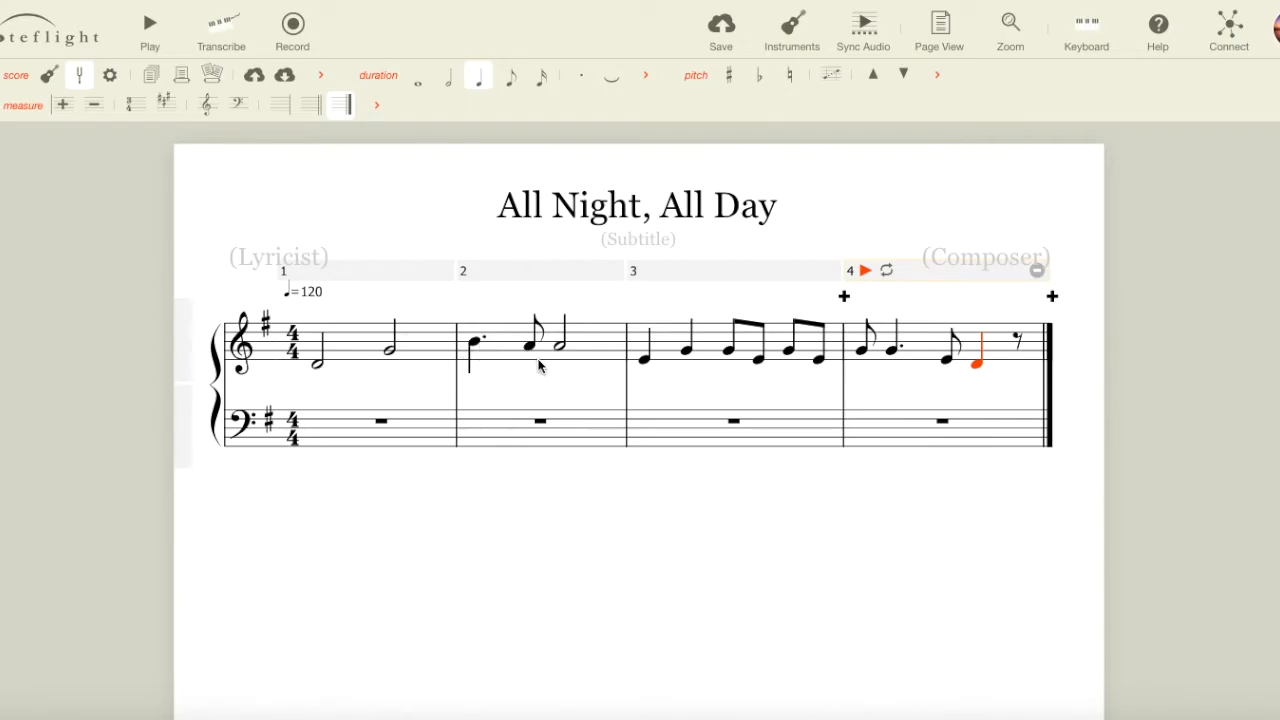
# Select the half note closing measure 2 to lower its pitch.
pyautogui.click(560, 350)
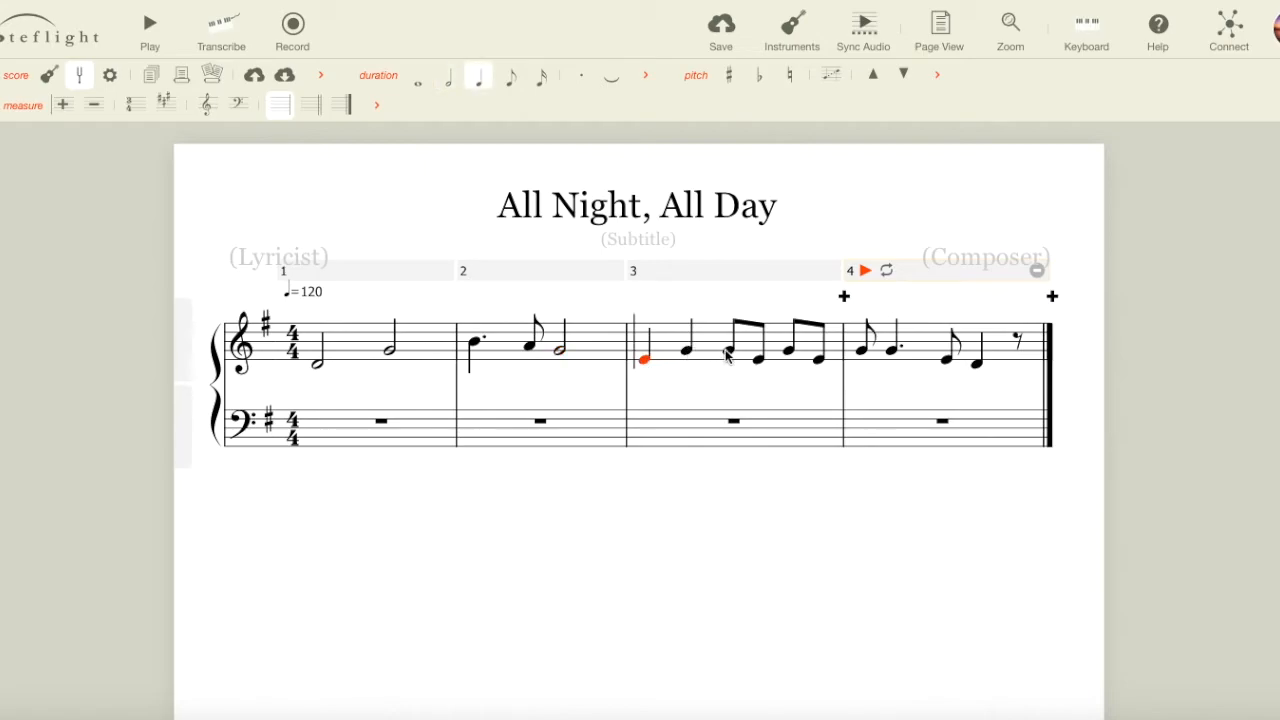
pyautogui.moveTo(800, 358)
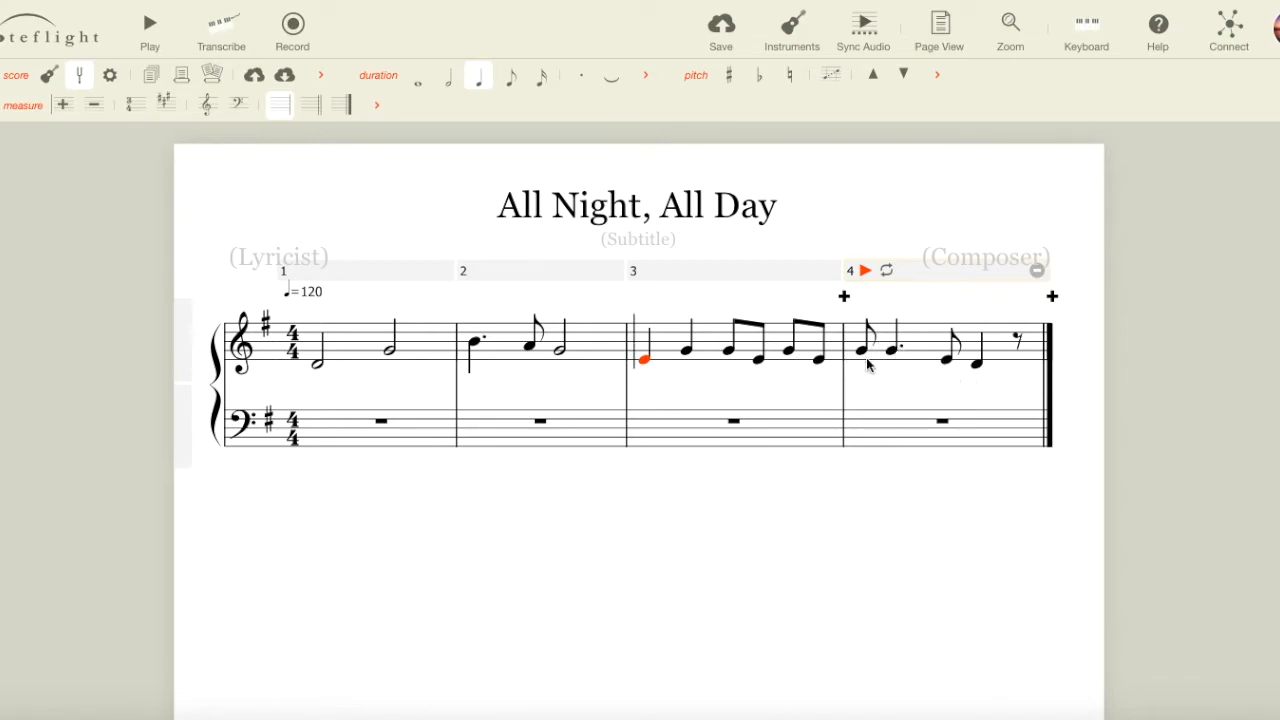
pyautogui.moveTo(740, 310)
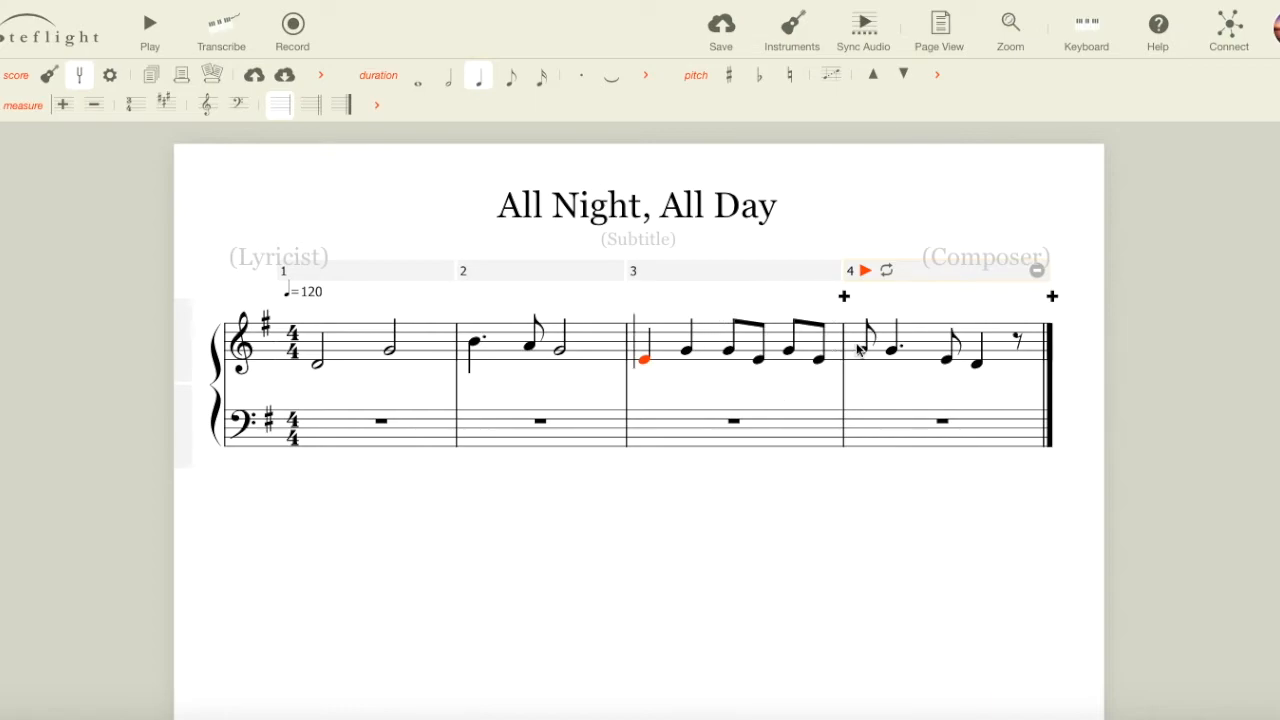
pyautogui.moveTo(750, 323)
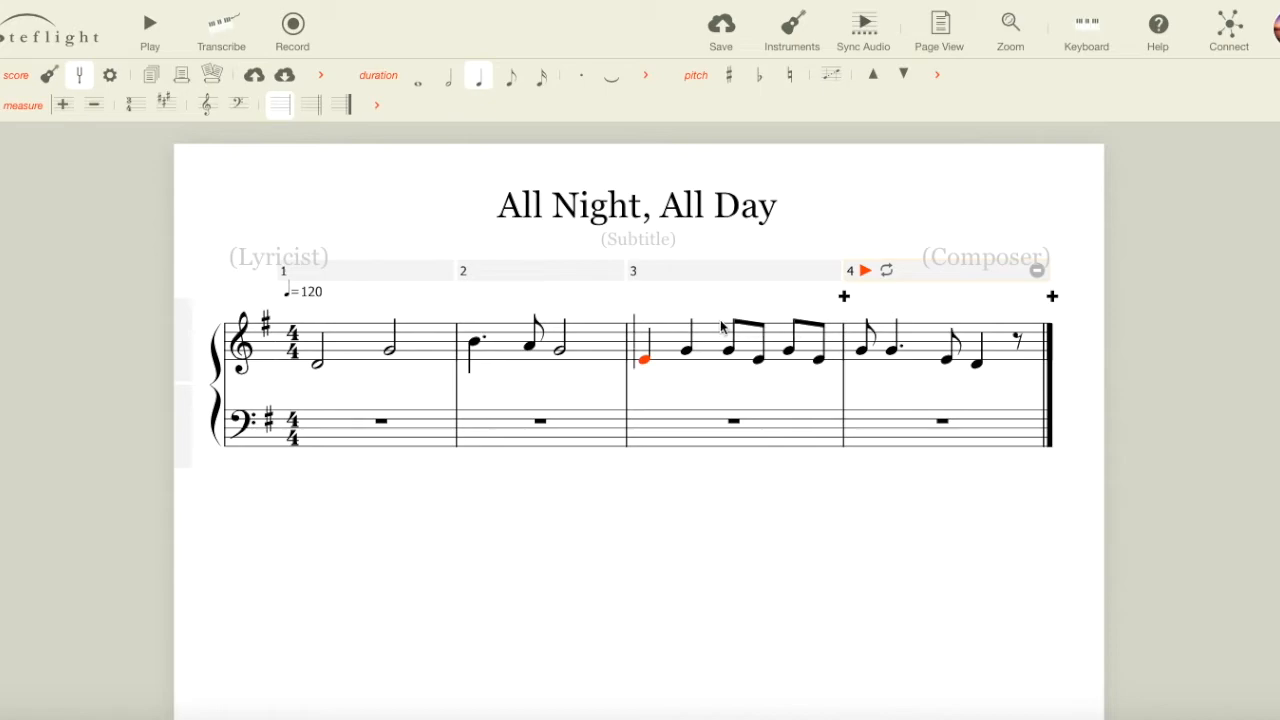
pyautogui.moveTo(813, 393)
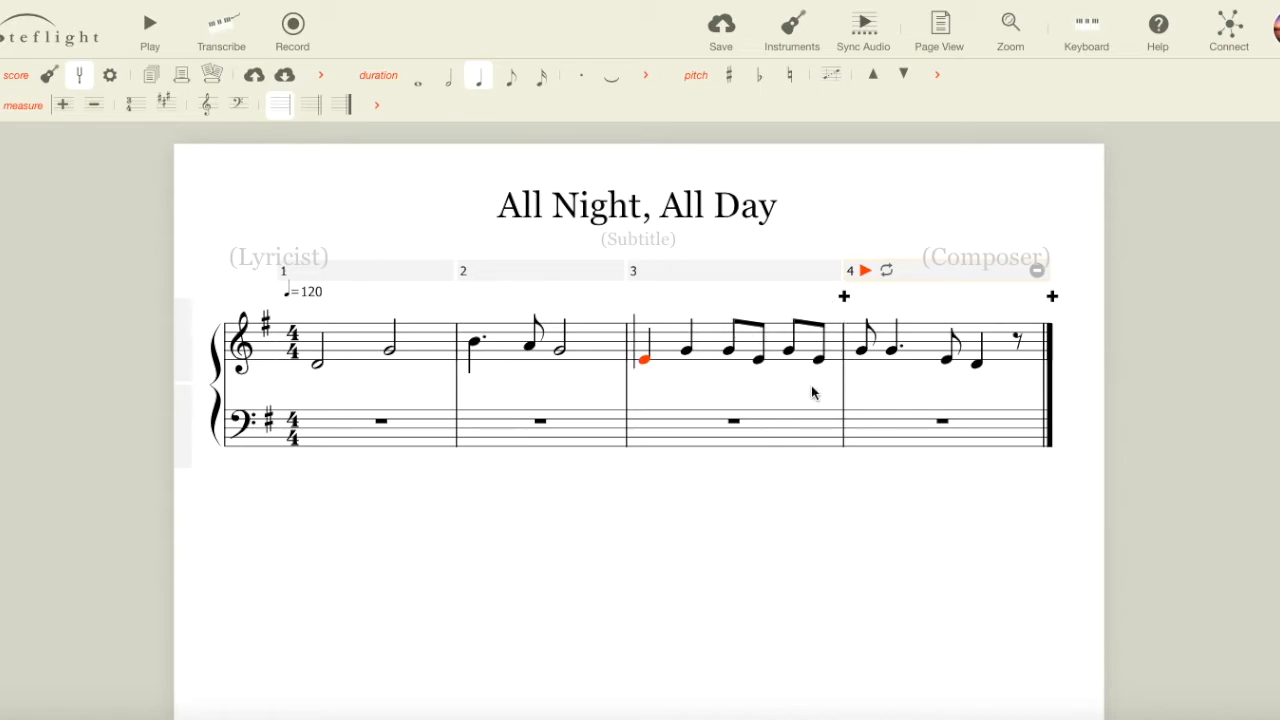
pyautogui.moveTo(835, 316)
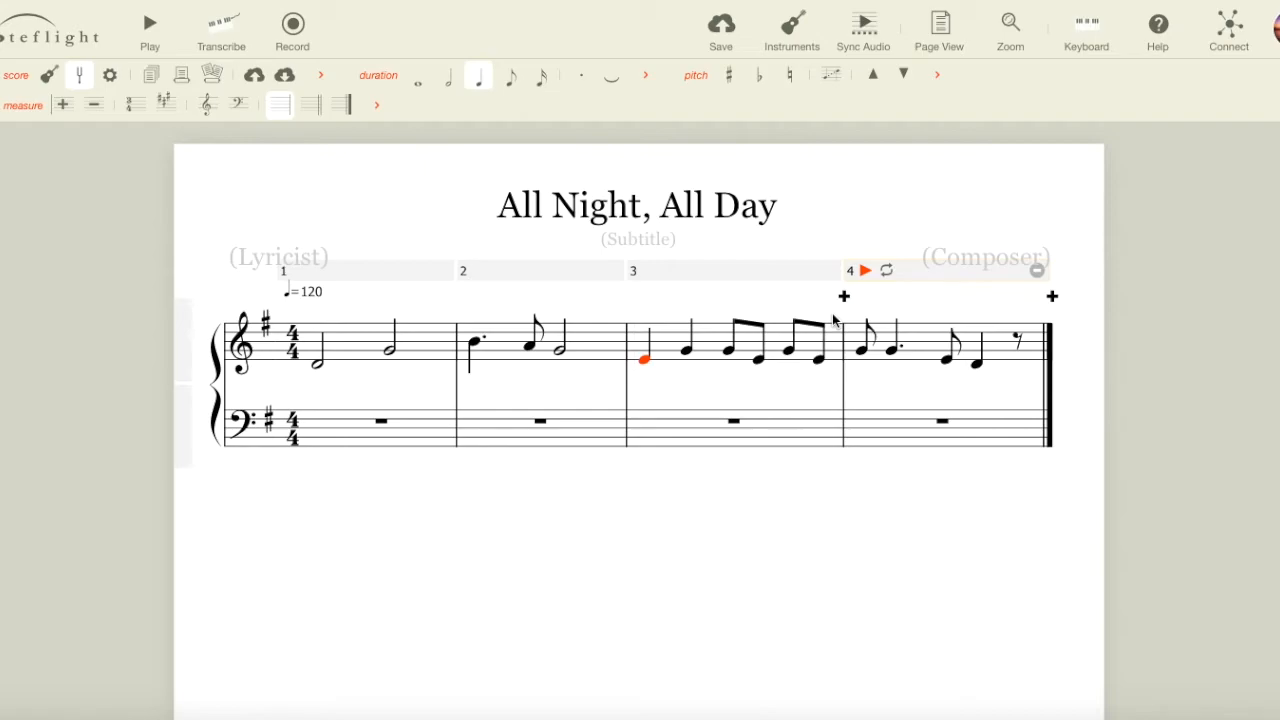
pyautogui.moveTo(820, 227)
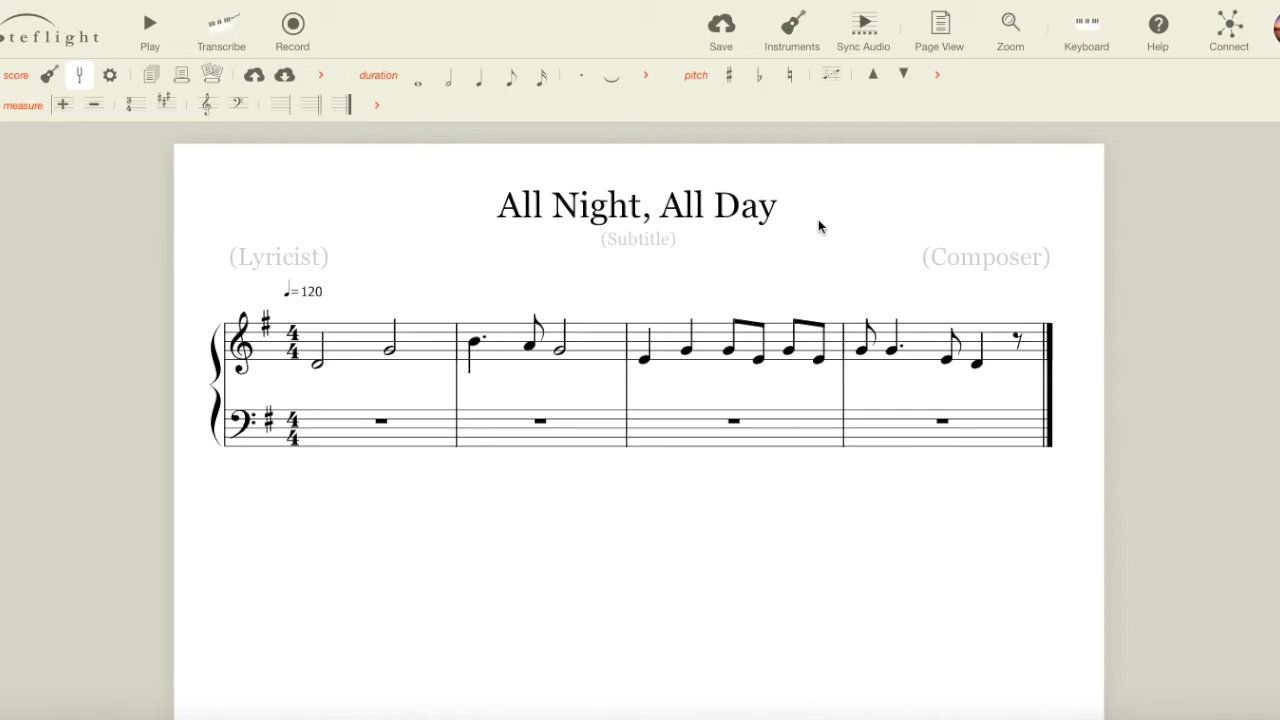
# Add four empty measures after measure 4, giving eight bars over two systems.
pyautogui.click(945, 345)
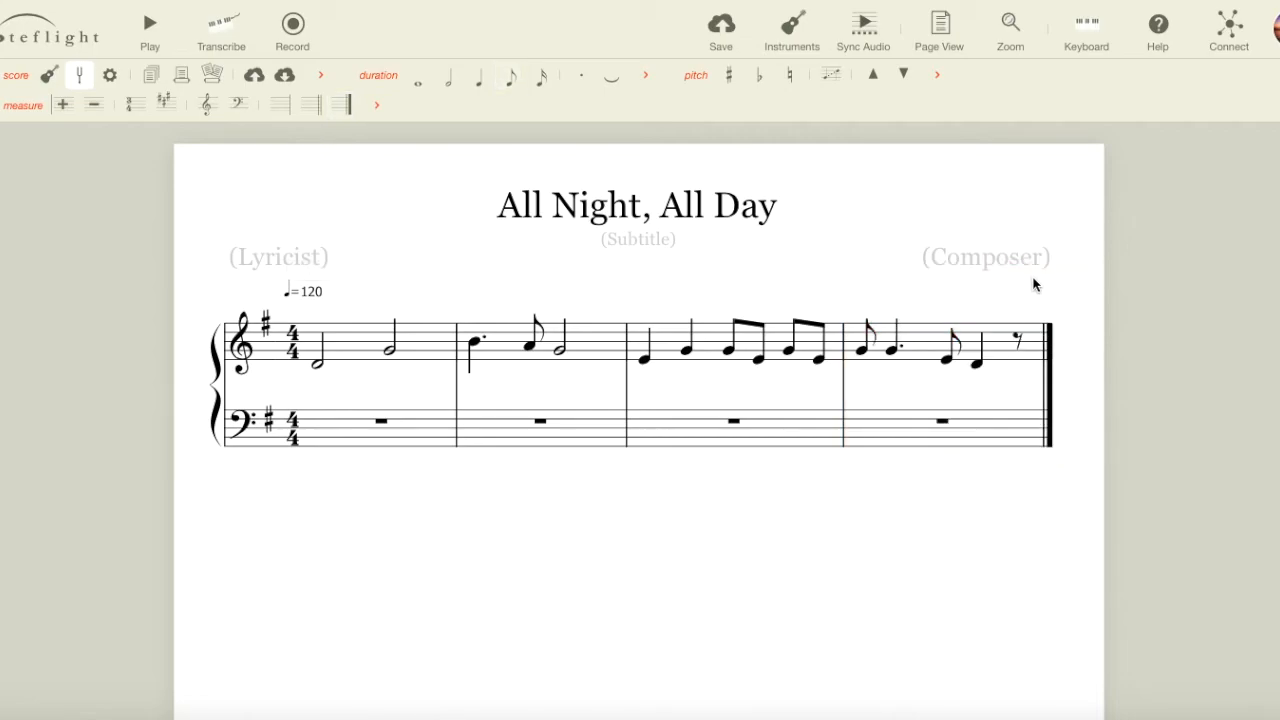
pyautogui.click(900, 350)
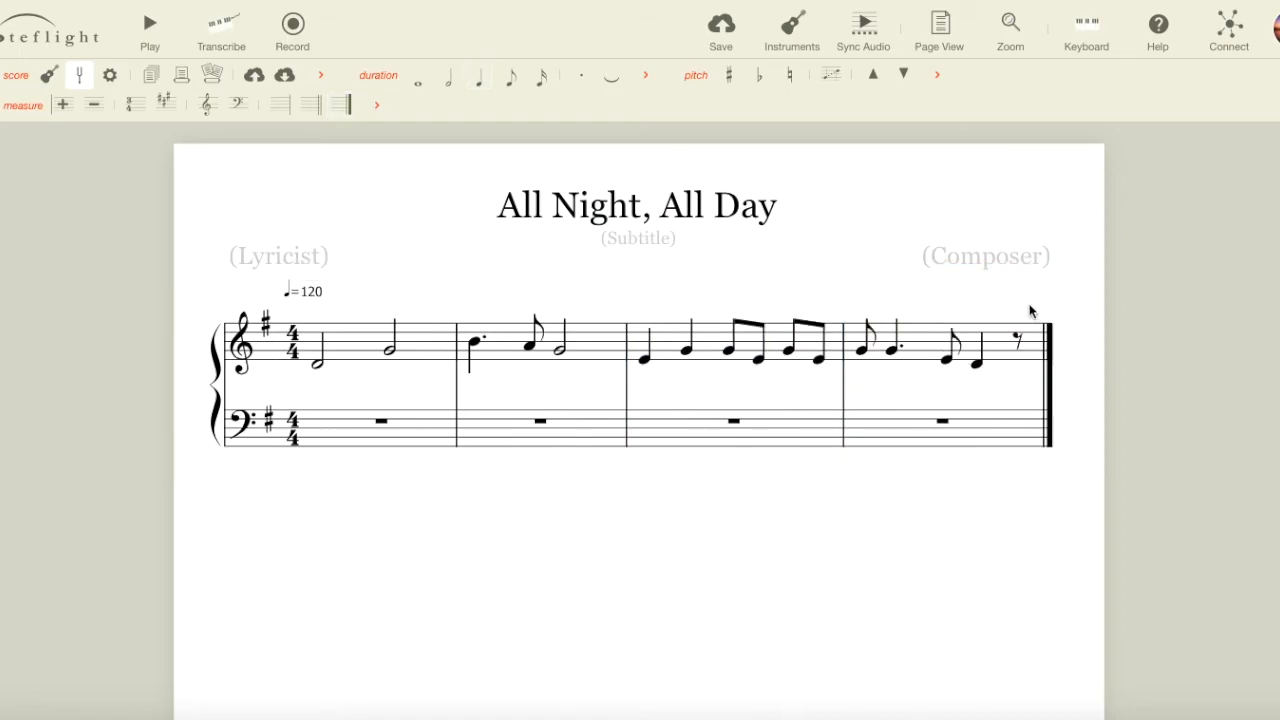
pyautogui.moveTo(1070, 303)
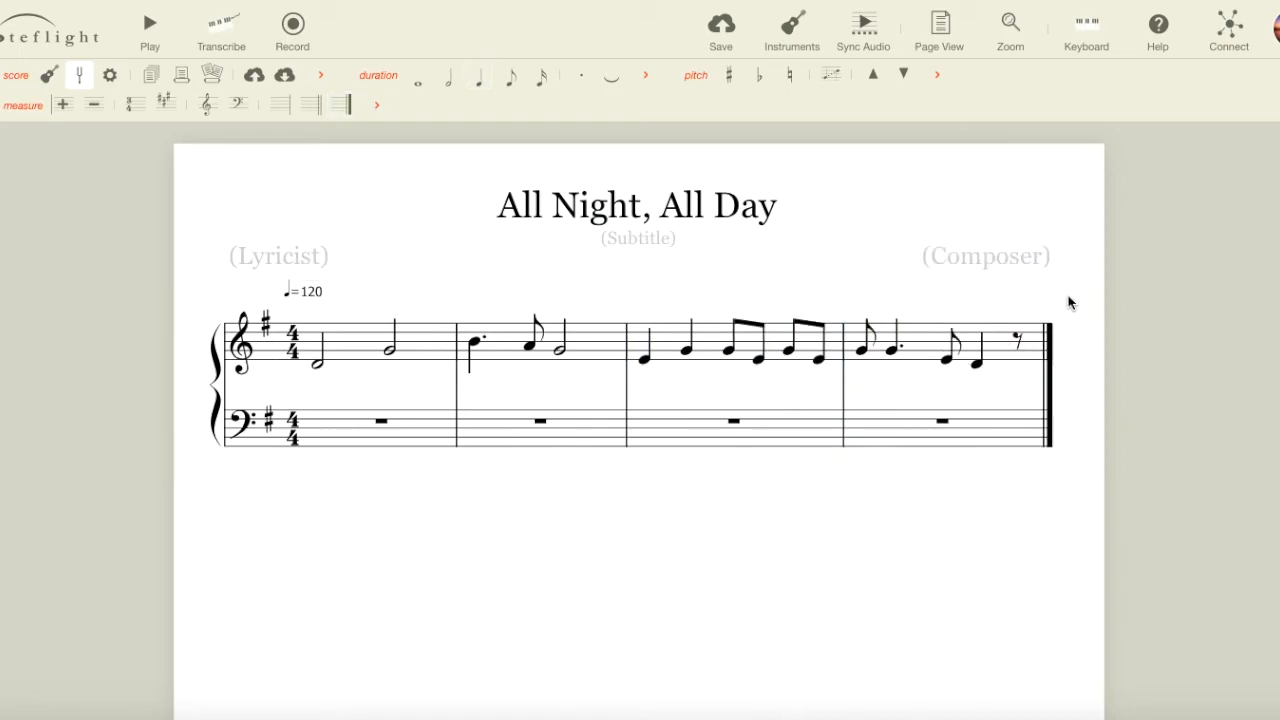
pyautogui.click(978, 365)
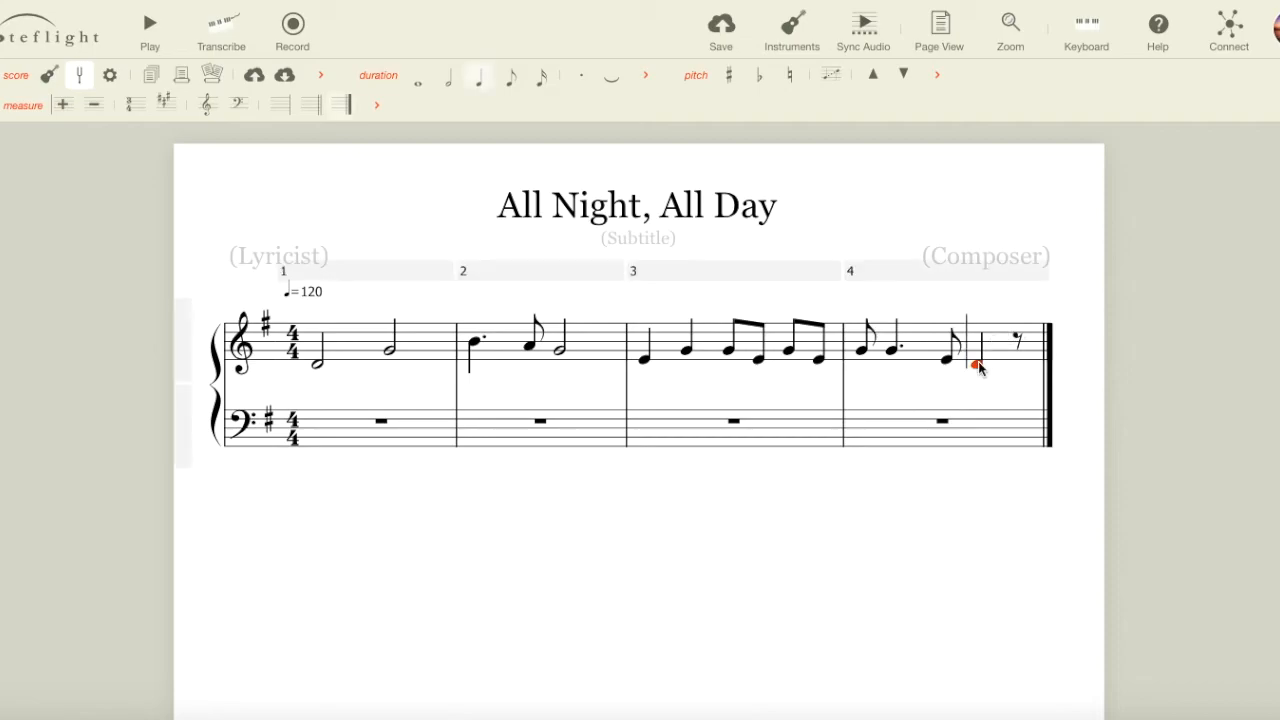
pyautogui.click(978, 366)
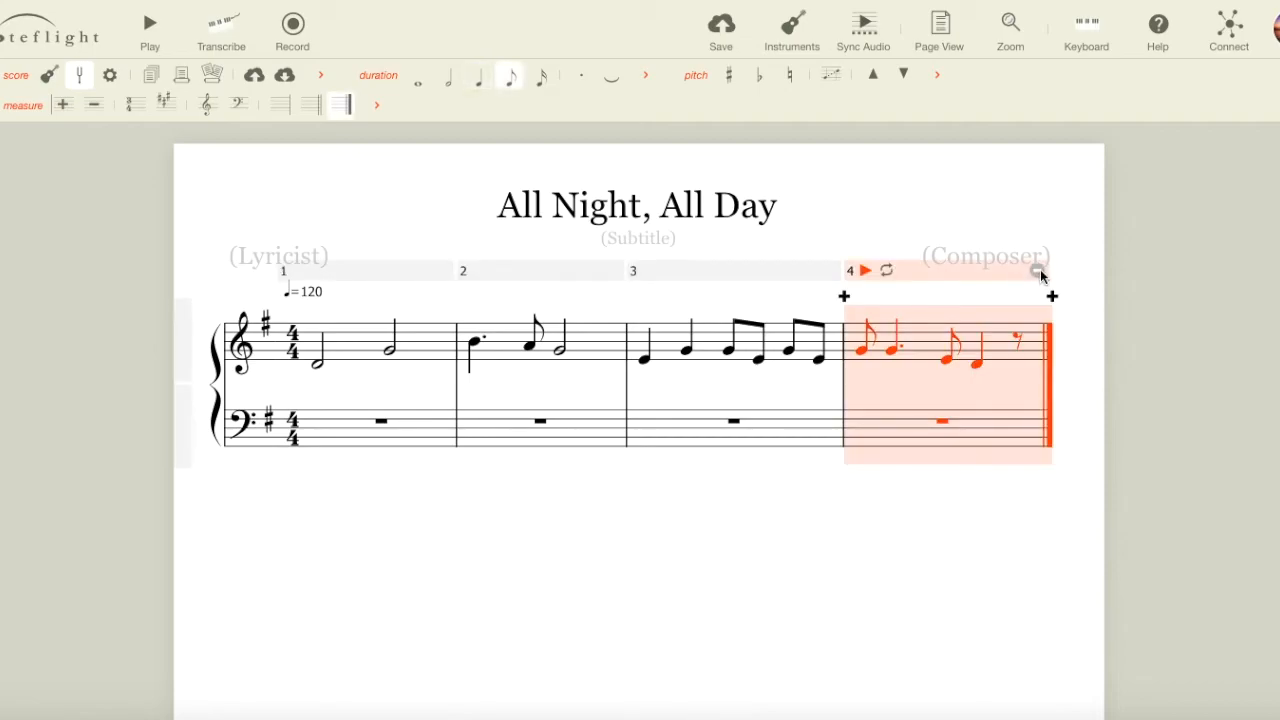
pyautogui.moveTo(1025, 292)
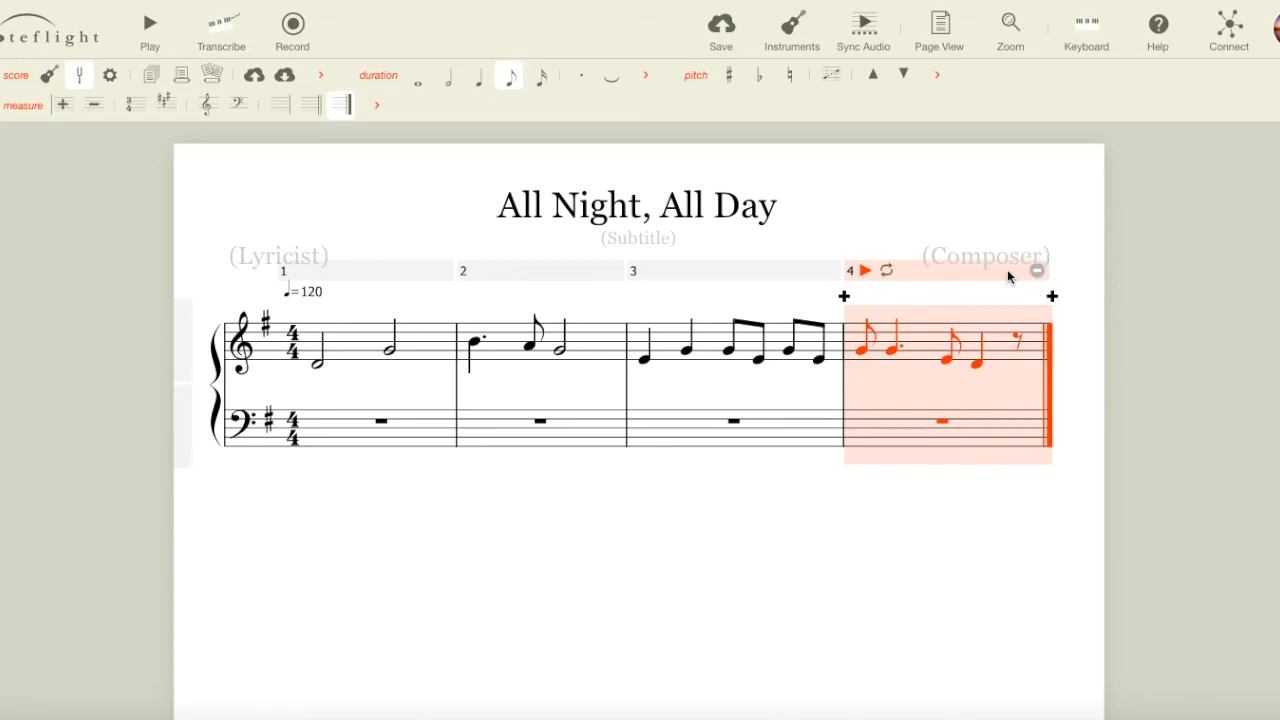
pyautogui.moveTo(1055, 303)
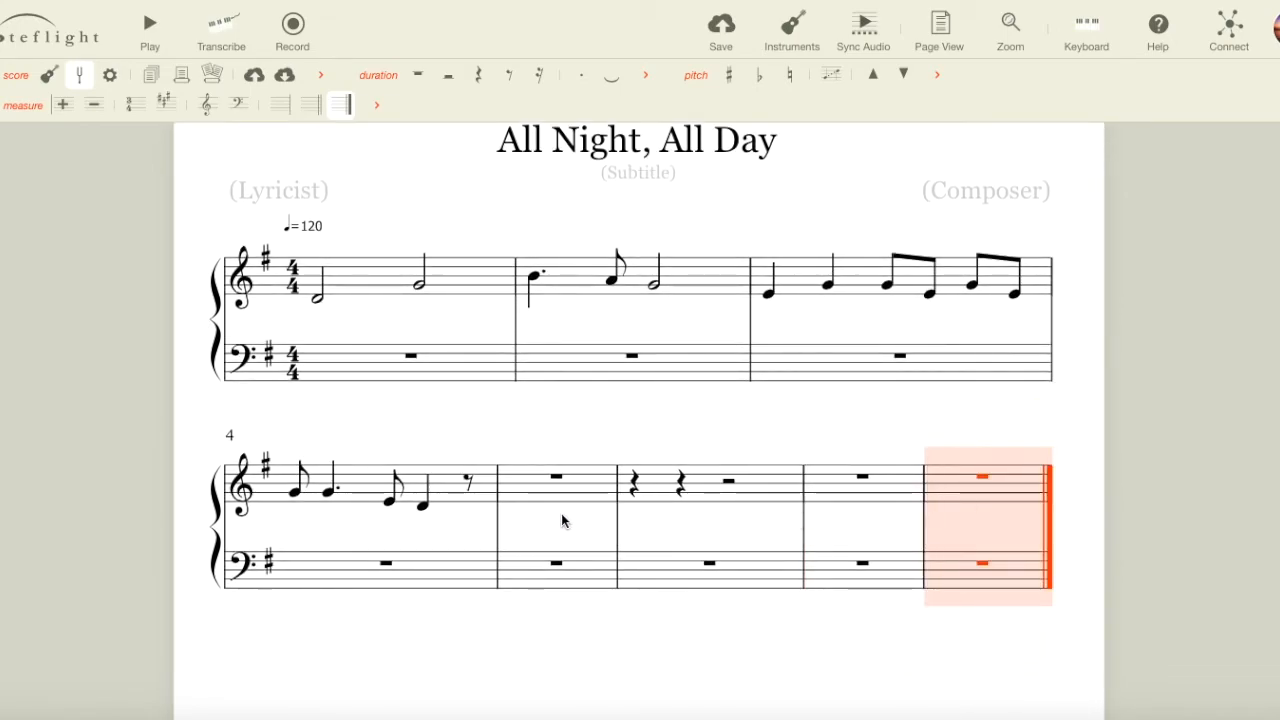
pyautogui.moveTo(668, 462)
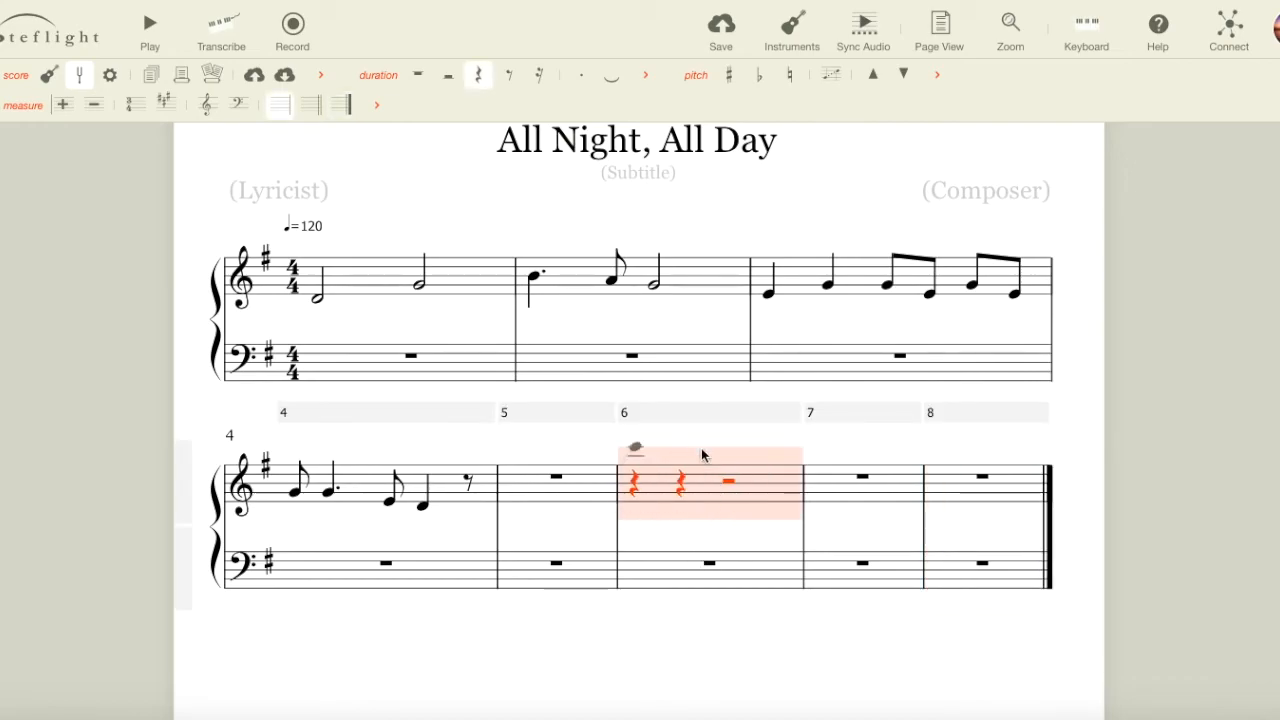
pyautogui.moveTo(785, 435)
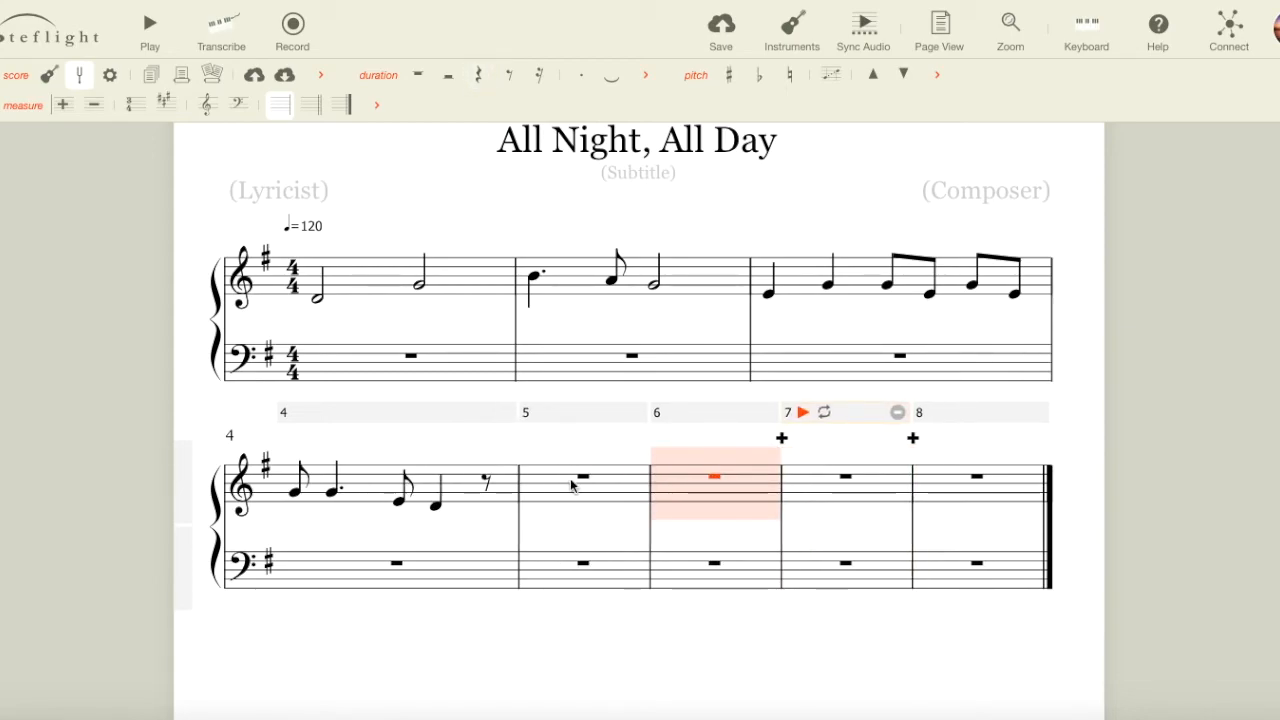
# Paste the melody of measures 1–2 into measures 5 and 6.
pyautogui.click(583, 477)
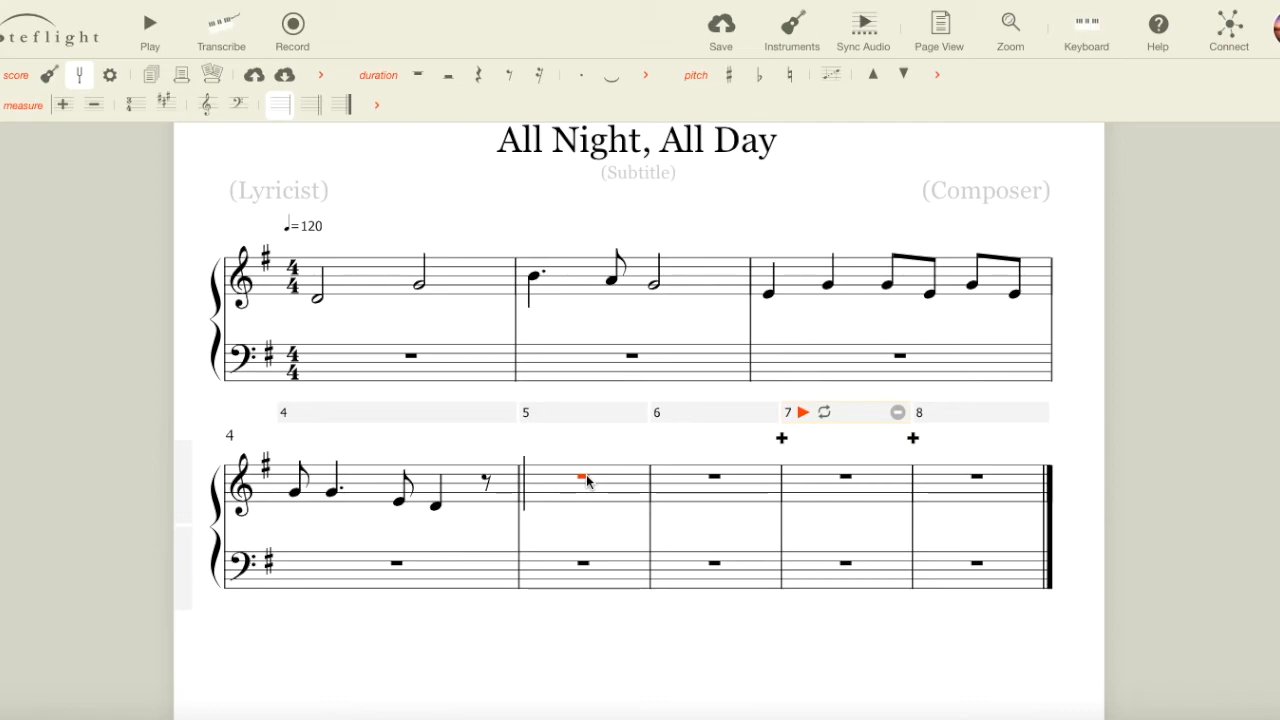
pyautogui.moveTo(366, 276)
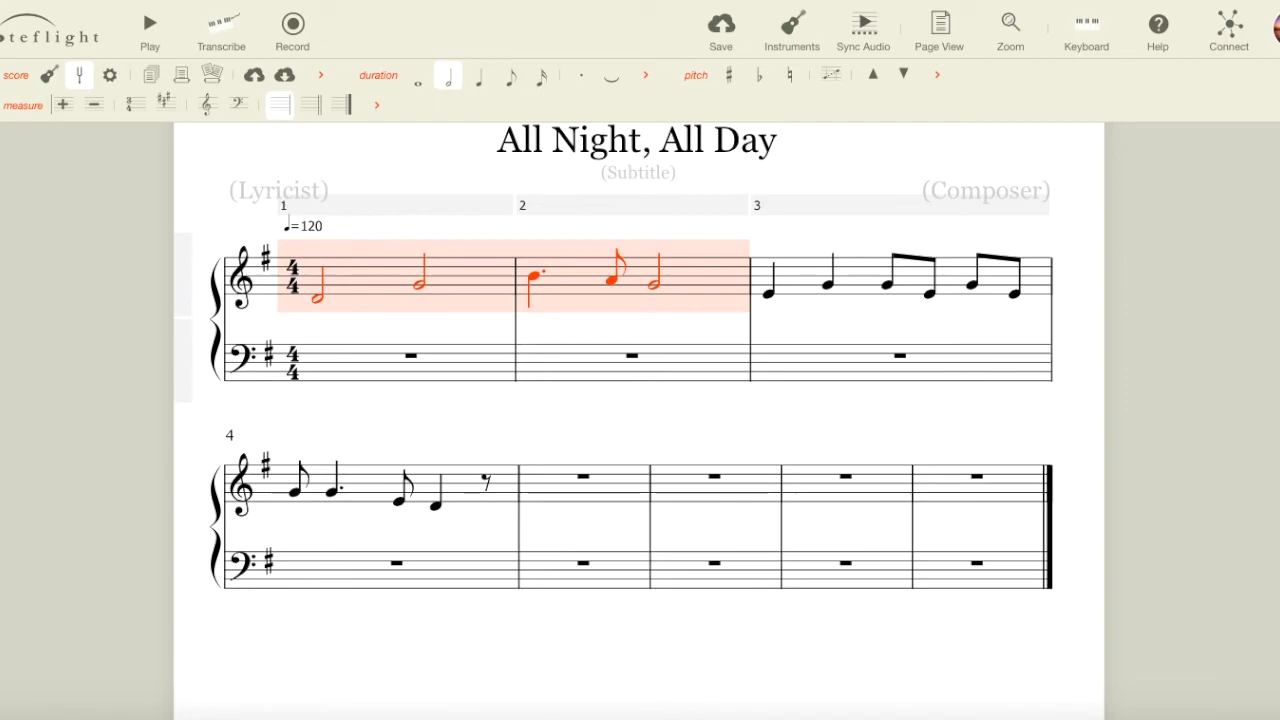
pyautogui.moveTo(613, 502)
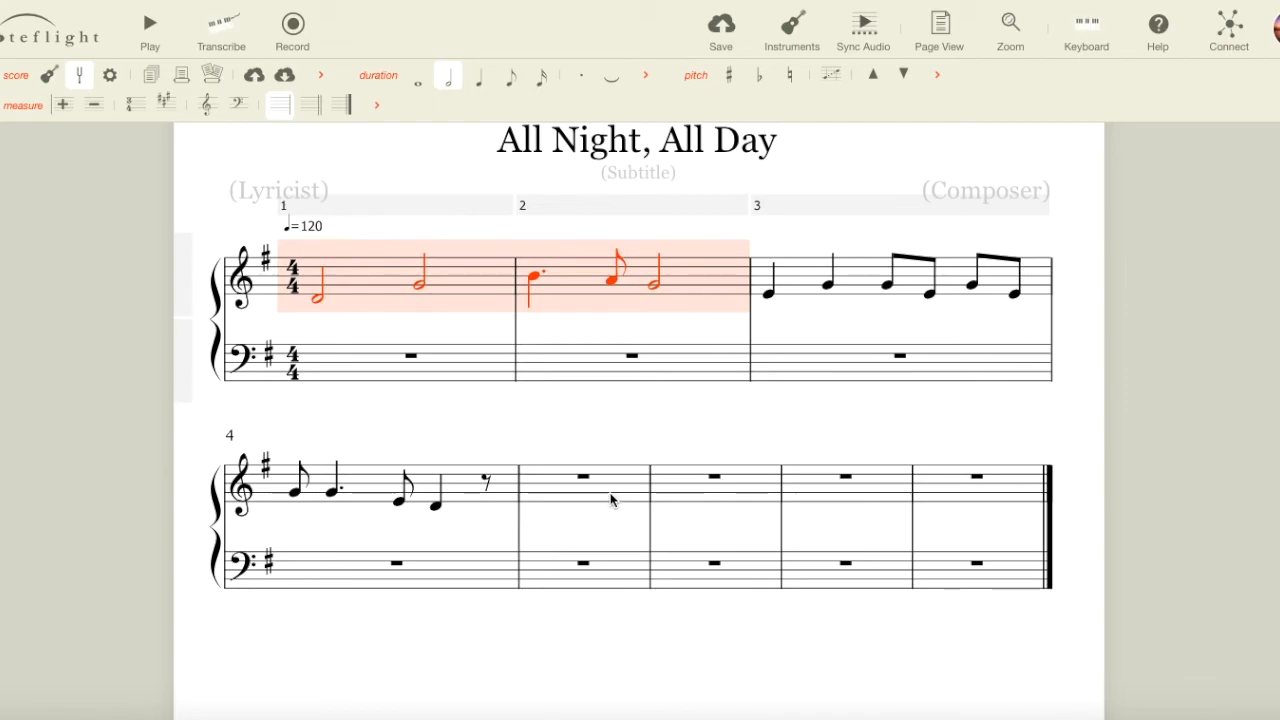
pyautogui.click(583, 476)
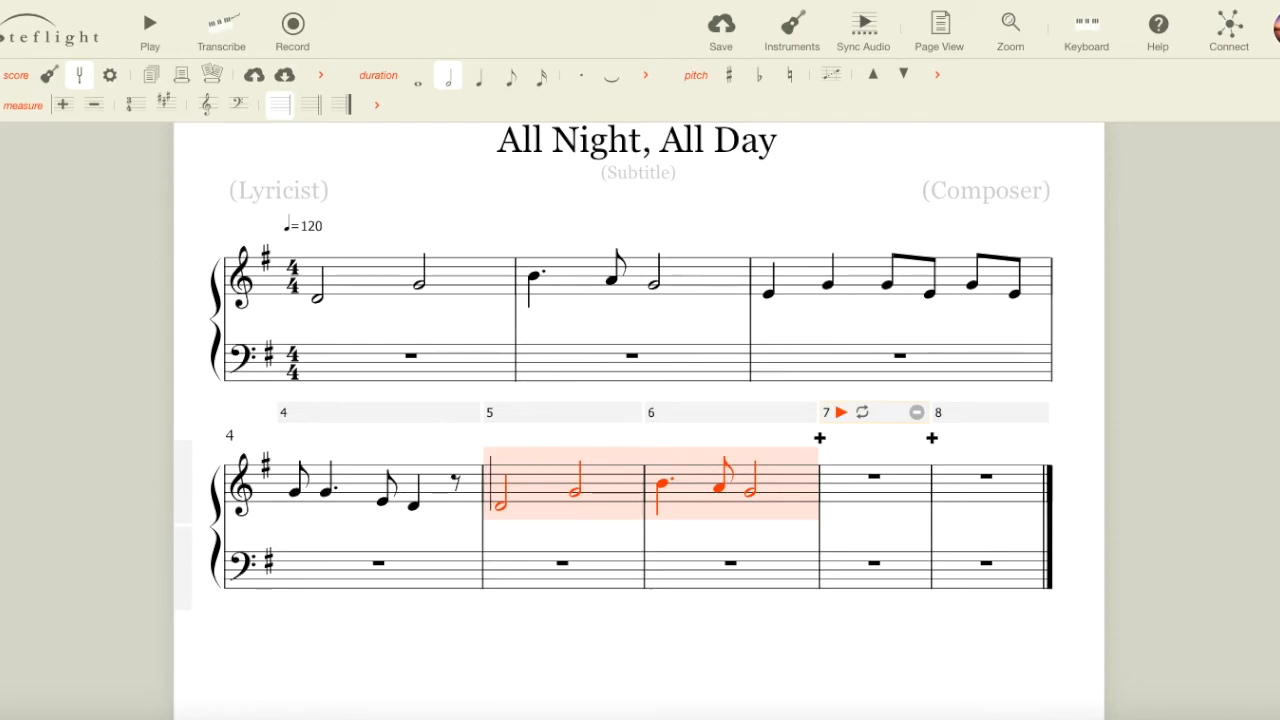
pyautogui.moveTo(955, 510)
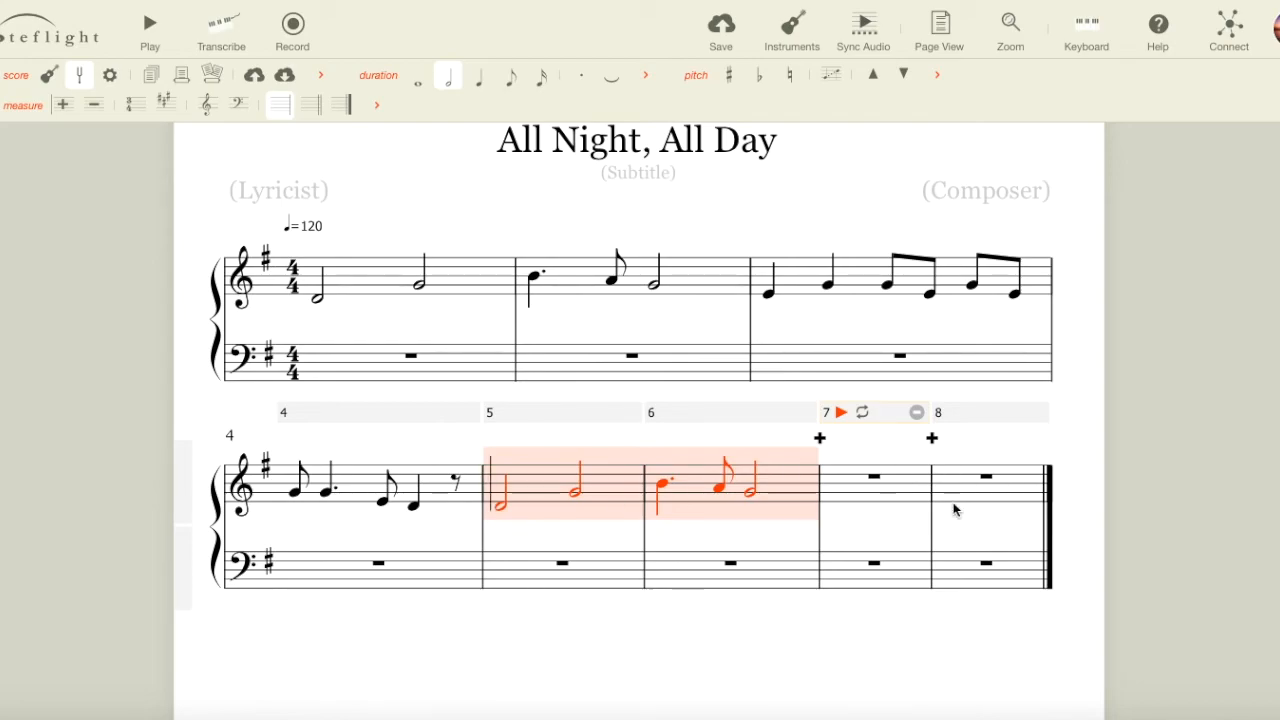
# Copy measure 3's rhythm into measure 7 and raise its notes to higher descending pitches.
pyautogui.click(873, 485)
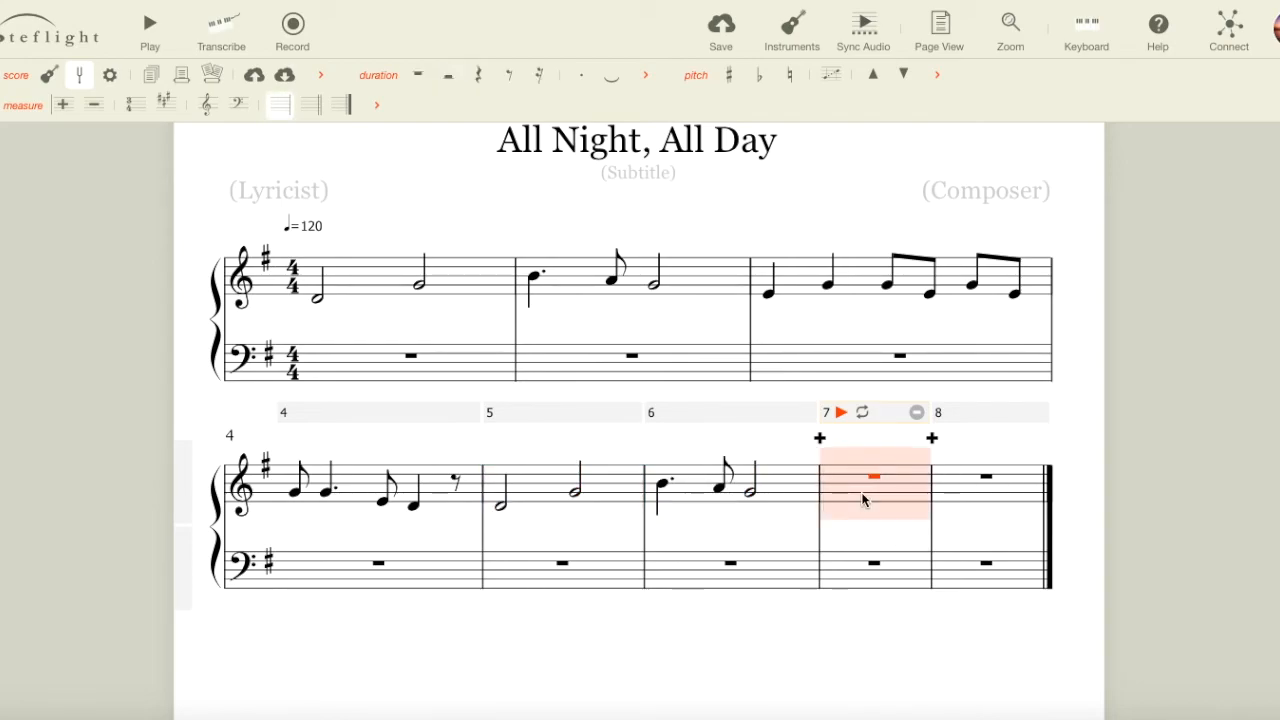
pyautogui.click(836, 494)
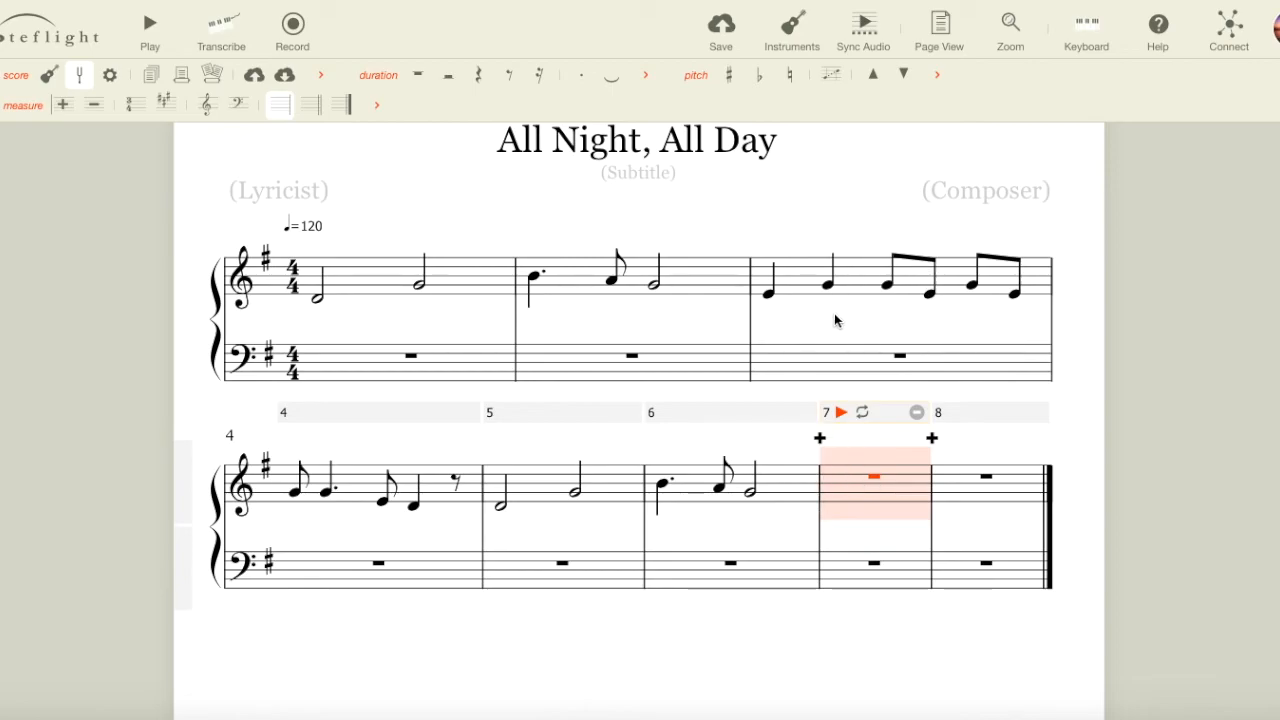
pyautogui.moveTo(858, 276)
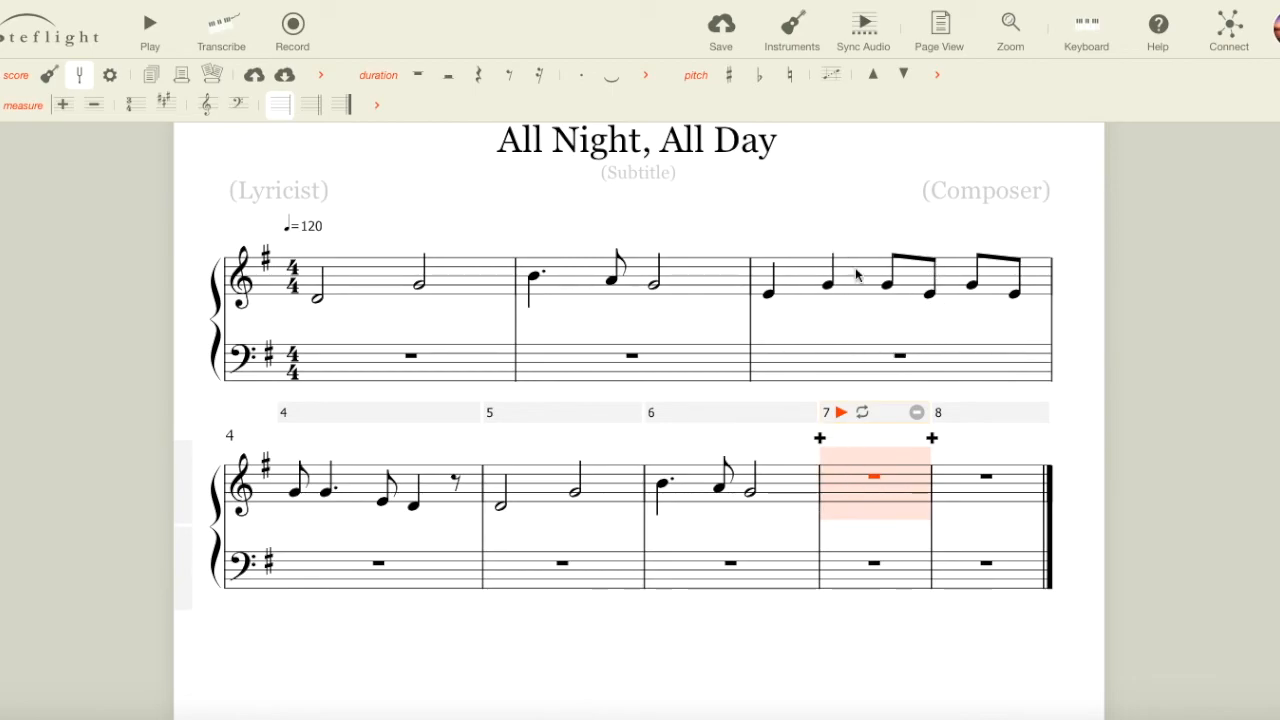
pyautogui.moveTo(820, 308)
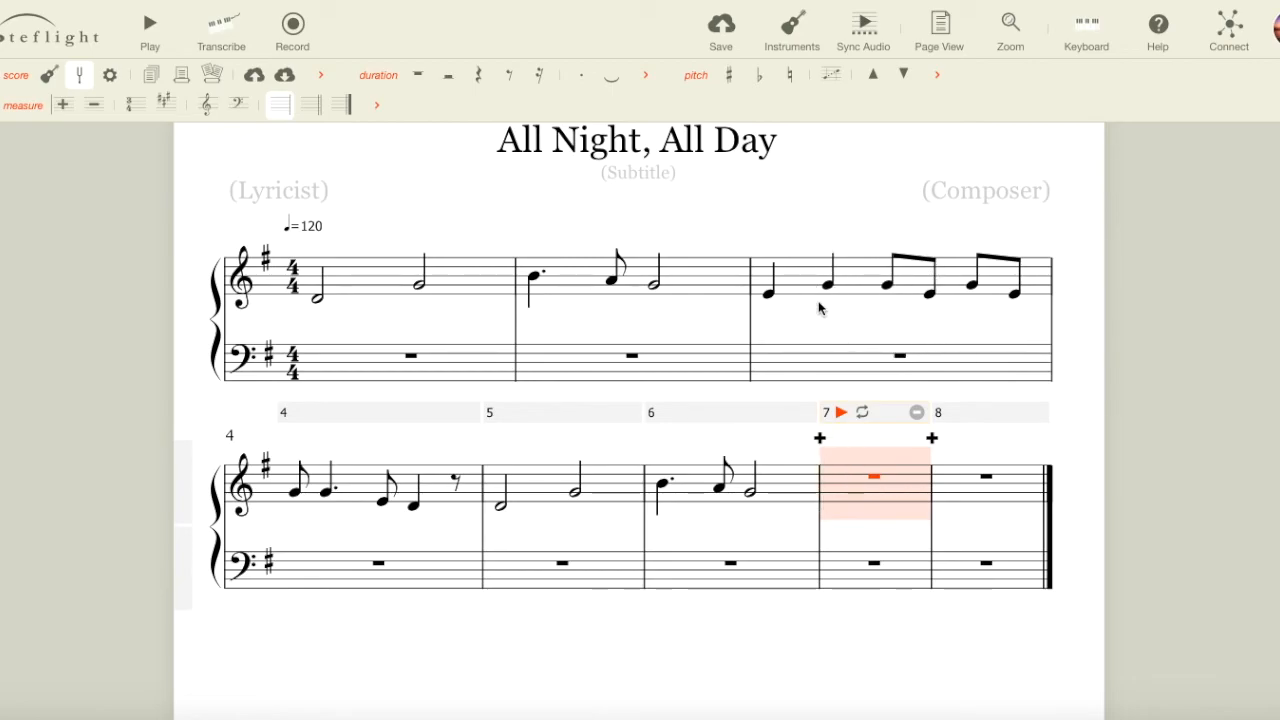
pyautogui.moveTo(826, 302)
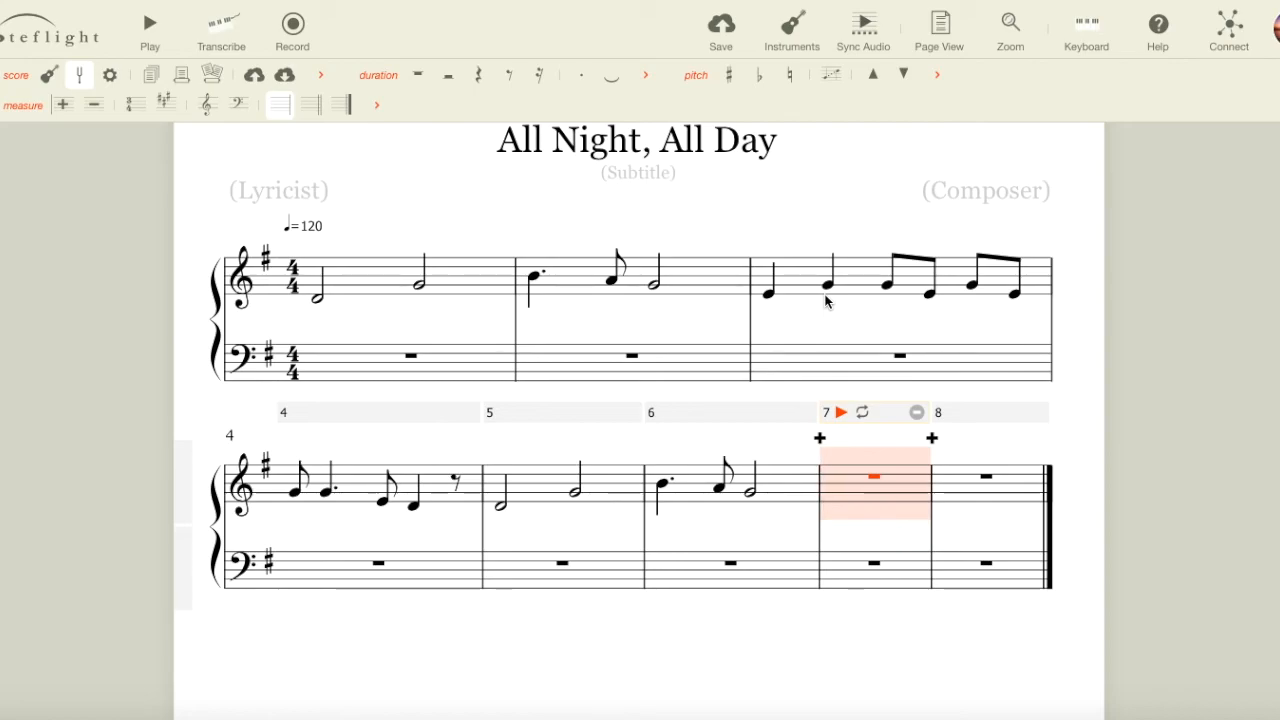
pyautogui.moveTo(858, 280)
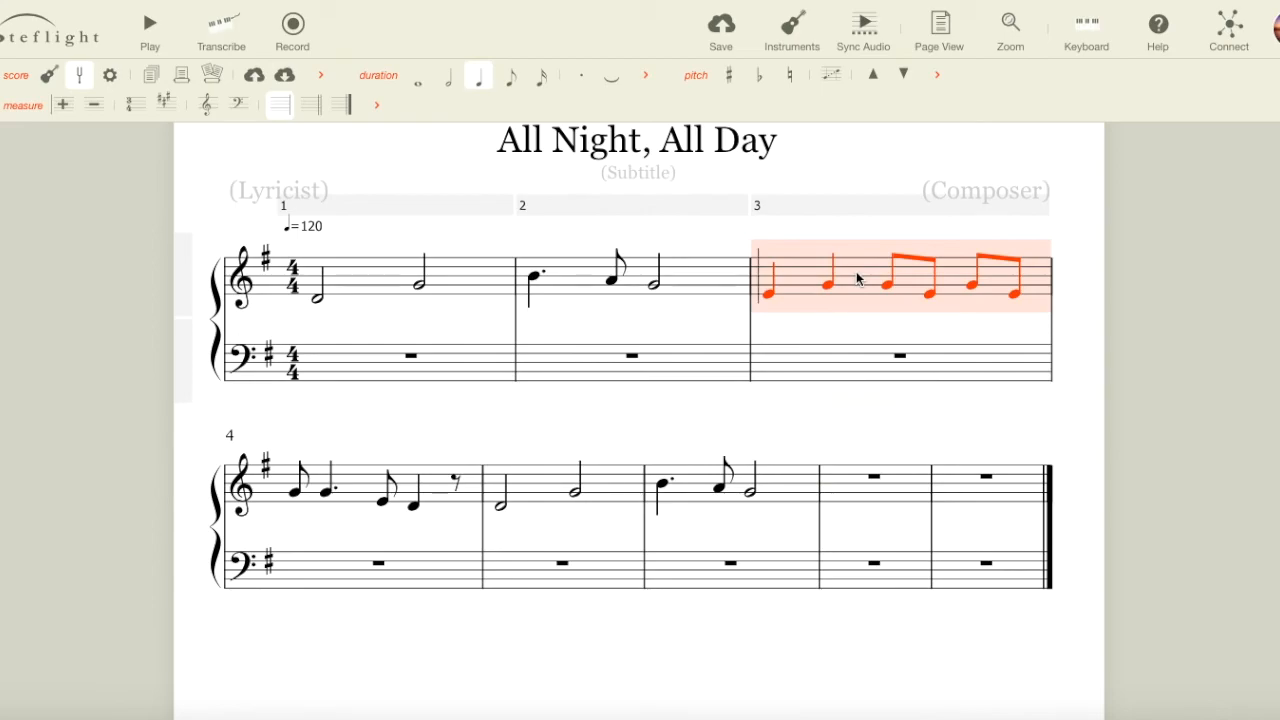
pyautogui.moveTo(872, 420)
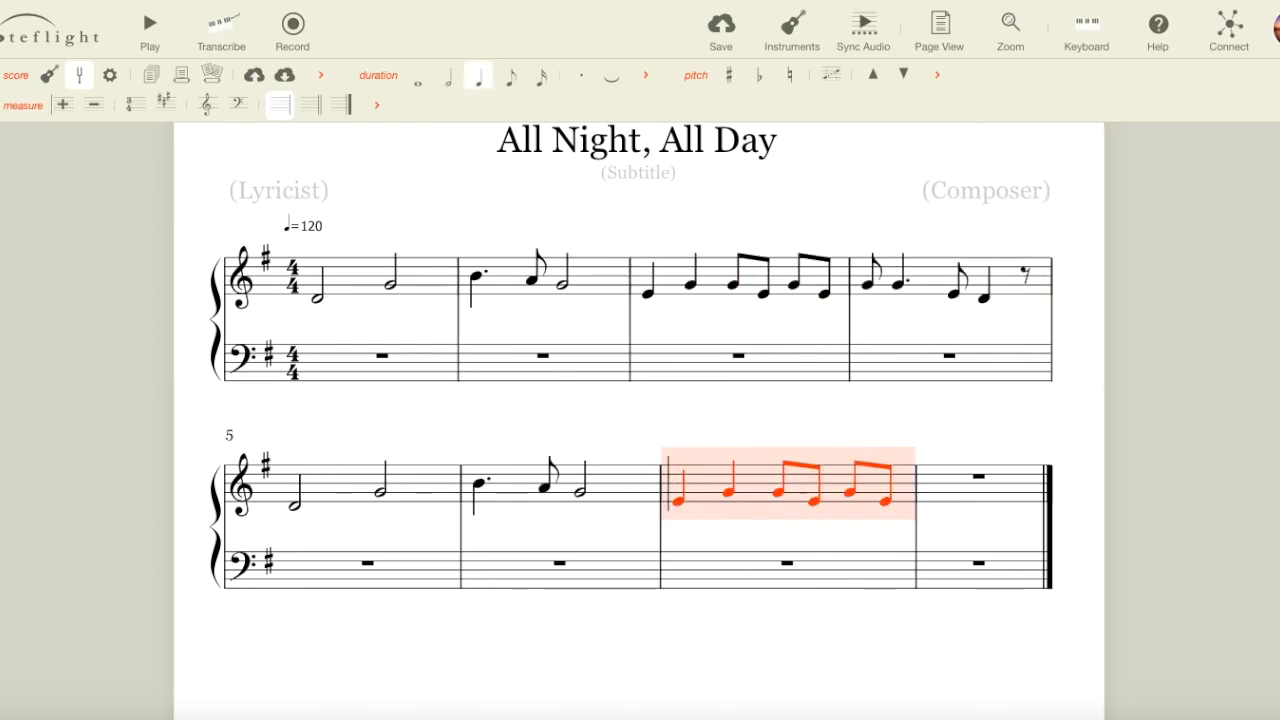
pyautogui.click(680, 500)
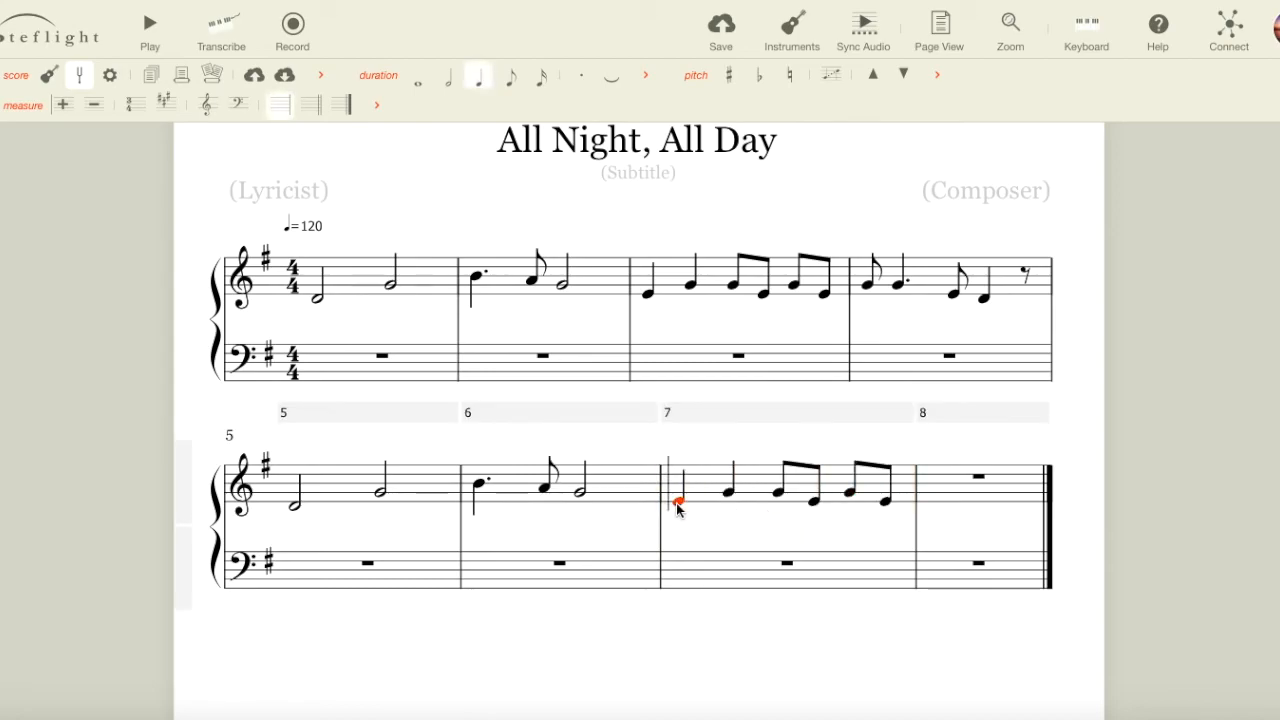
pyautogui.click(679, 489)
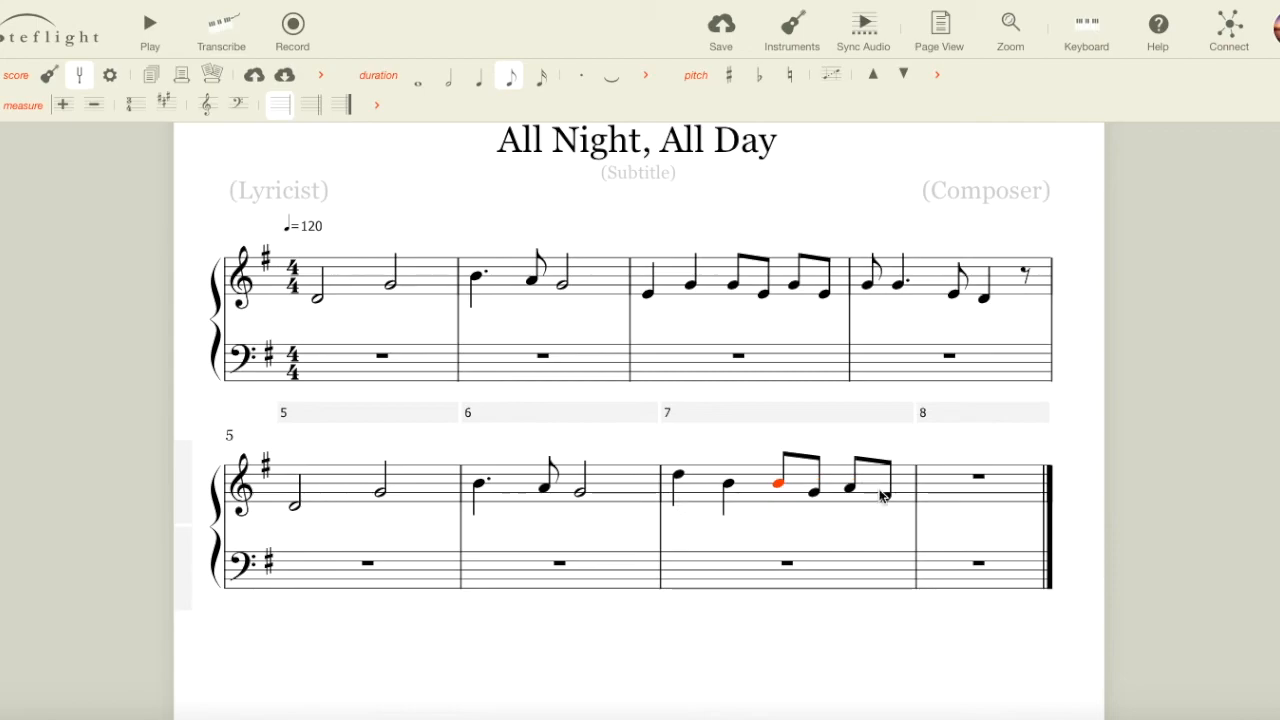
# Enter a whole-note G in measure 8 to end the melody.
pyautogui.click(978, 477)
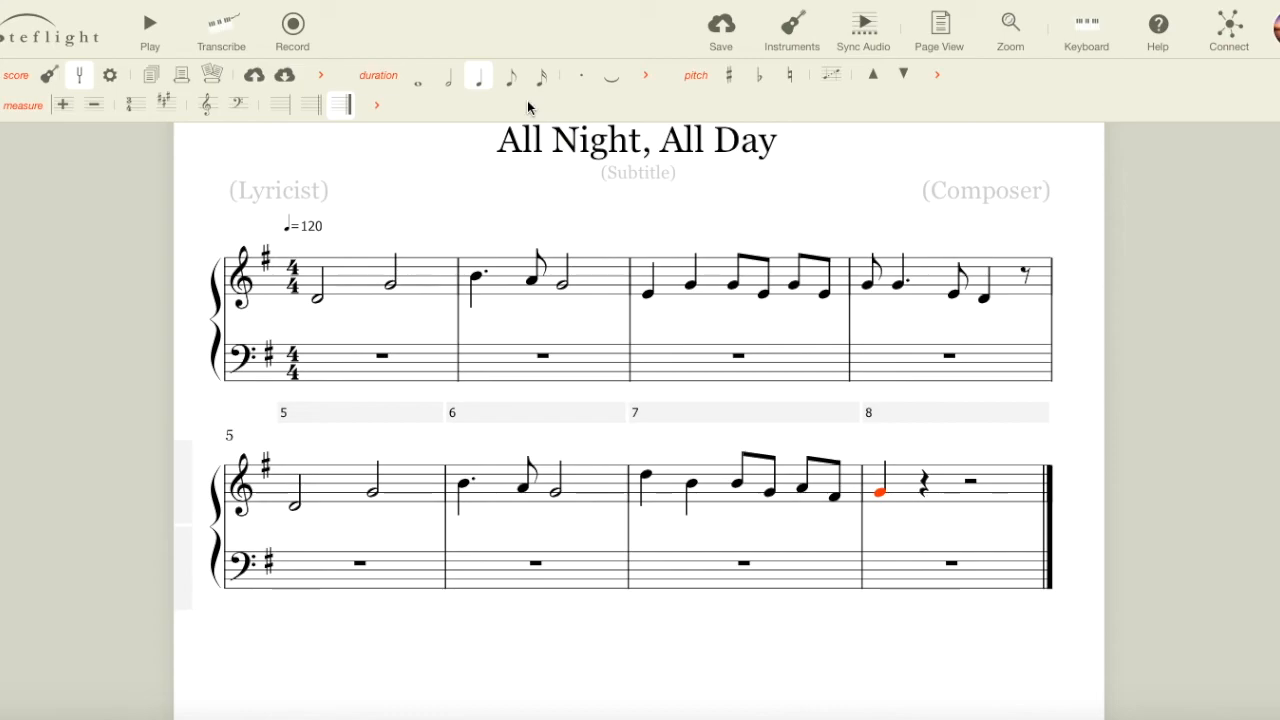
pyautogui.moveTo(417, 77)
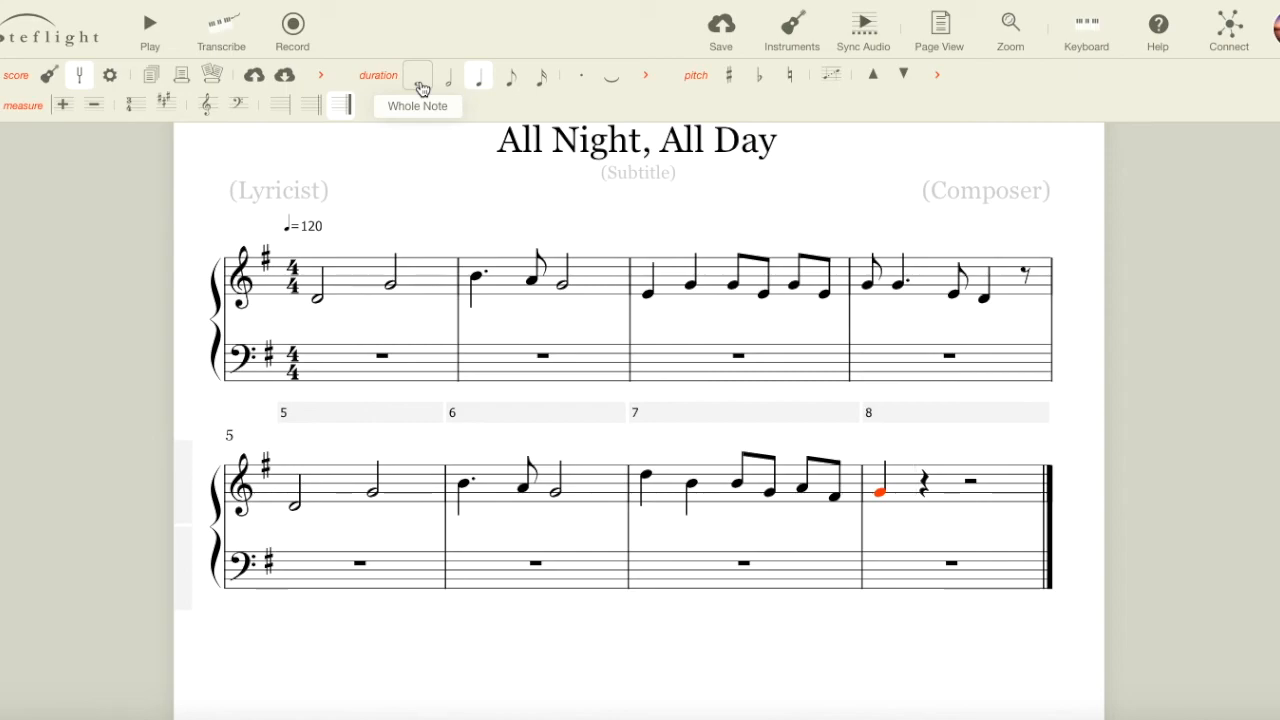
pyautogui.click(417, 74)
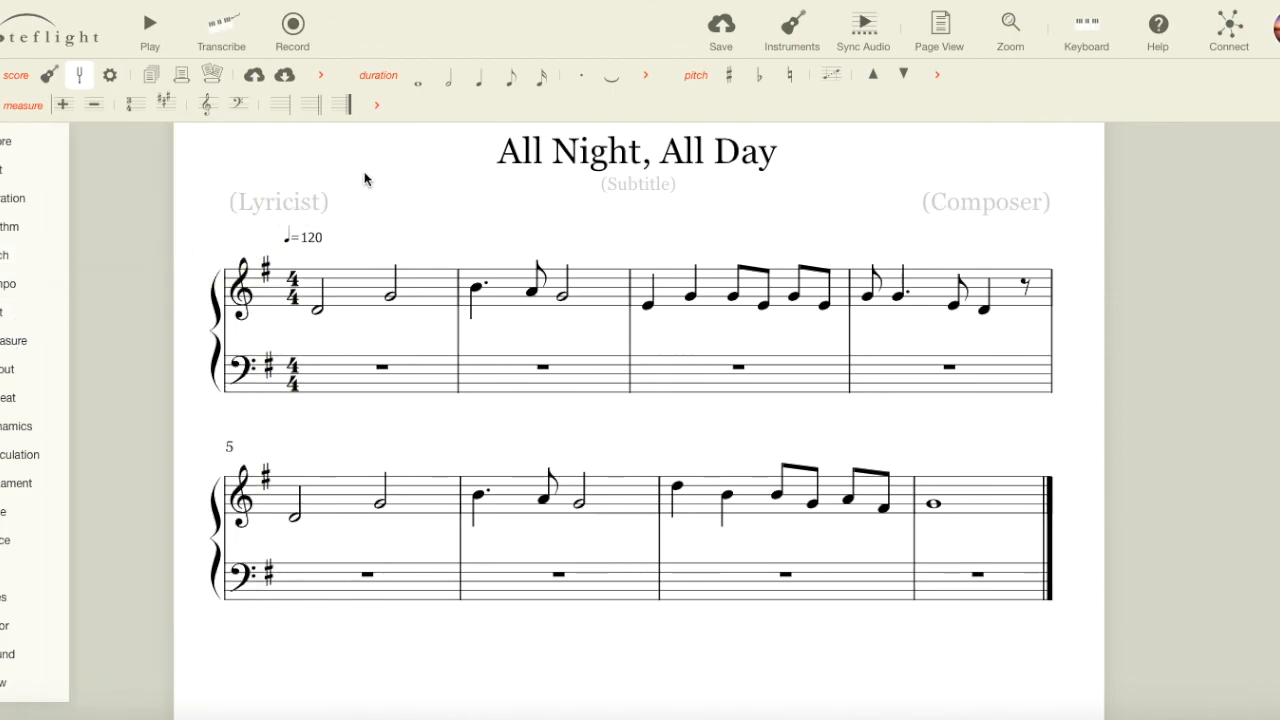
pyautogui.click(318, 308)
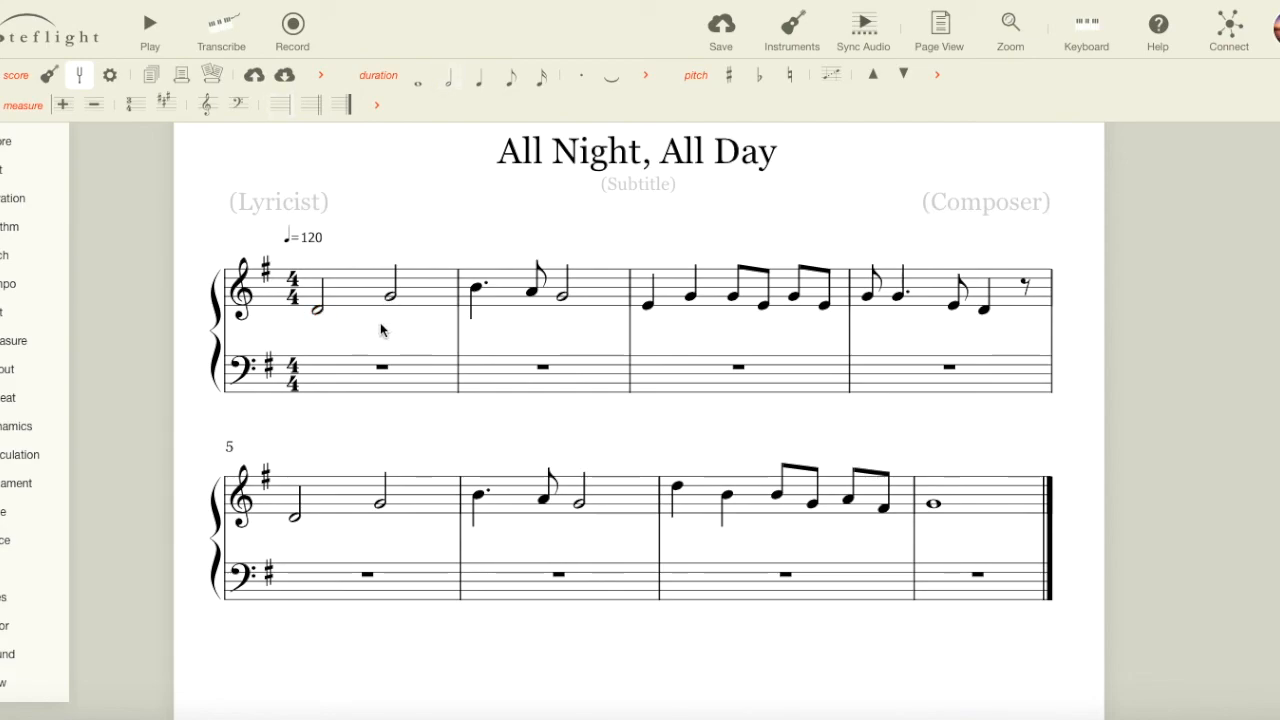
pyautogui.click(476, 290)
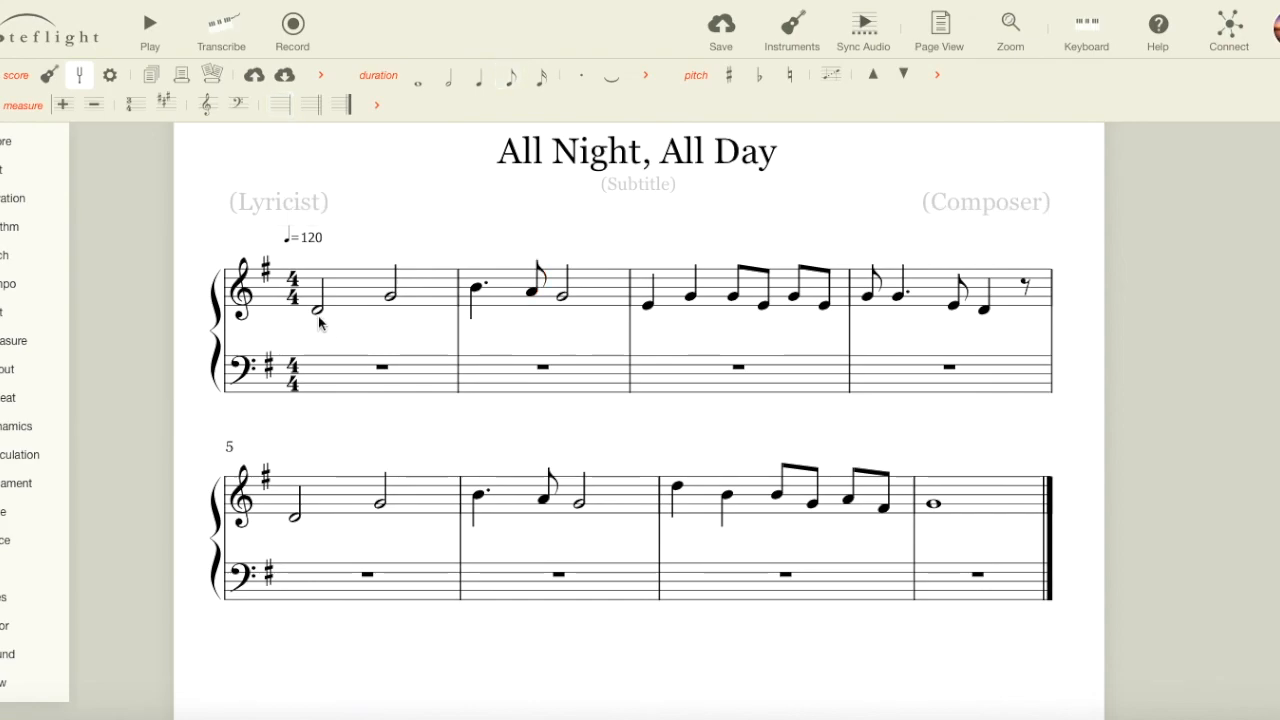
pyautogui.click(318, 312)
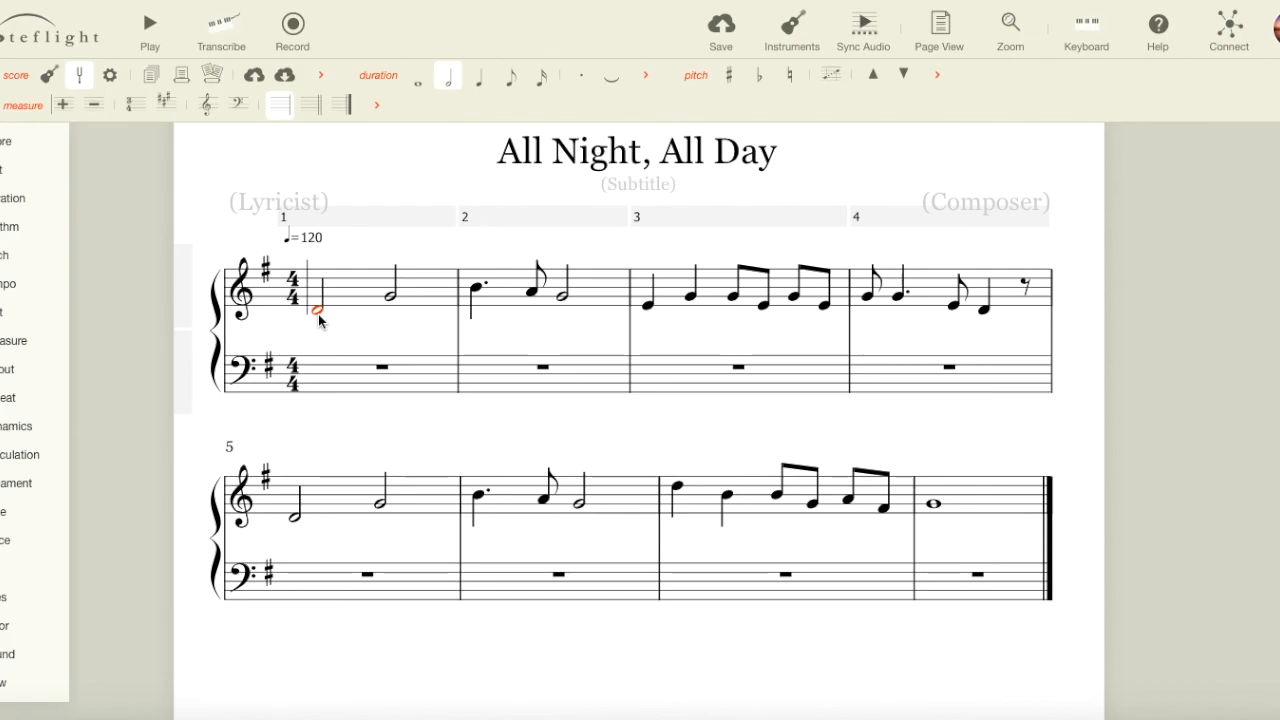
pyautogui.click(149, 21)
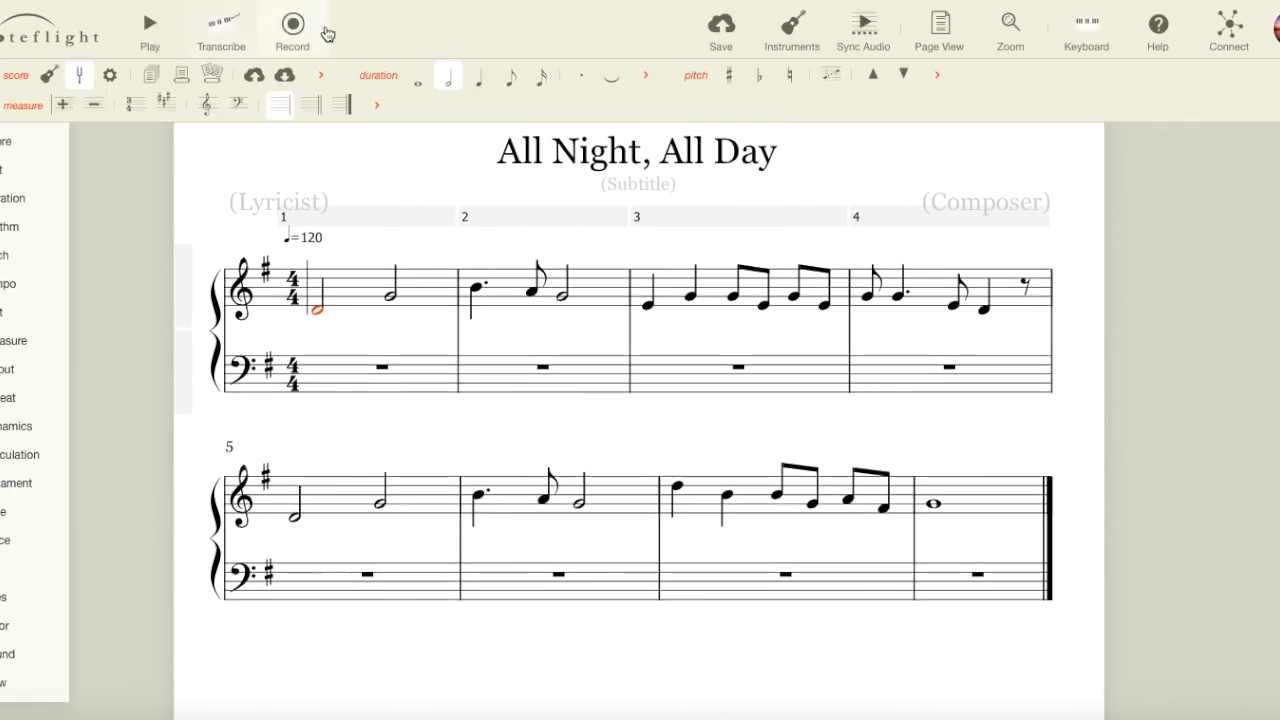
pyautogui.moveTo(338, 35)
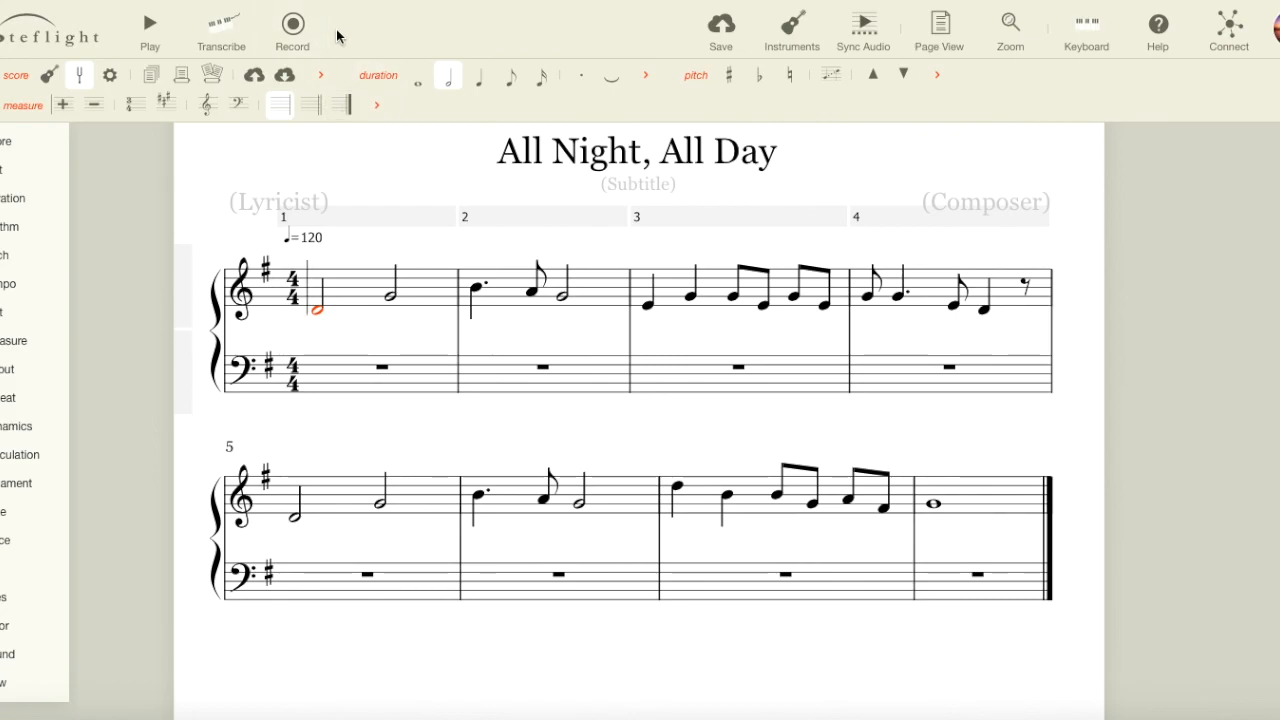
pyautogui.moveTo(366, 201)
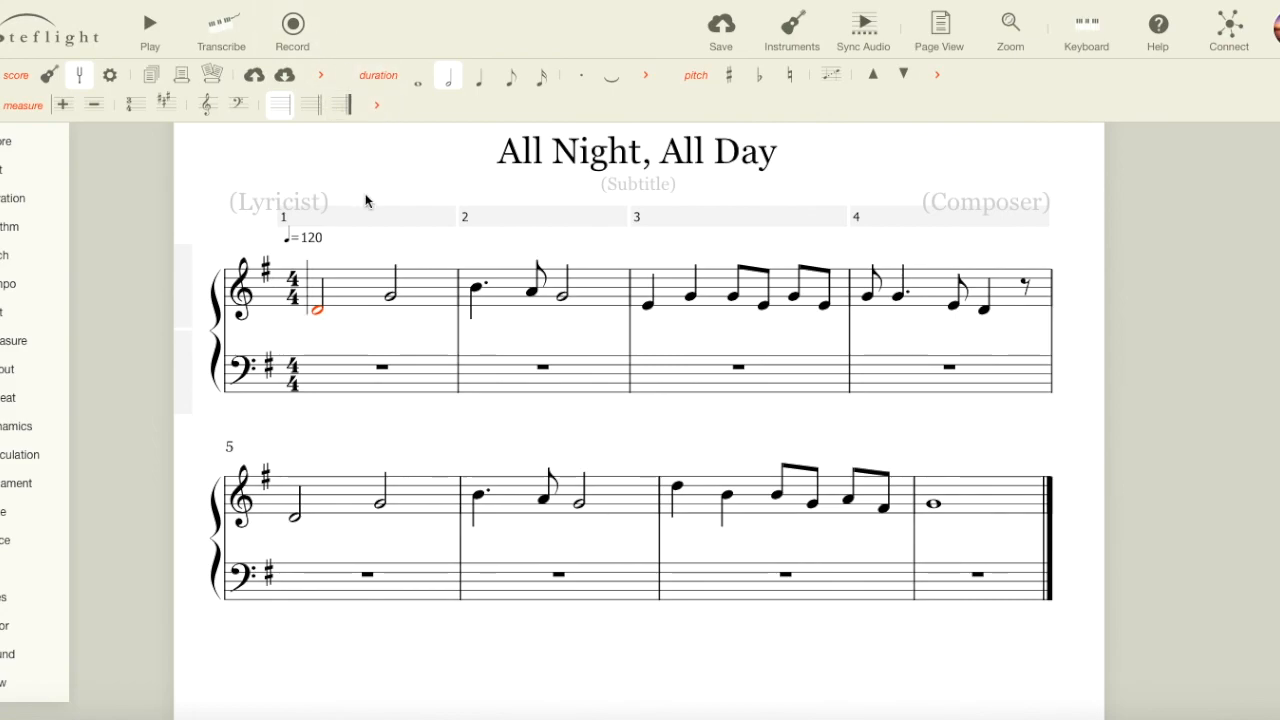